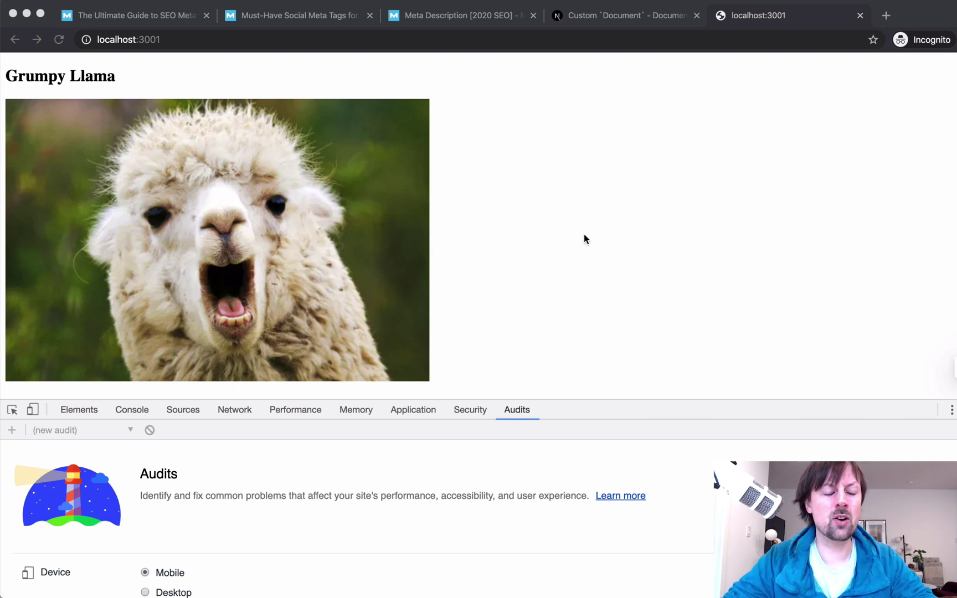
mouse_move(438, 282)
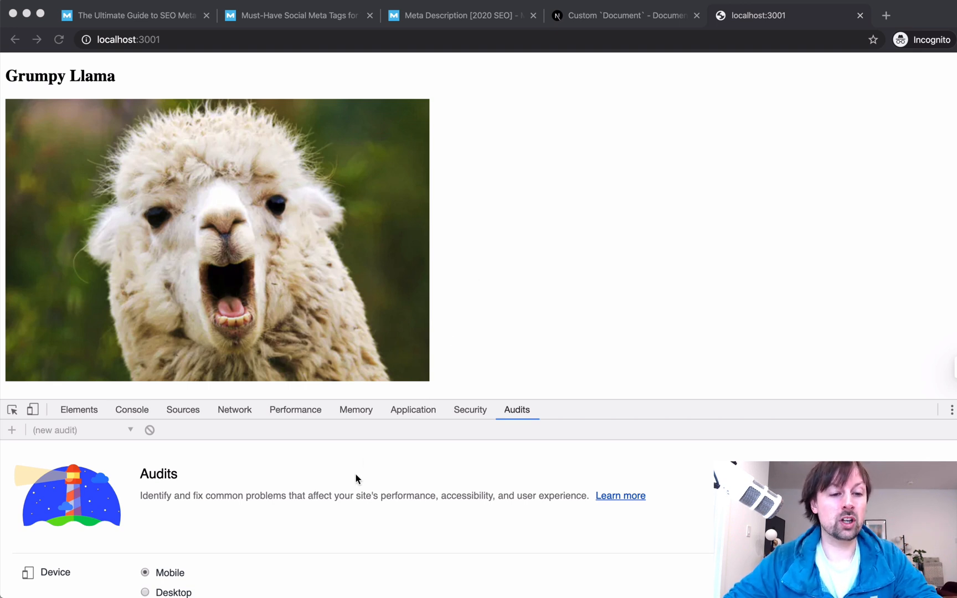
Scroll the Audits panel down past the Mobile, Accessibility and SEO options to the Run audits button.
scroll("down", 3)
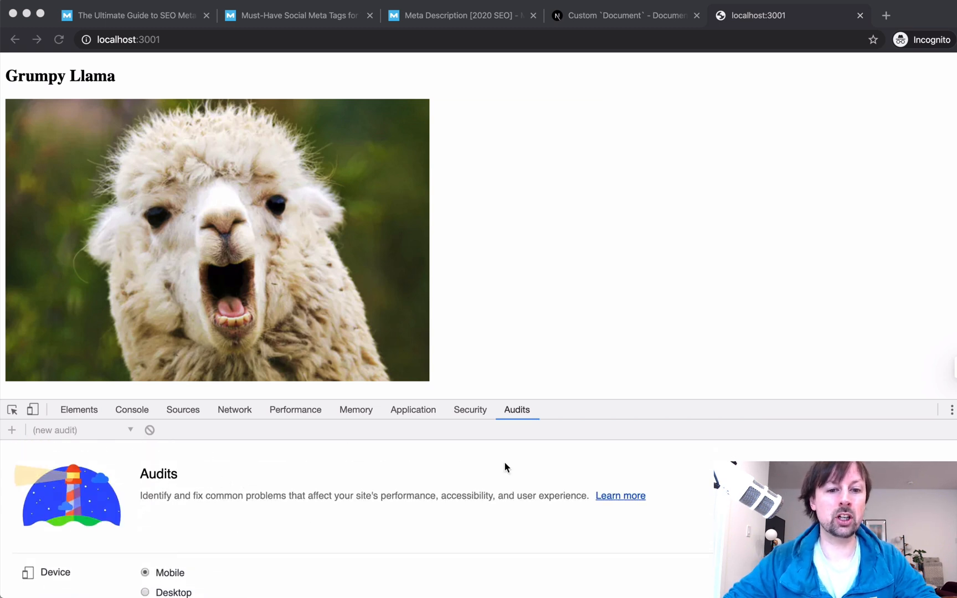
mouse_move(526, 421)
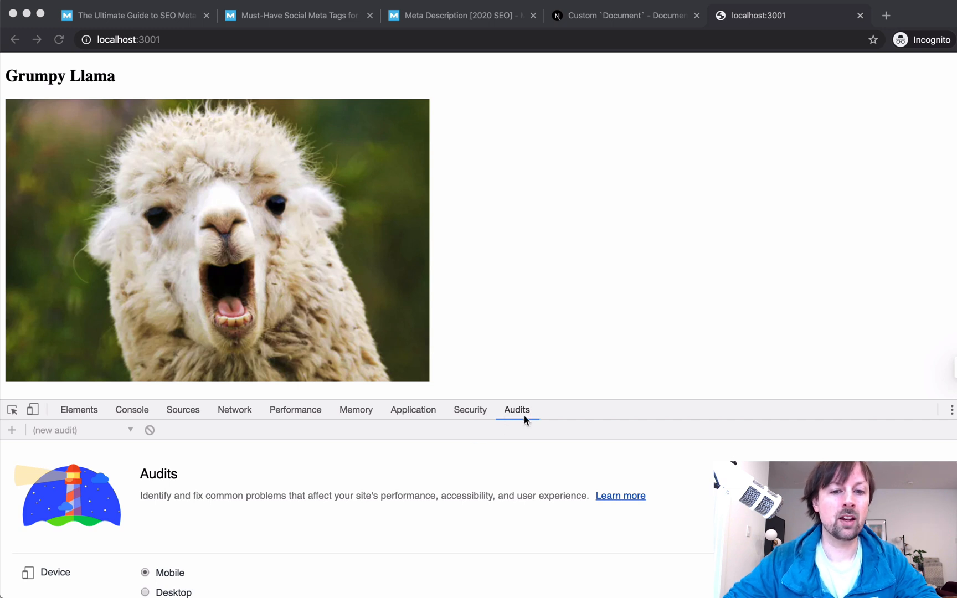
scroll("down", 3)
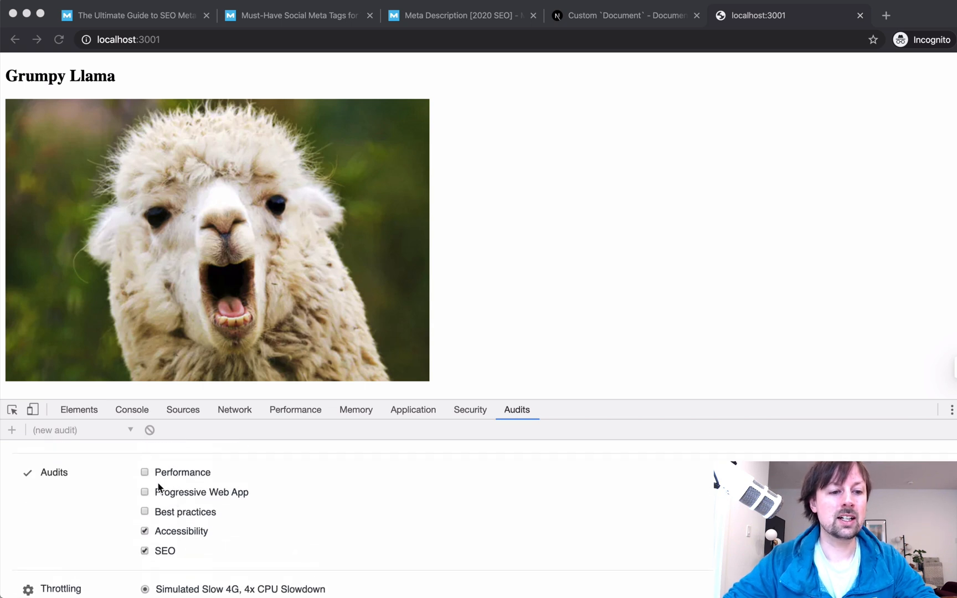
mouse_move(294, 509)
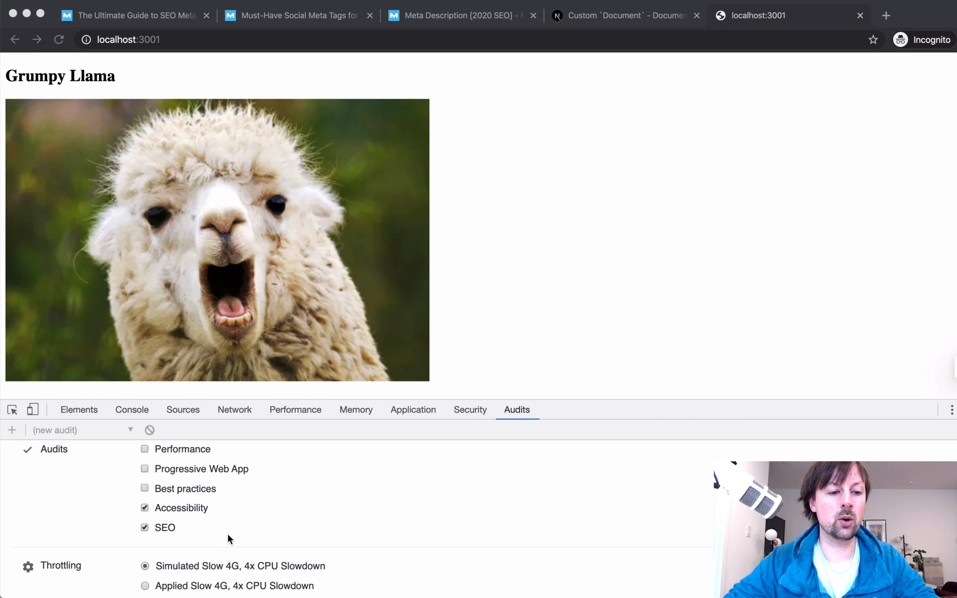
scroll("down", 3)
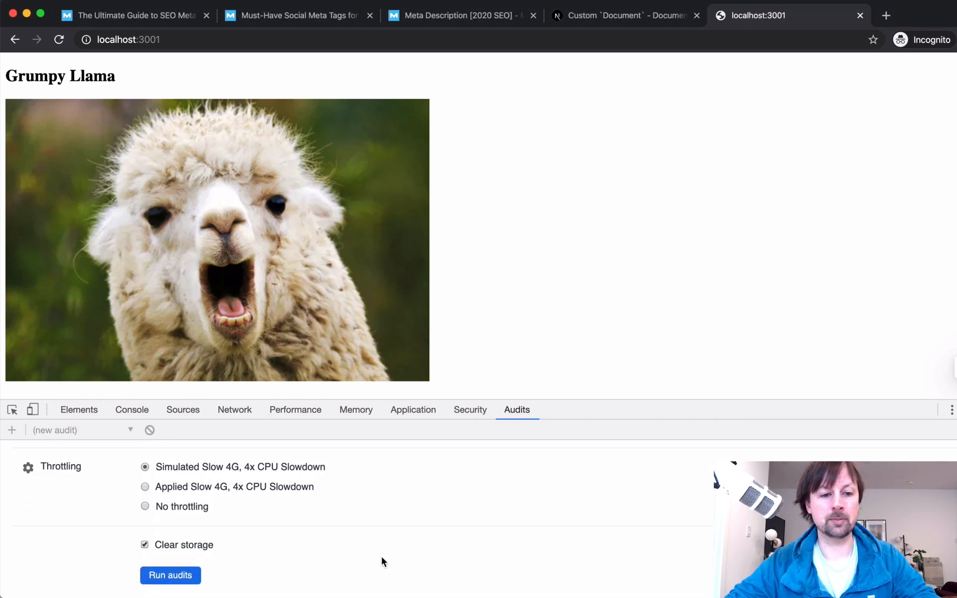
Run the audit and scroll the report to the missing <title> and image [alt] warnings.
left_click(170, 576)
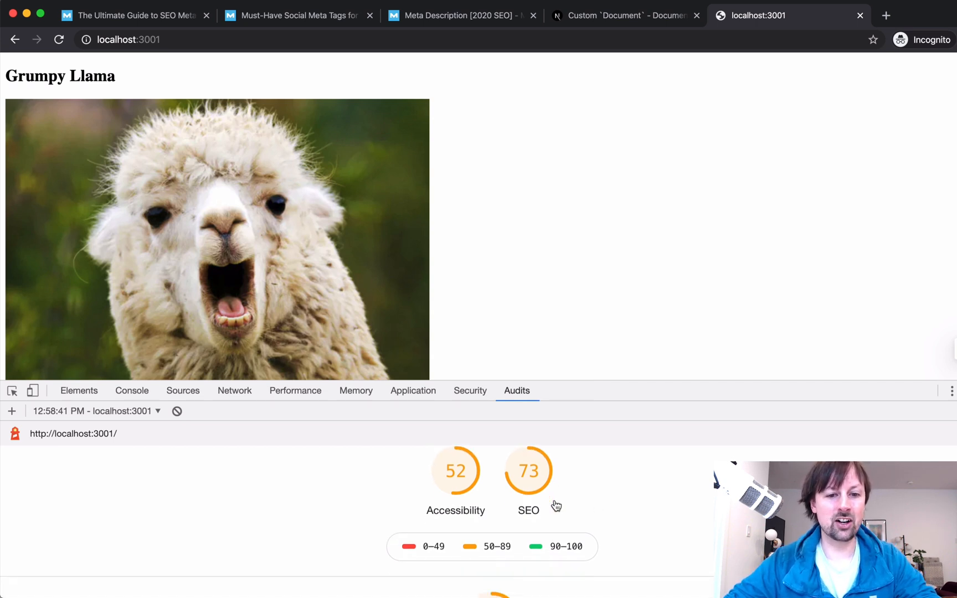
scroll("down", 3)
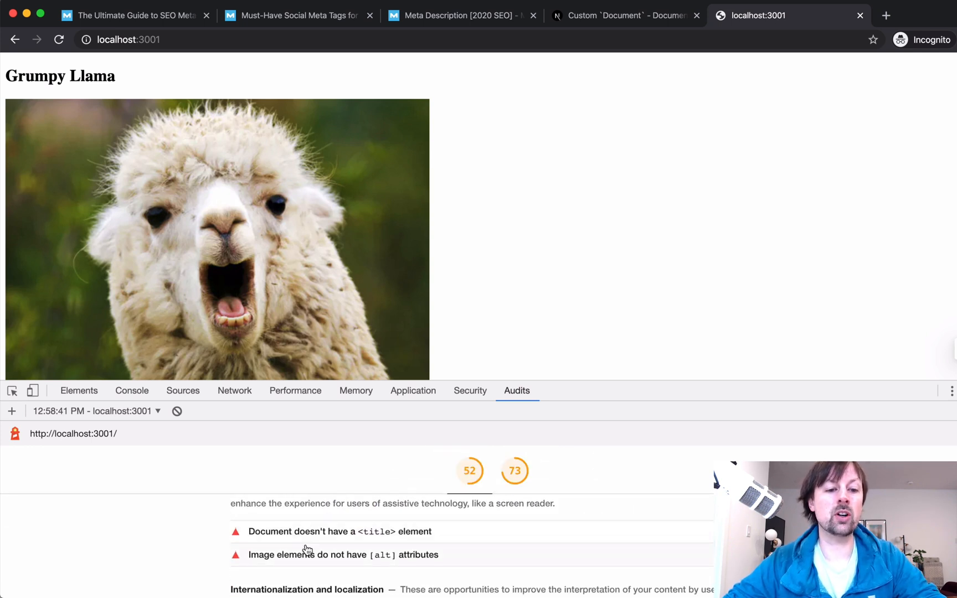
mouse_move(357, 541)
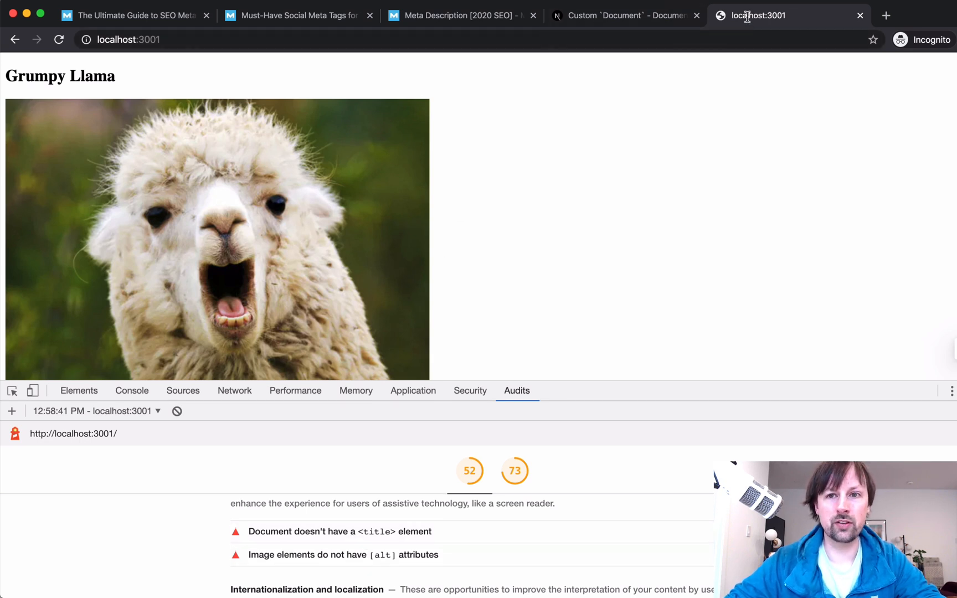
mouse_move(382, 569)
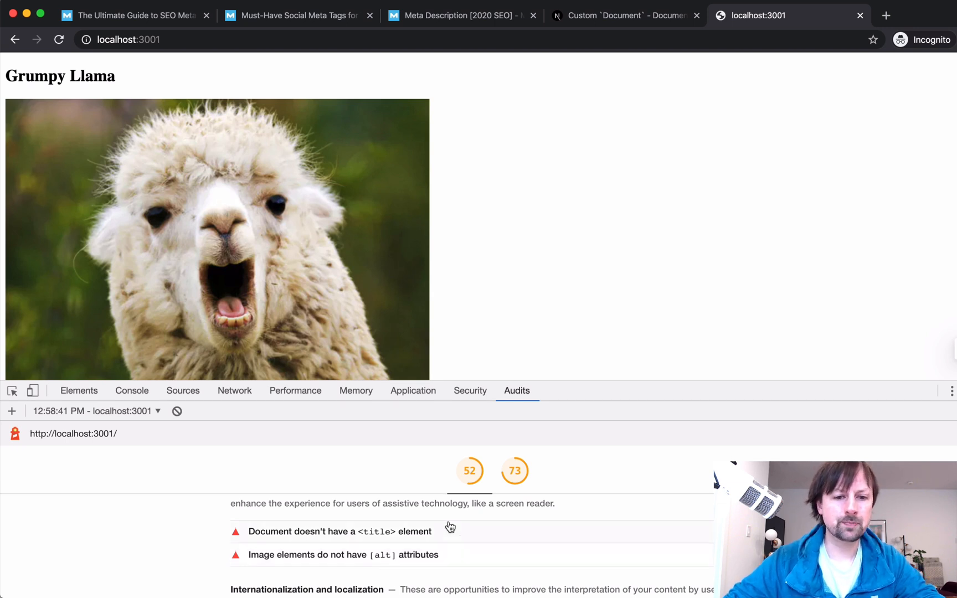
mouse_move(469, 480)
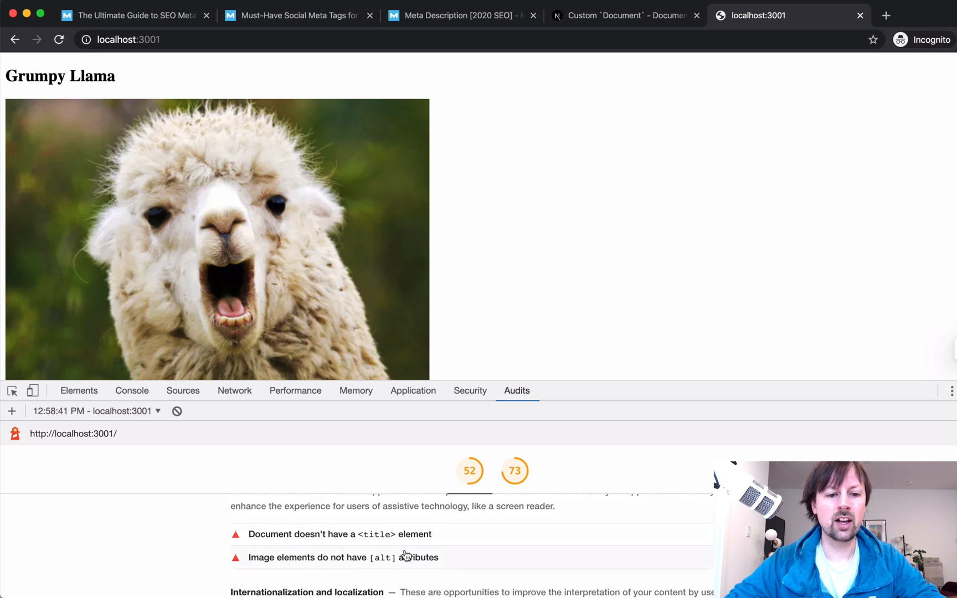
mouse_move(383, 562)
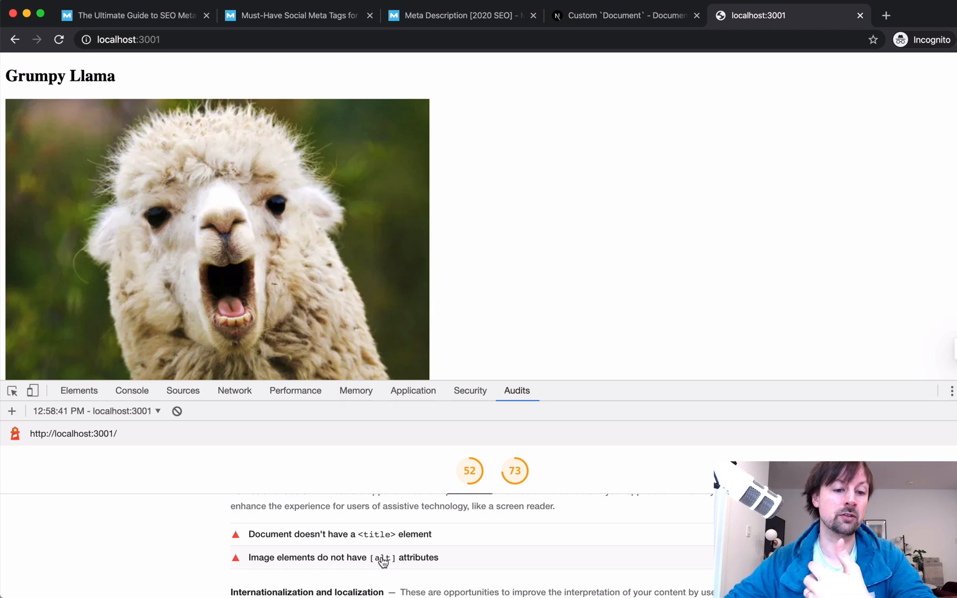
scroll("down", 3)
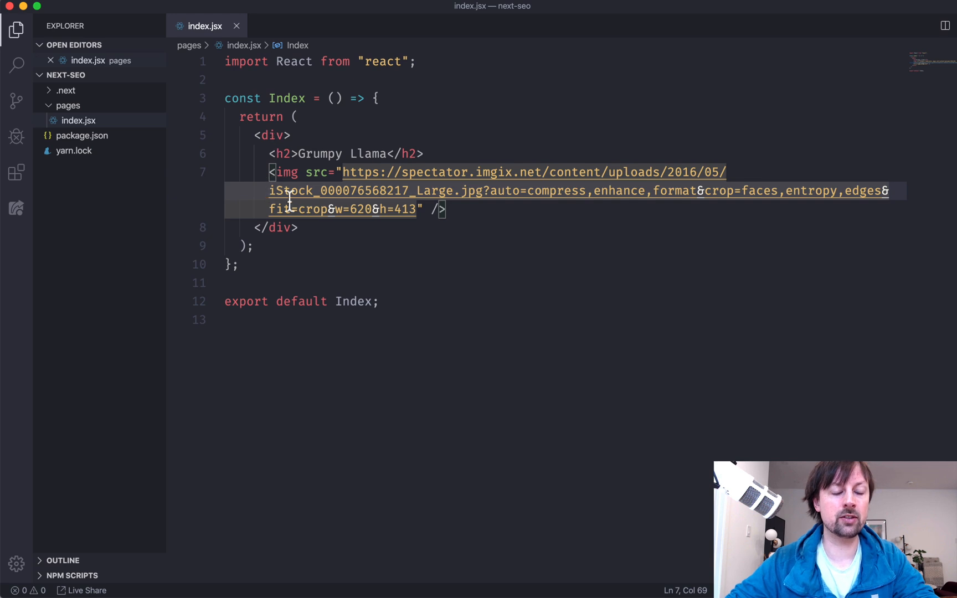
mouse_move(369, 209)
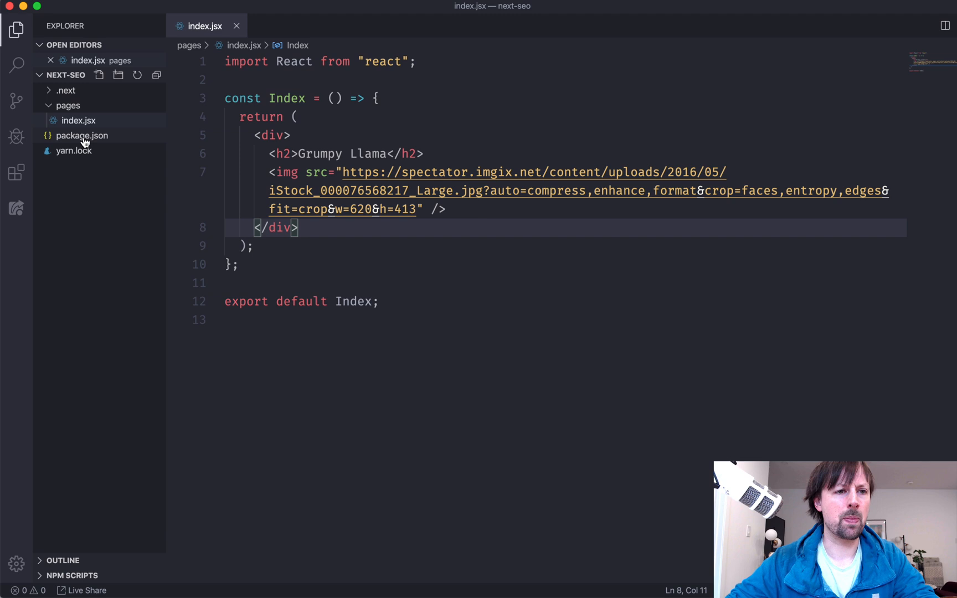
left_click(81, 135)
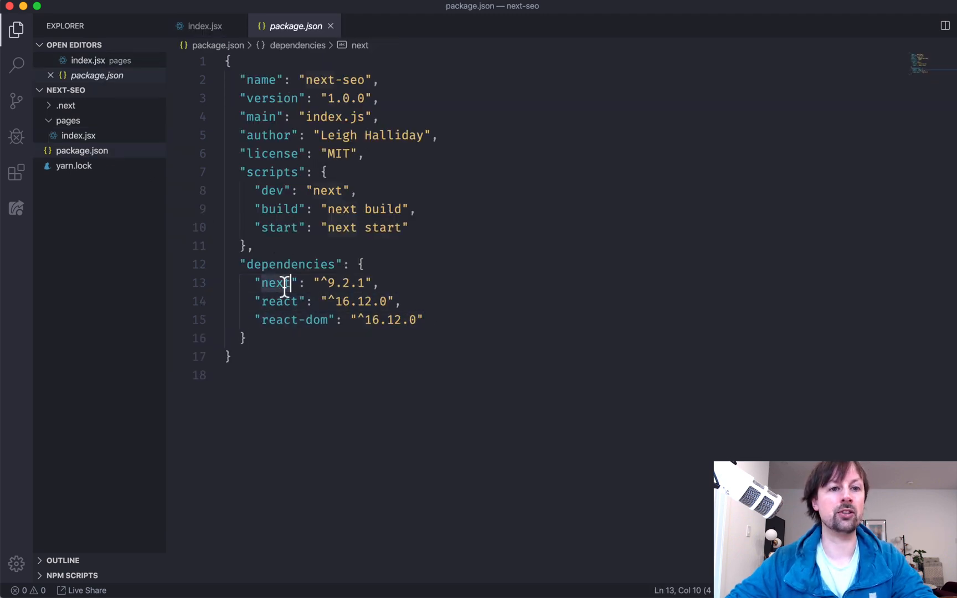
left_click(203, 26)
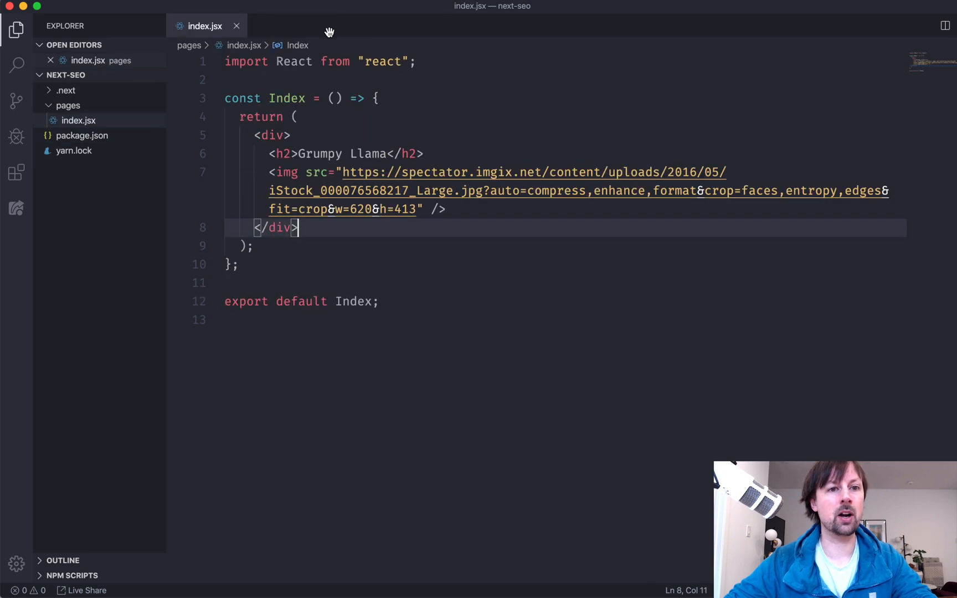
left_click(238, 264)
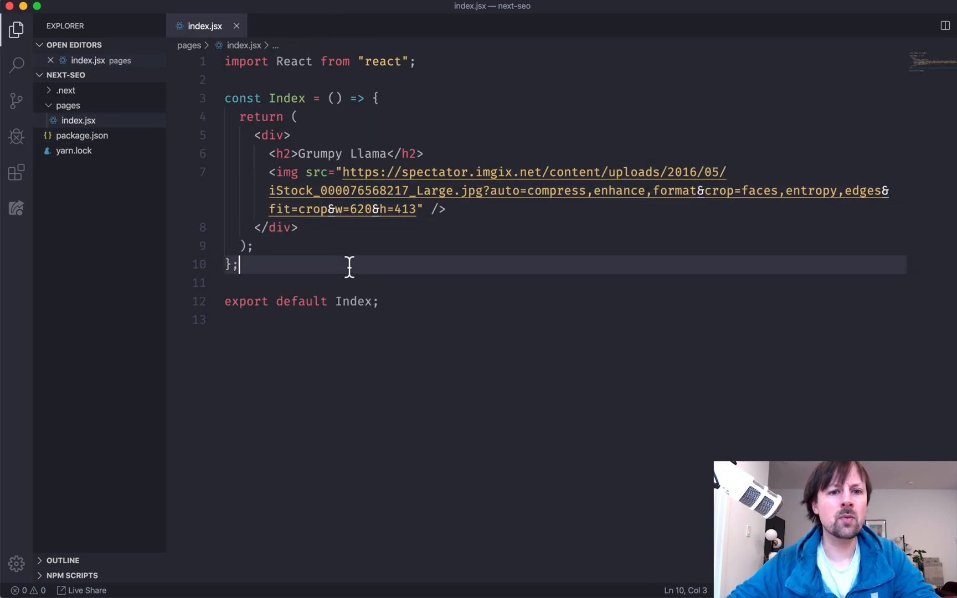
mouse_move(322, 210)
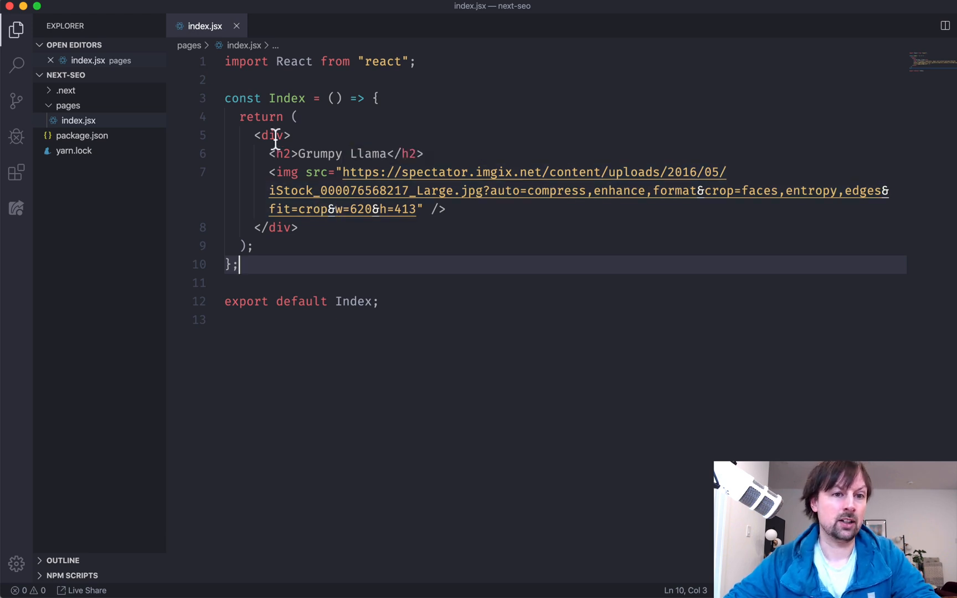
Rename the div wrapper to main, change h2 to h1, and add alt="" to the img tag.
type("main")
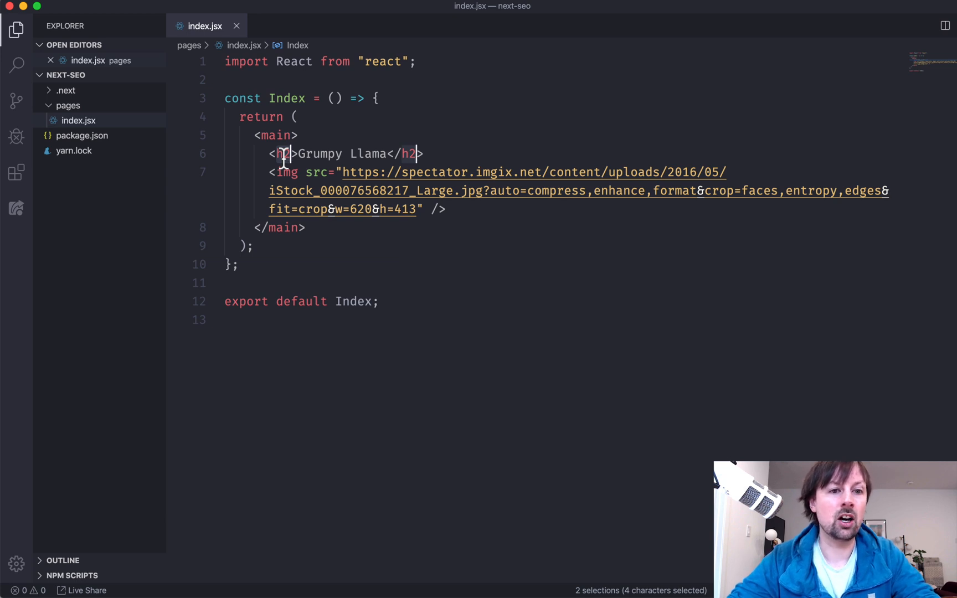
type("1")
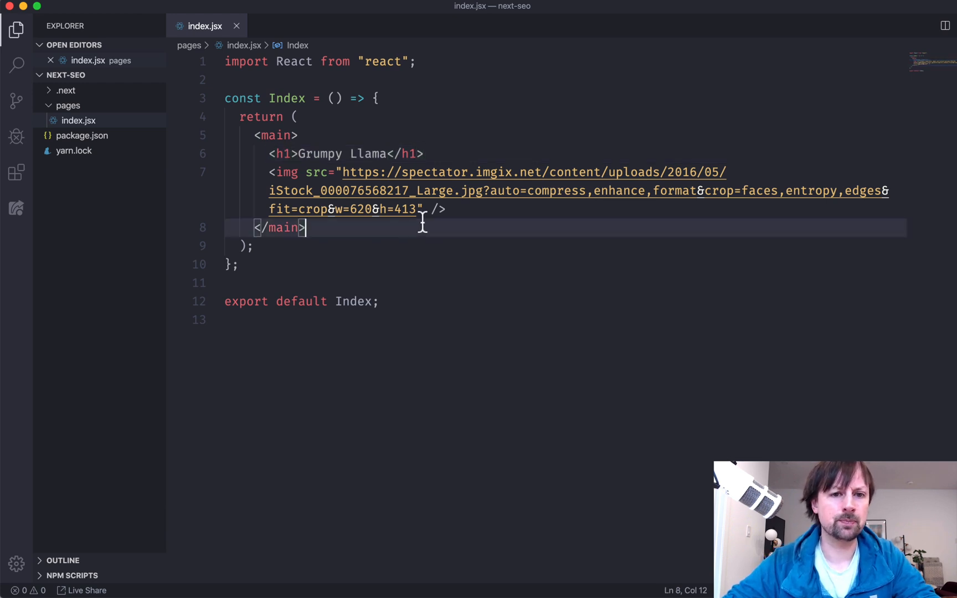
type("alt=")
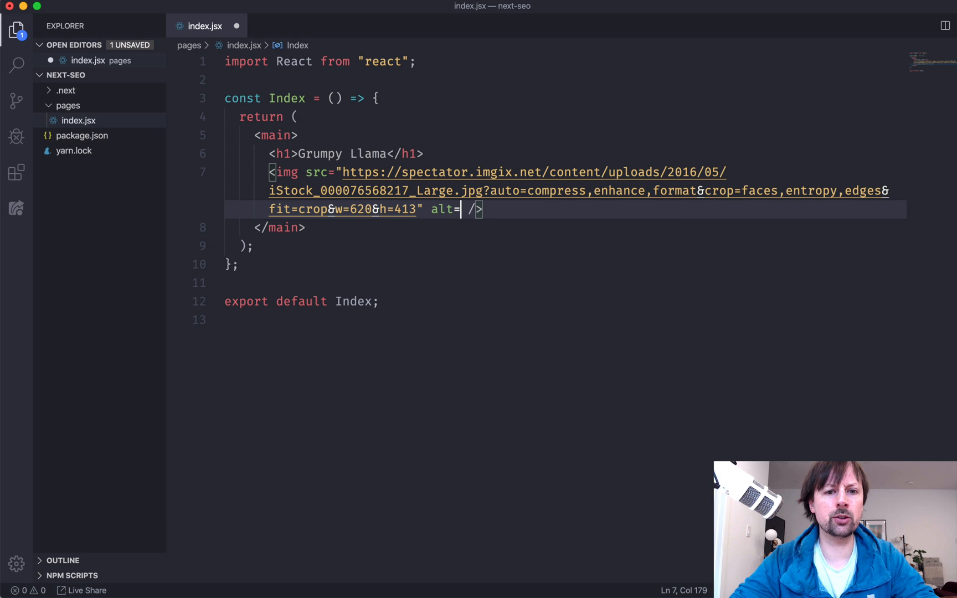
type("\"\"")
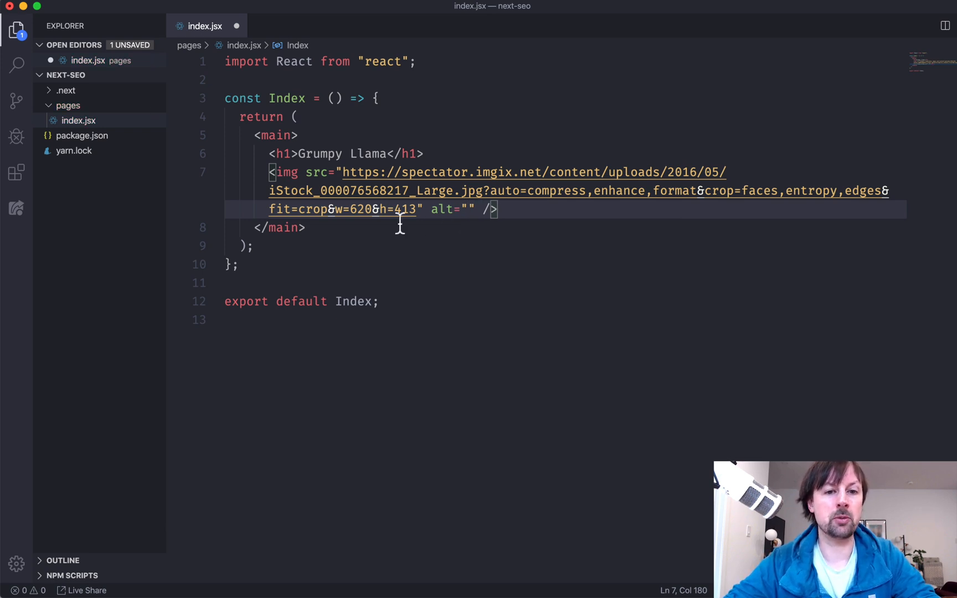
mouse_move(442, 271)
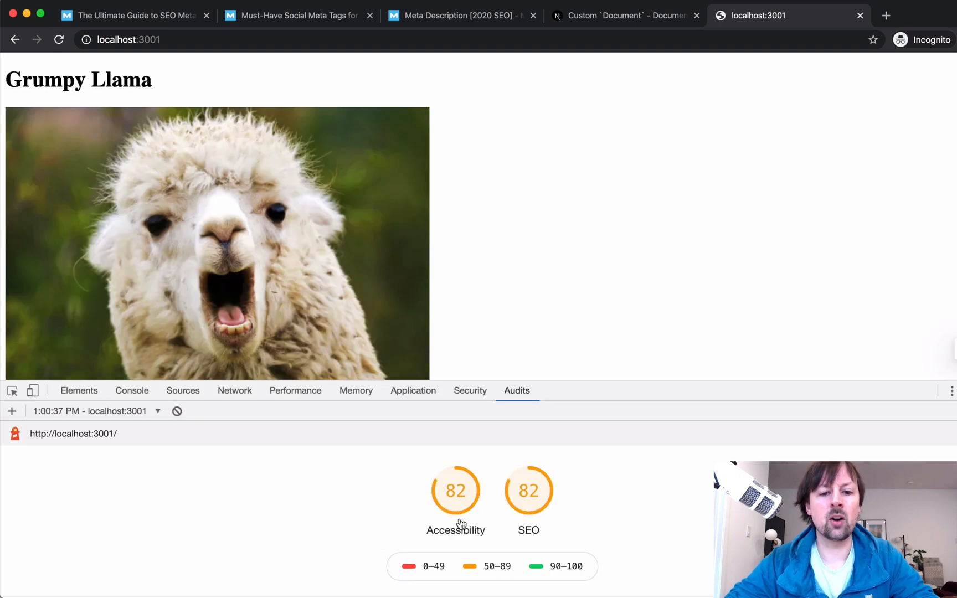
mouse_move(532, 525)
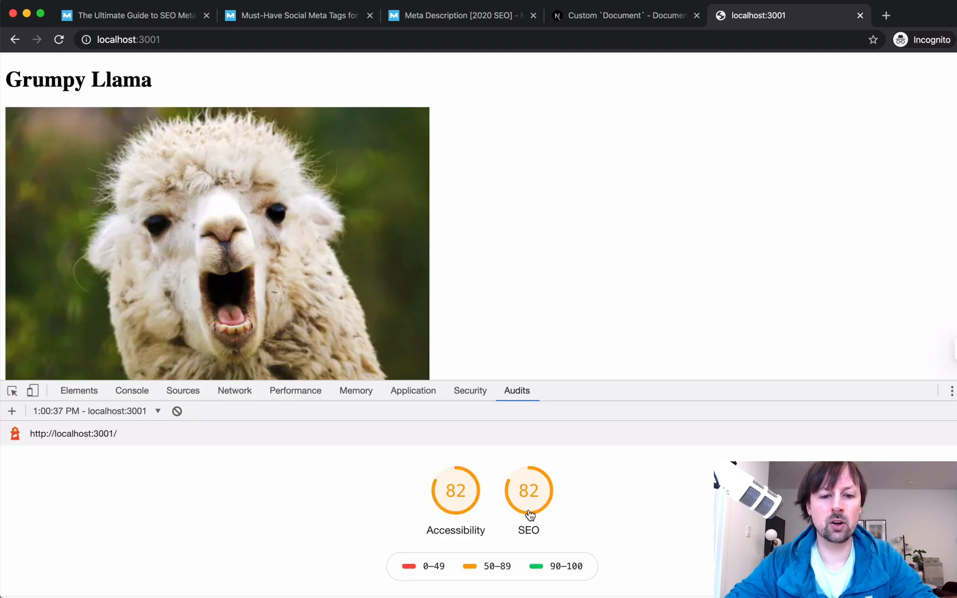
mouse_move(461, 539)
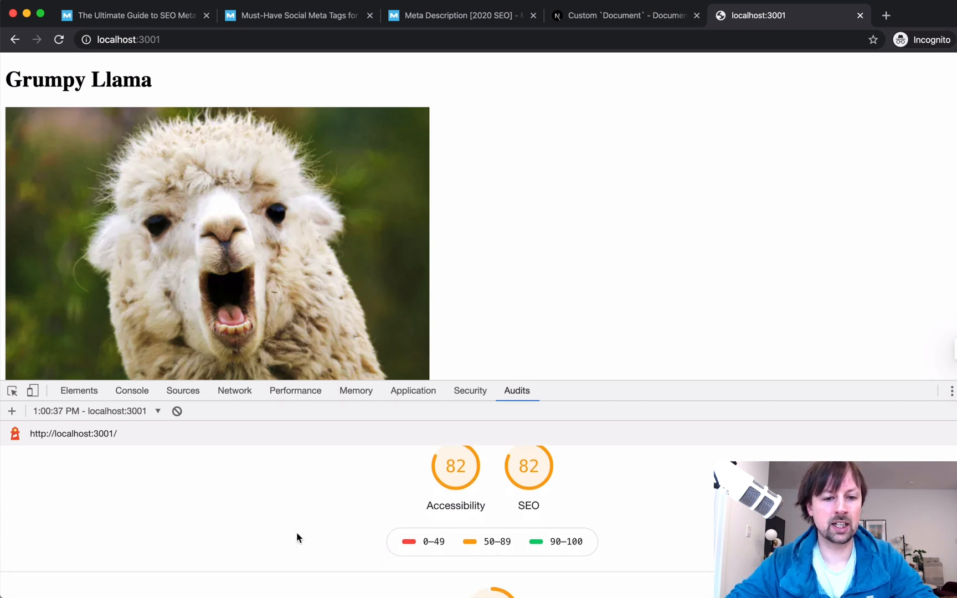
Scroll the rerun report to the remaining 'Document doesn't have a <title> element' warning.
scroll("down", 3)
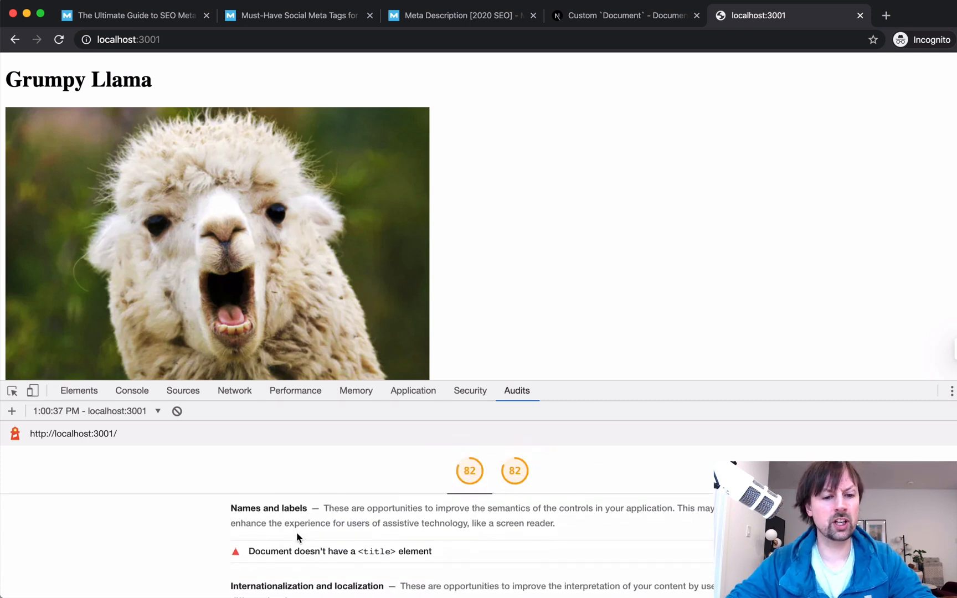
scroll("down", 3)
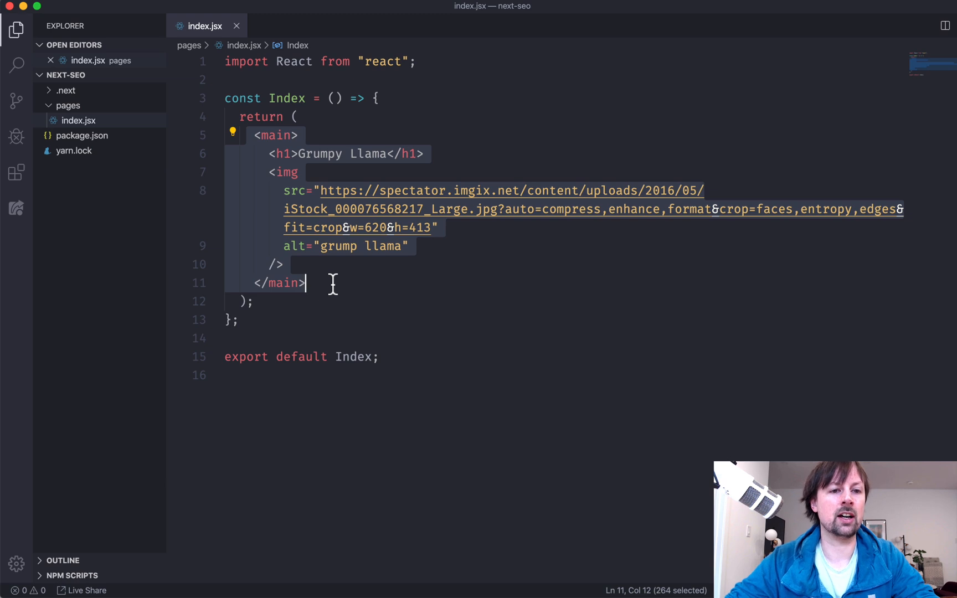
Deselect the reformatted main block while reviewing index.jsx.
left_click(329, 283)
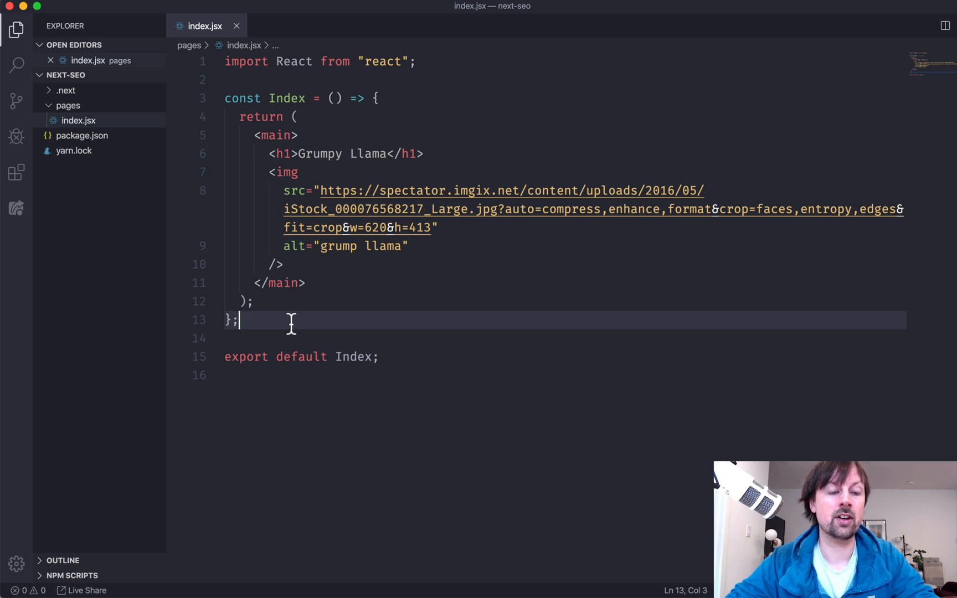
mouse_move(326, 180)
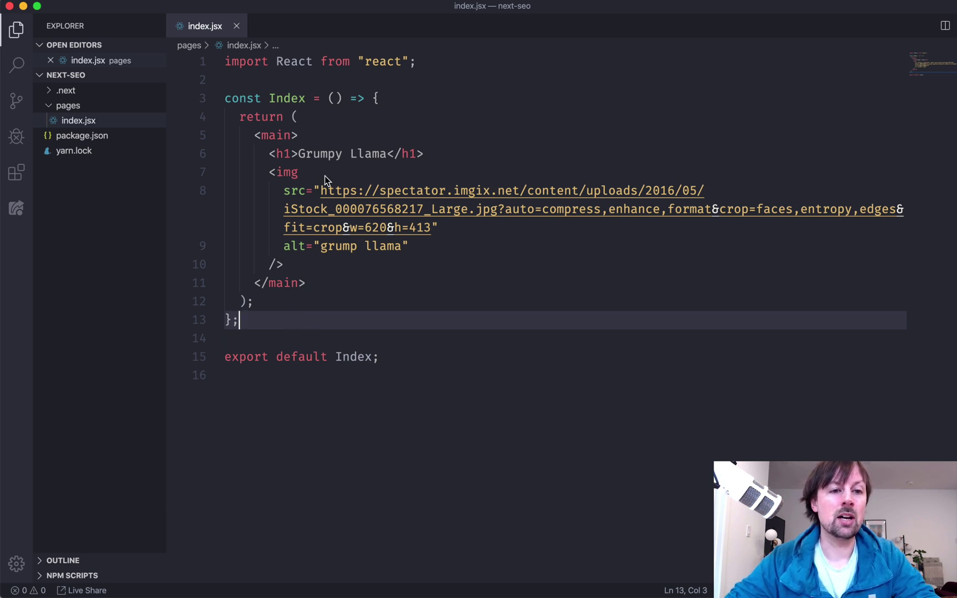
mouse_move(258, 143)
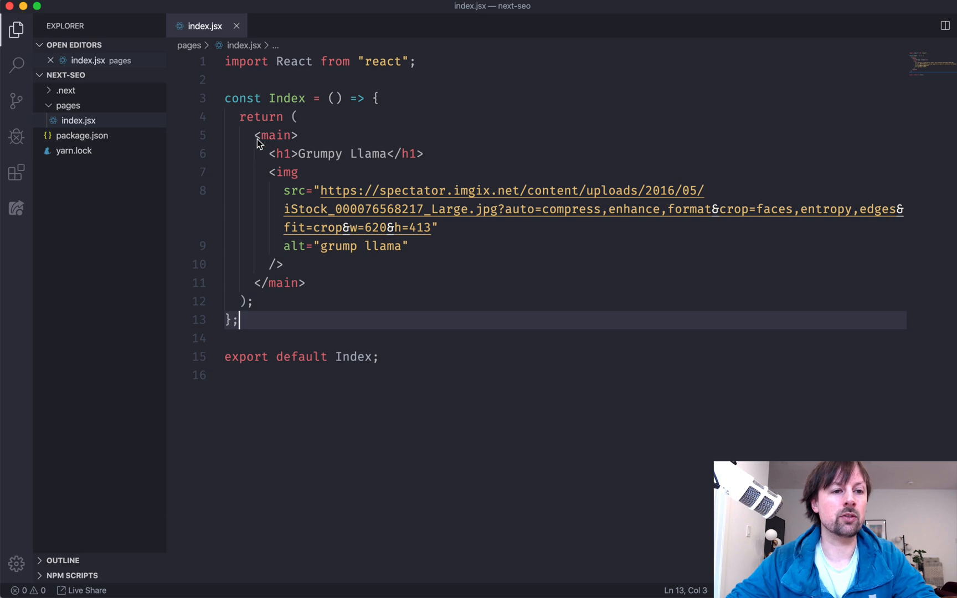
mouse_move(313, 231)
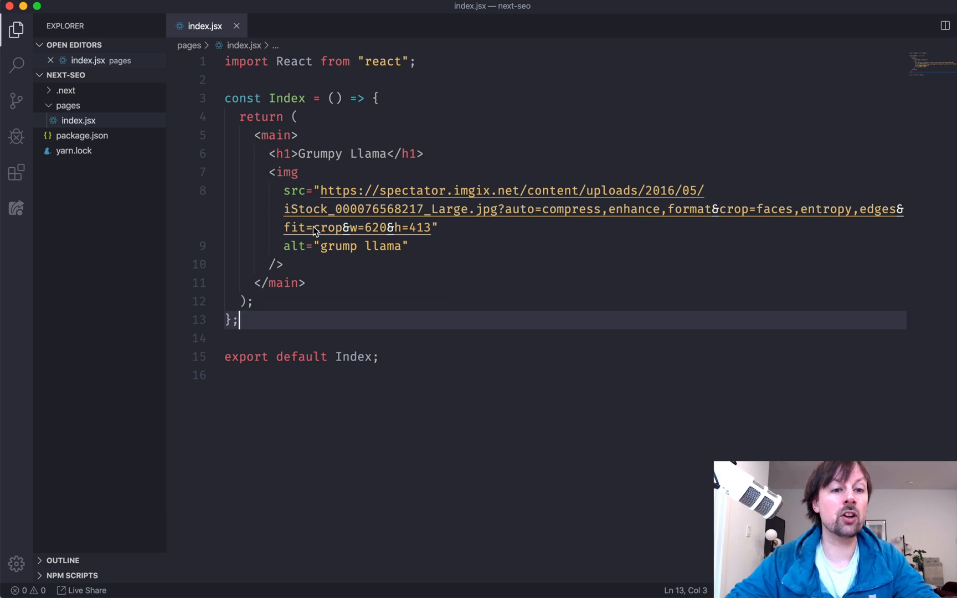
mouse_move(321, 209)
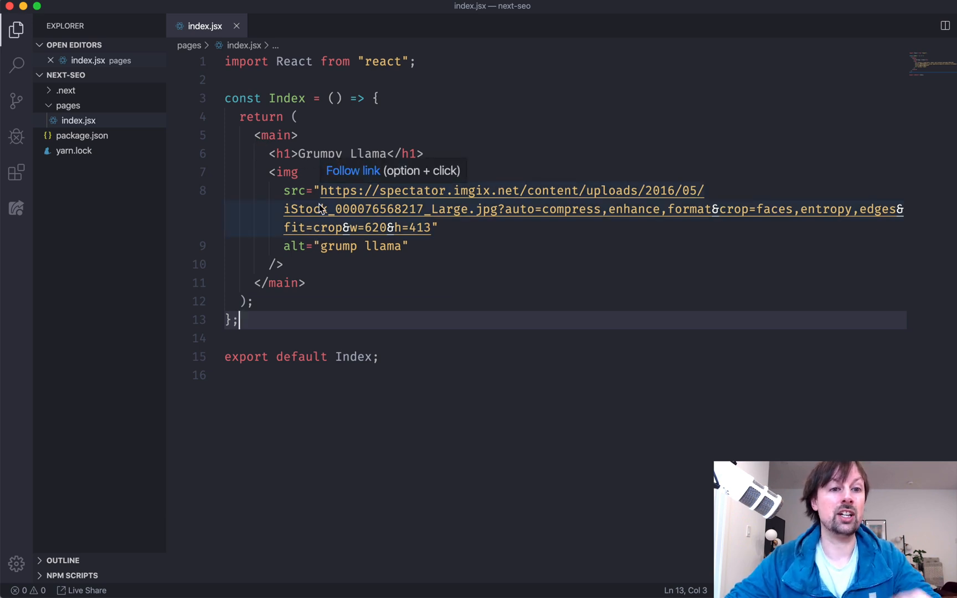
Add import Head from "next/head" at the top of index.jsx.
type("import Head")
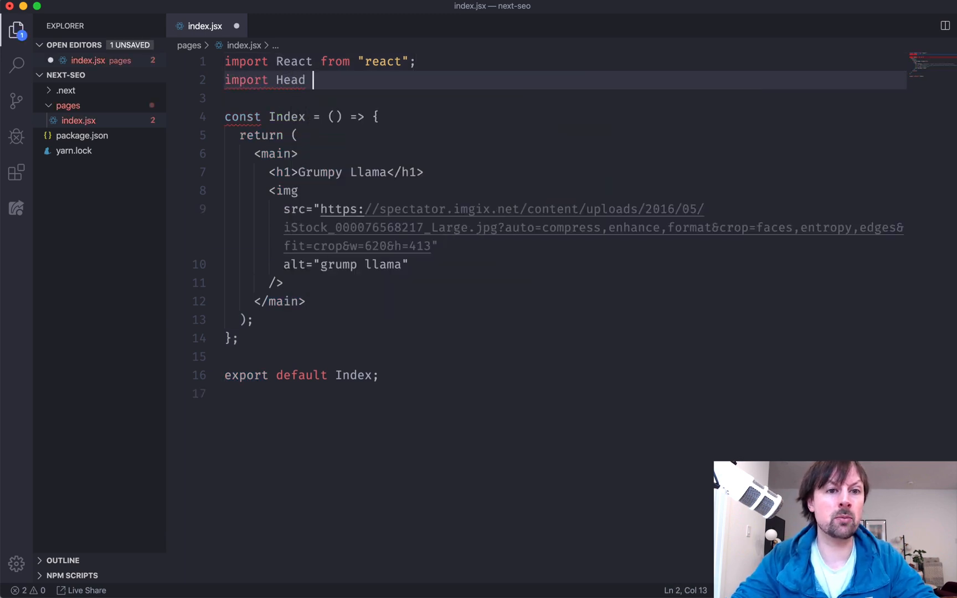
type("from \"next/")
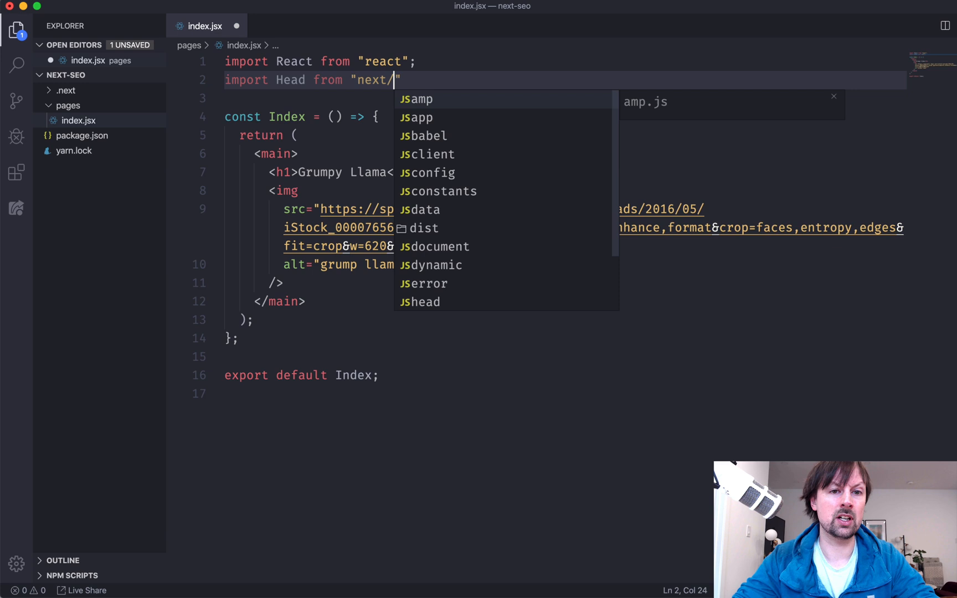
type("head")
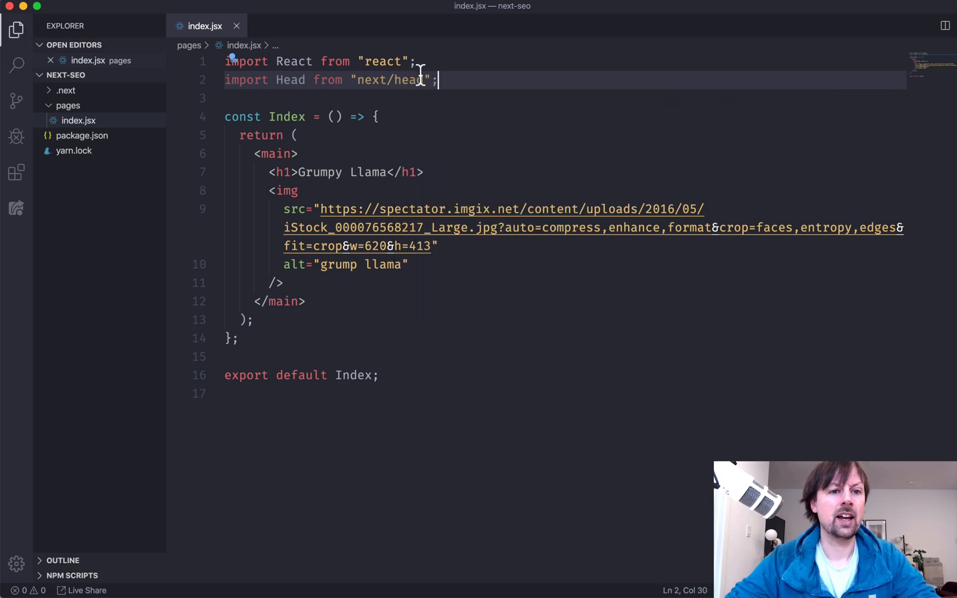
Insert a <Head> block inside <main> with the title Grumpy Llama Home Page.
type("<Head>")
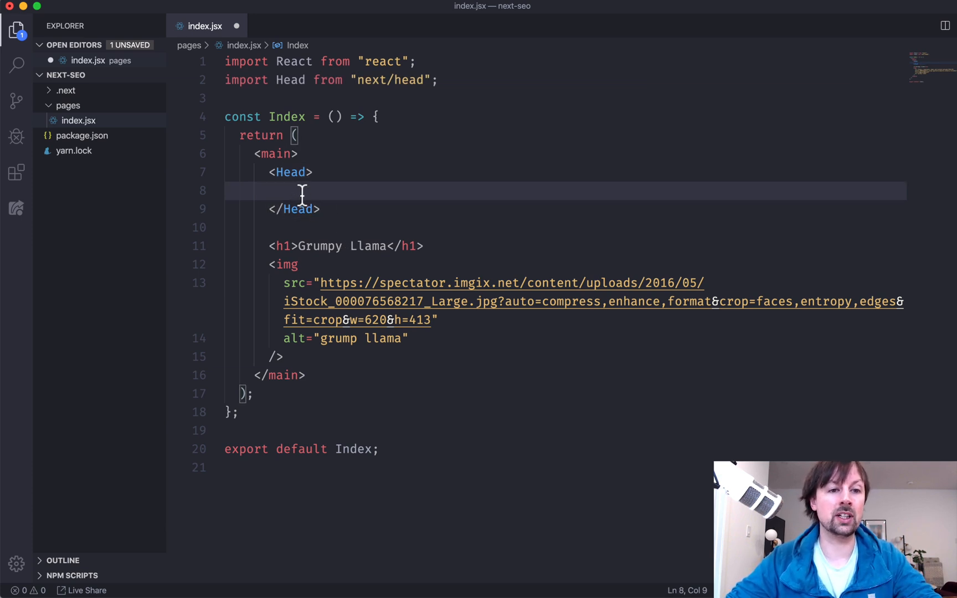
type("<title></title>")
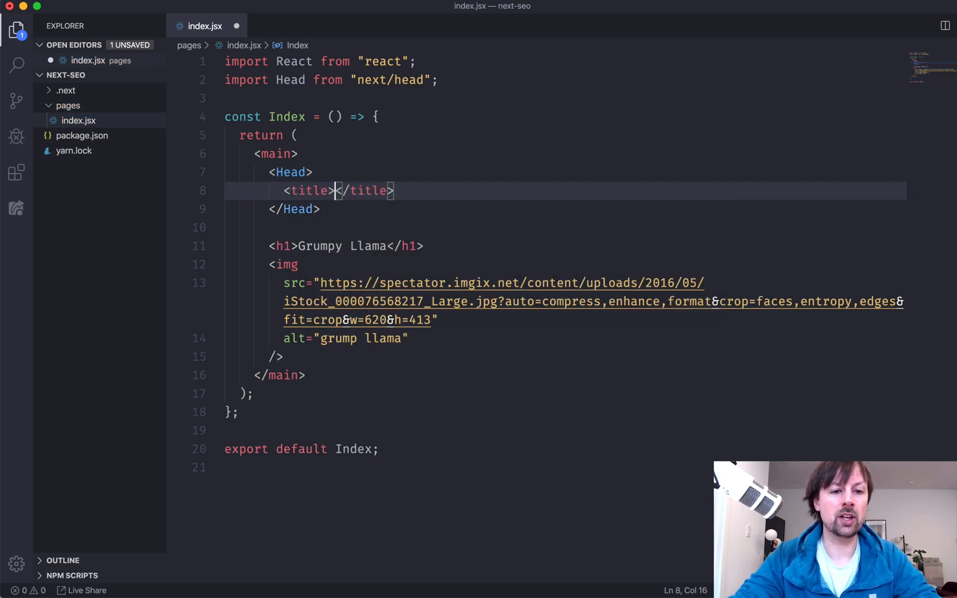
type("Grumpy Llama Home Page")
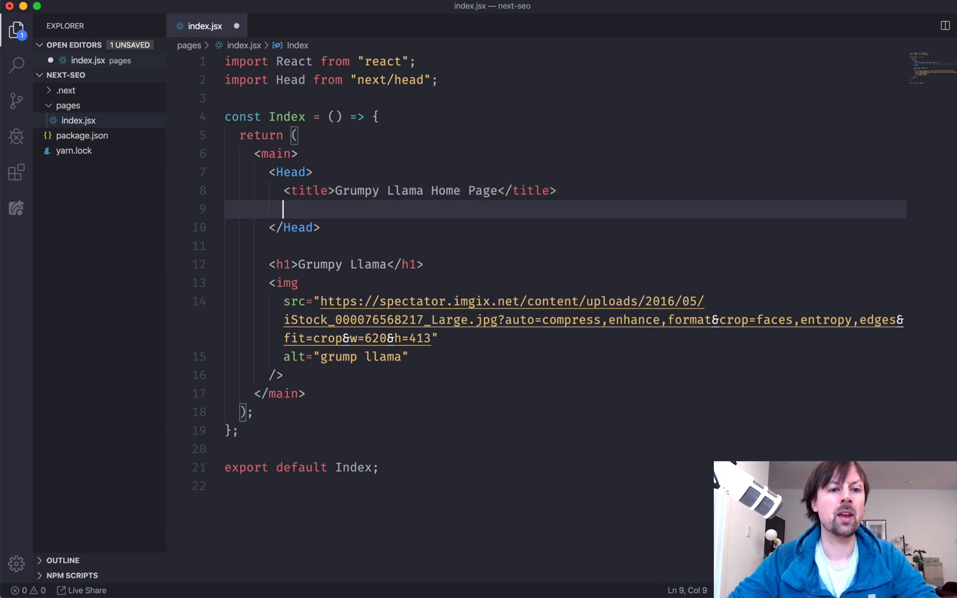
mouse_move(366, 292)
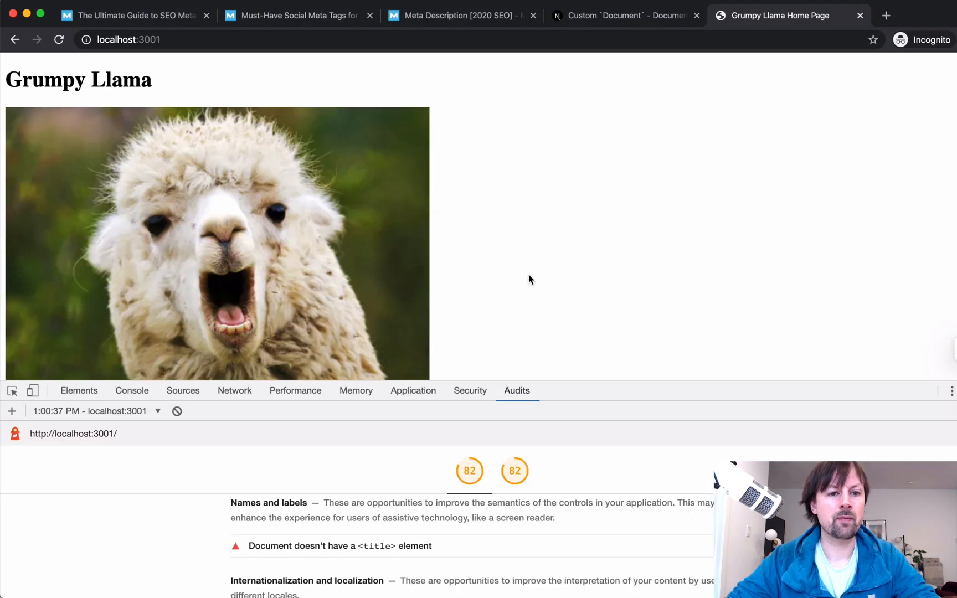
mouse_move(787, 27)
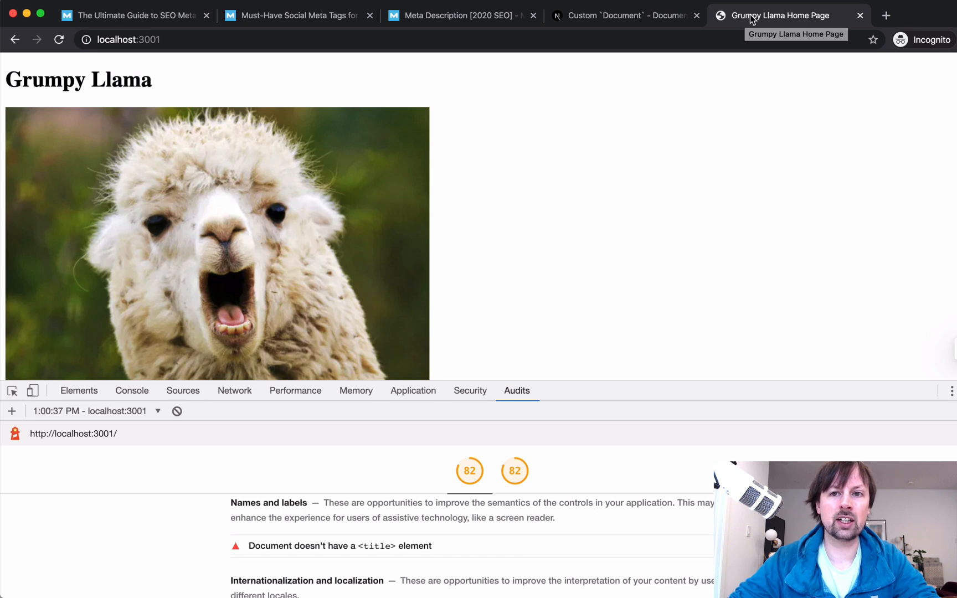
mouse_move(705, 127)
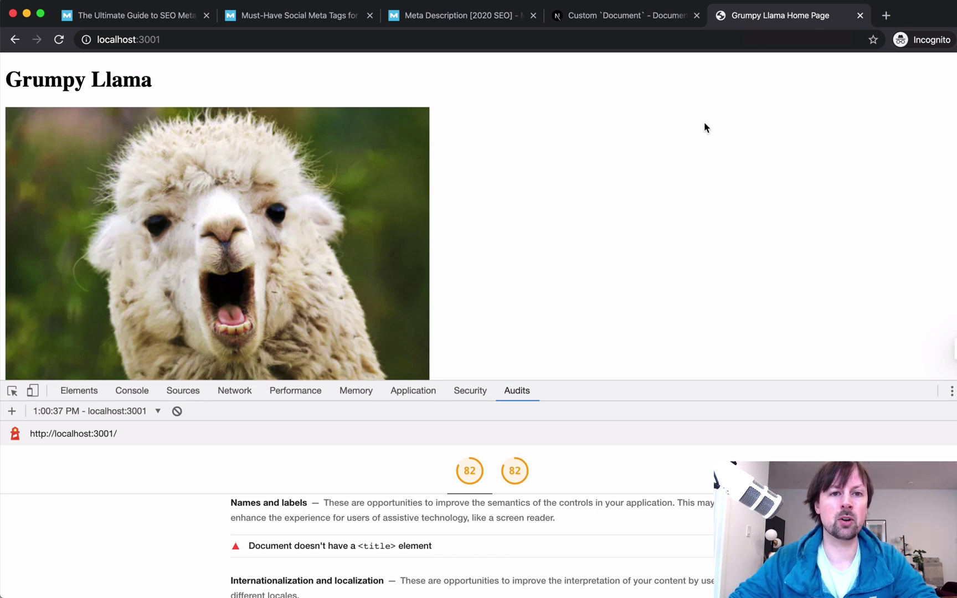
mouse_move(413, 220)
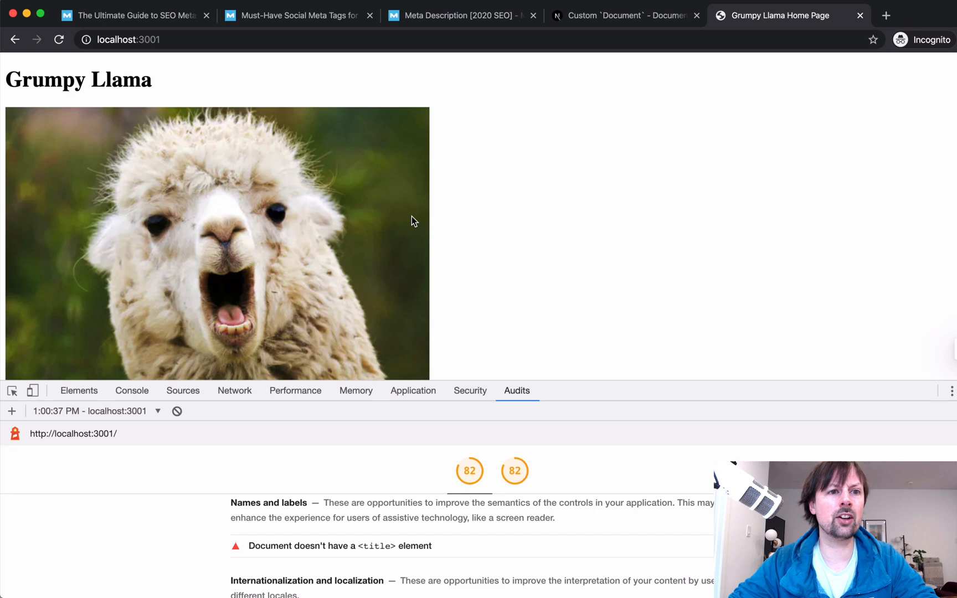
mouse_move(274, 169)
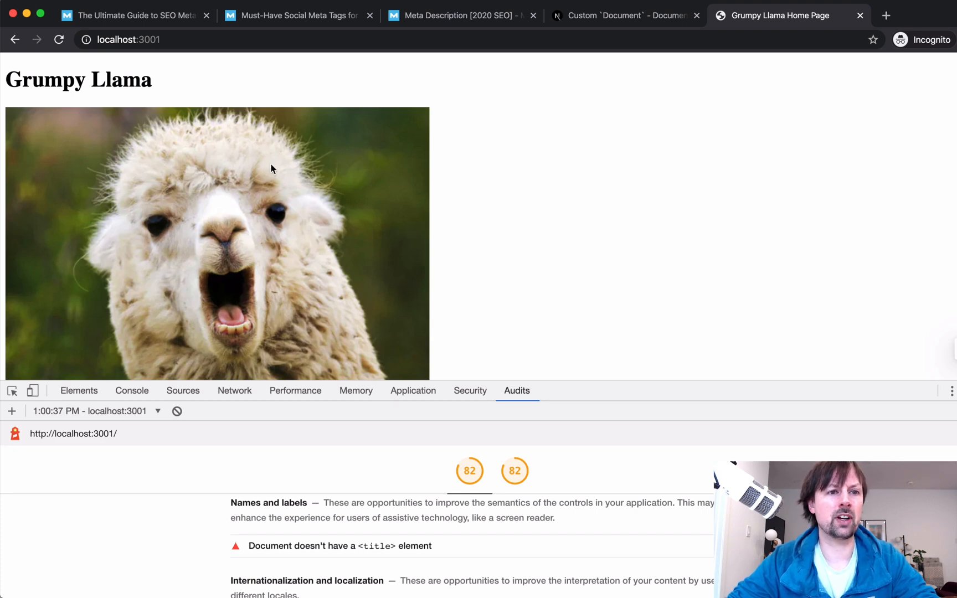
Switch from the localhost:3001 page to the Moz SEO meta tags guide tab.
left_click(138, 14)
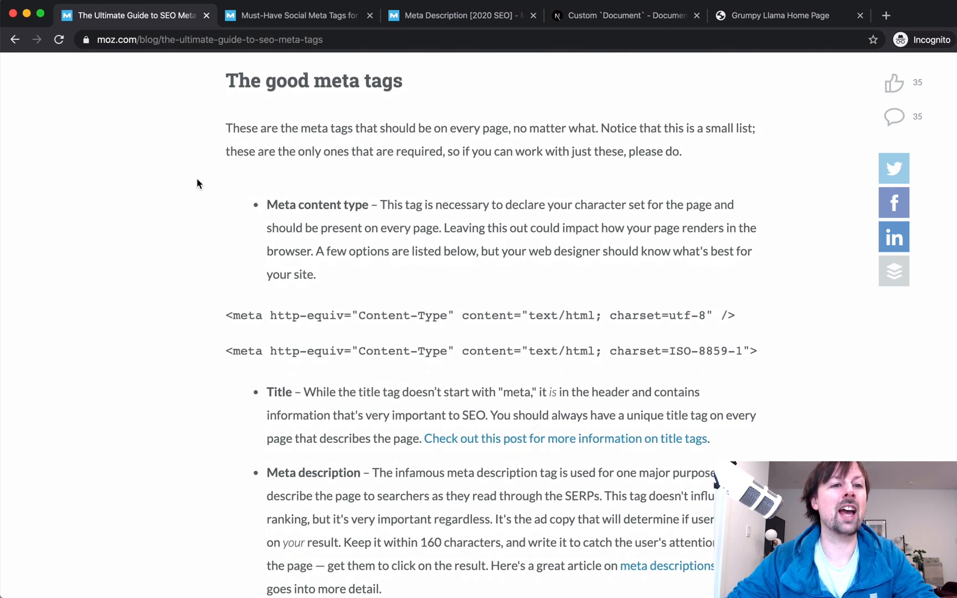
mouse_move(230, 191)
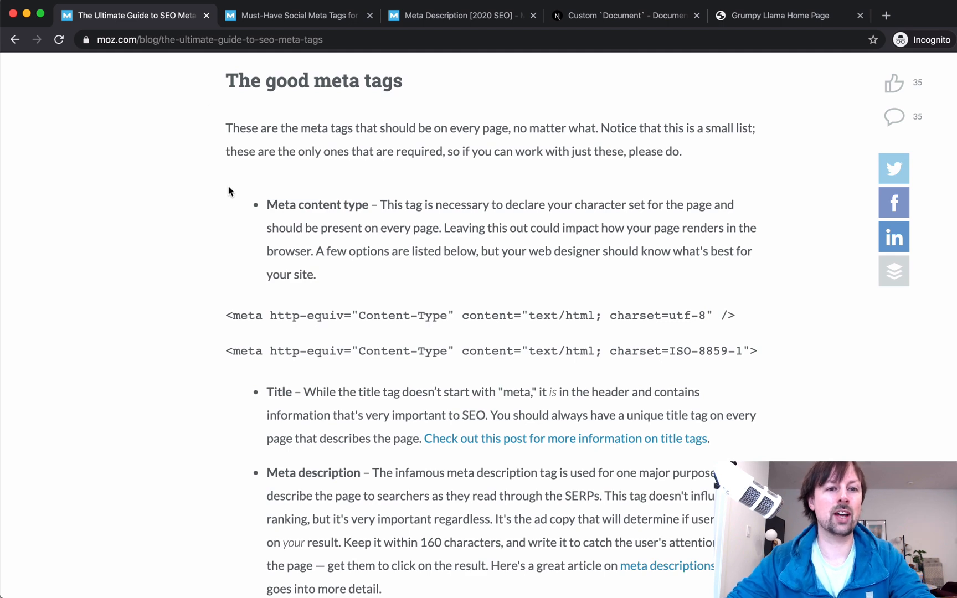
Select the charset=utf-8 meta tag example in the Moz guide, then switch to the Meta Description article.
scroll("down", 3)
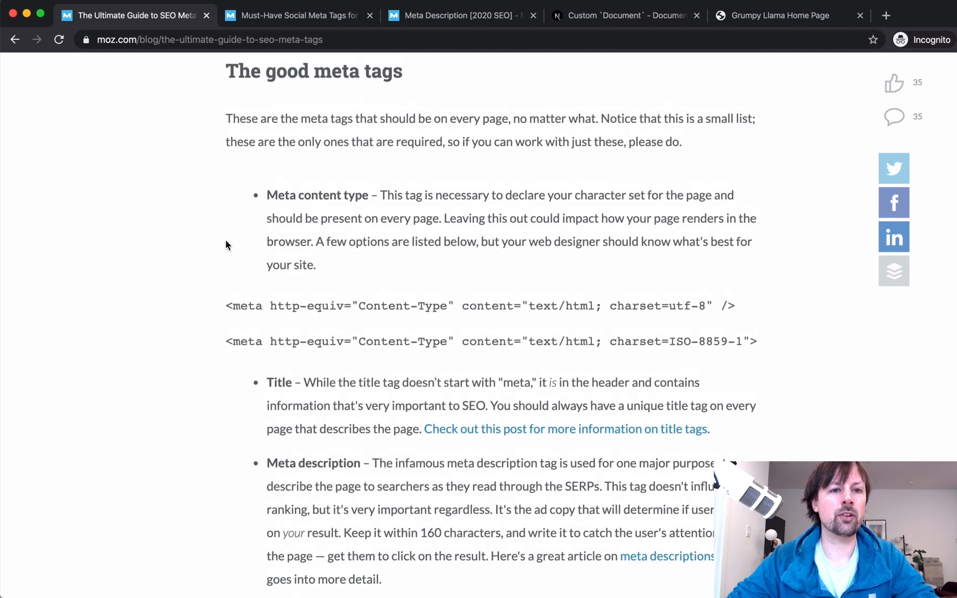
scroll("down", 3)
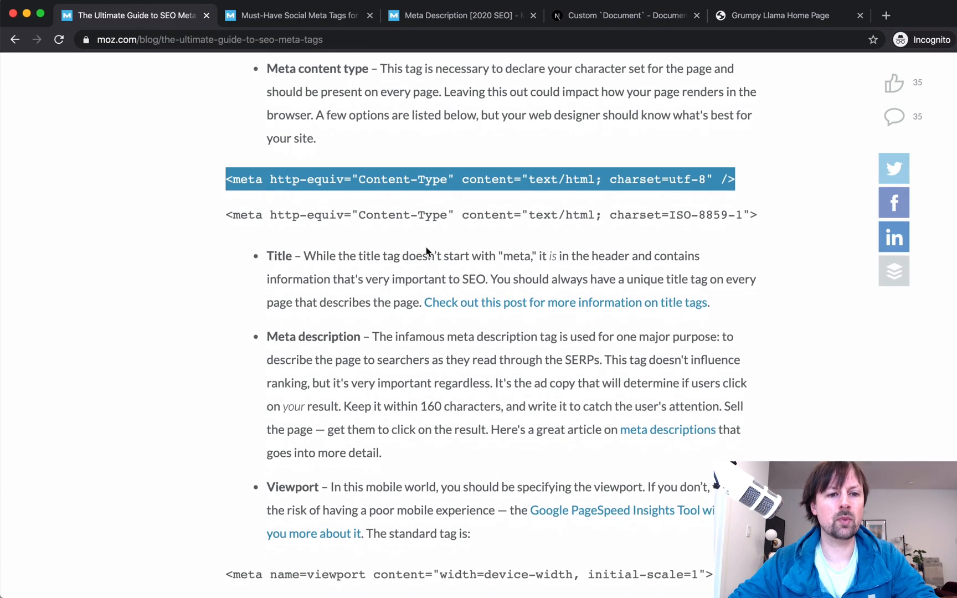
scroll("down", 3)
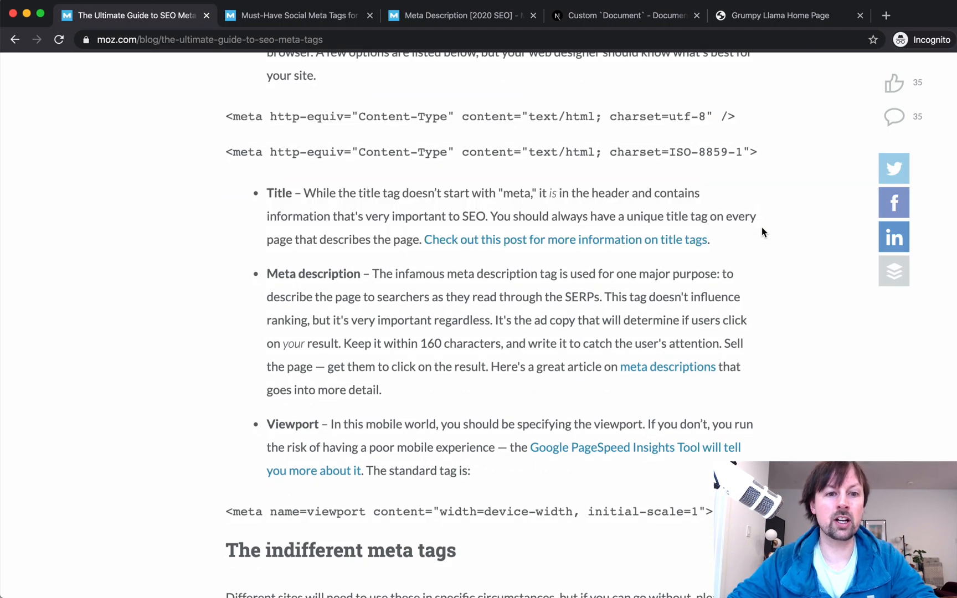
left_click_drag(266, 297, 381, 390)
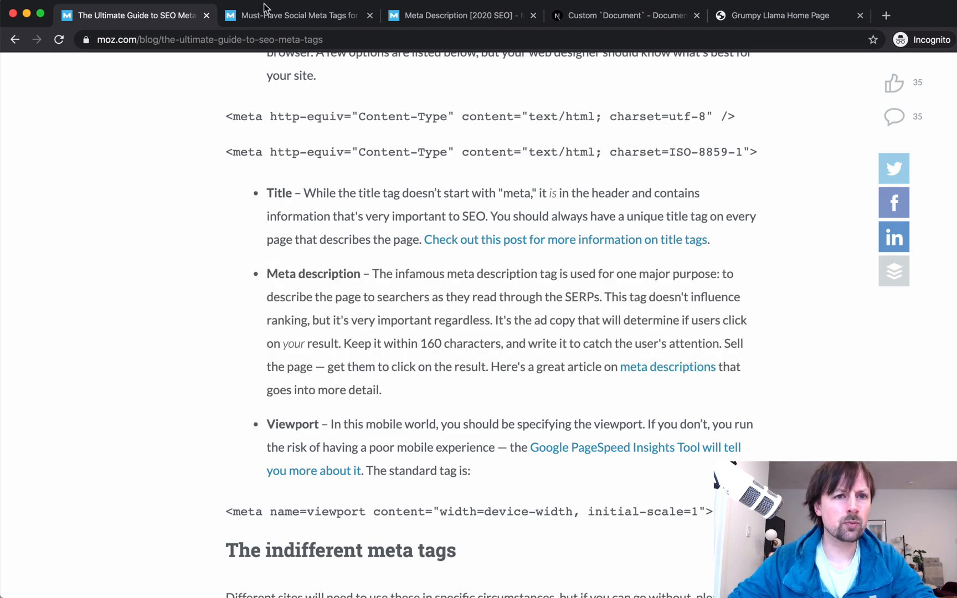
left_click(452, 15)
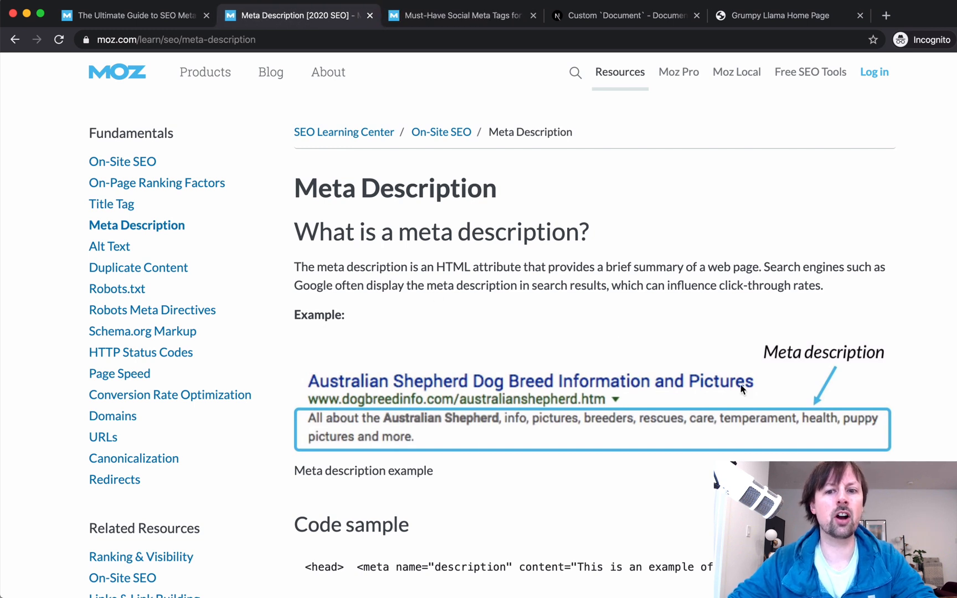
mouse_move(262, 398)
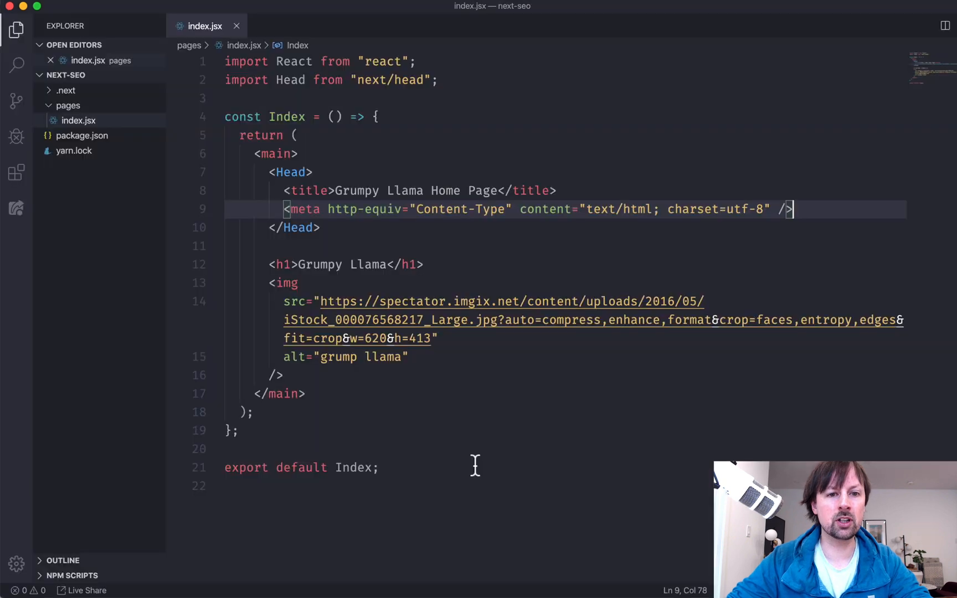
Add <meta name="description" content="An image of a grumpy llama" /> inside Head and save.
type("<meta name")
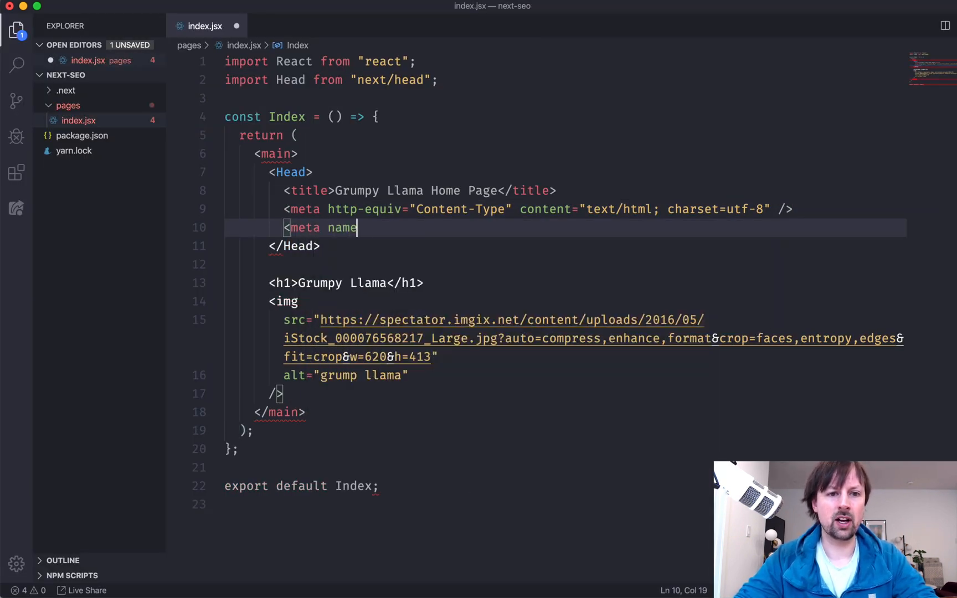
type("=\"description\" content=\"Gr")
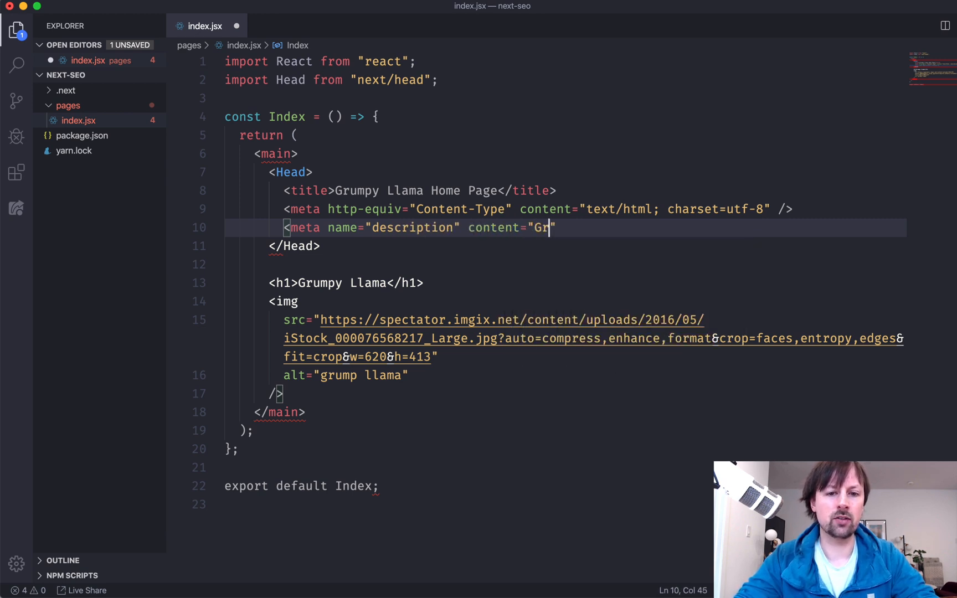
type("A")
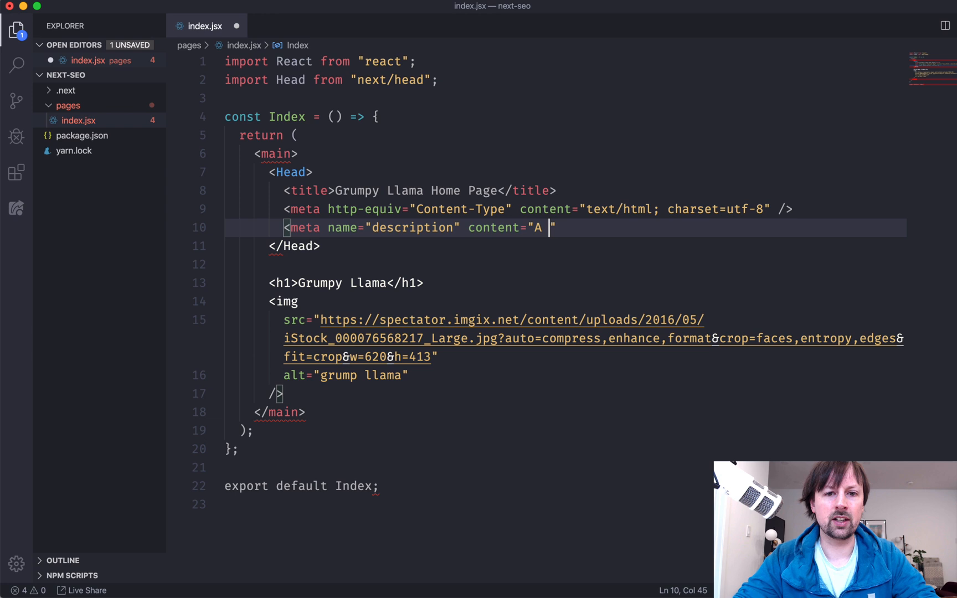
type("n image of a grump")
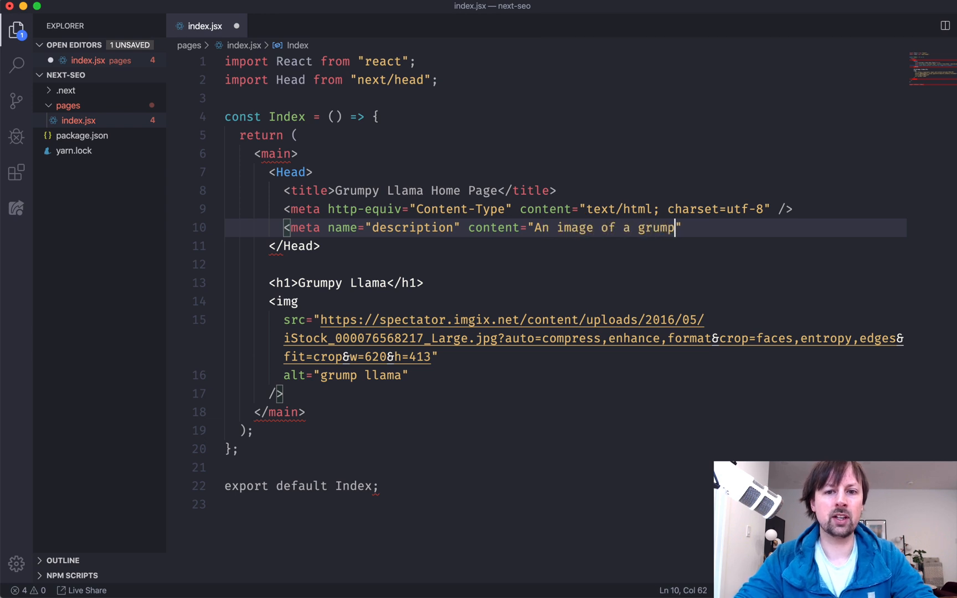
type("y llama\" /")
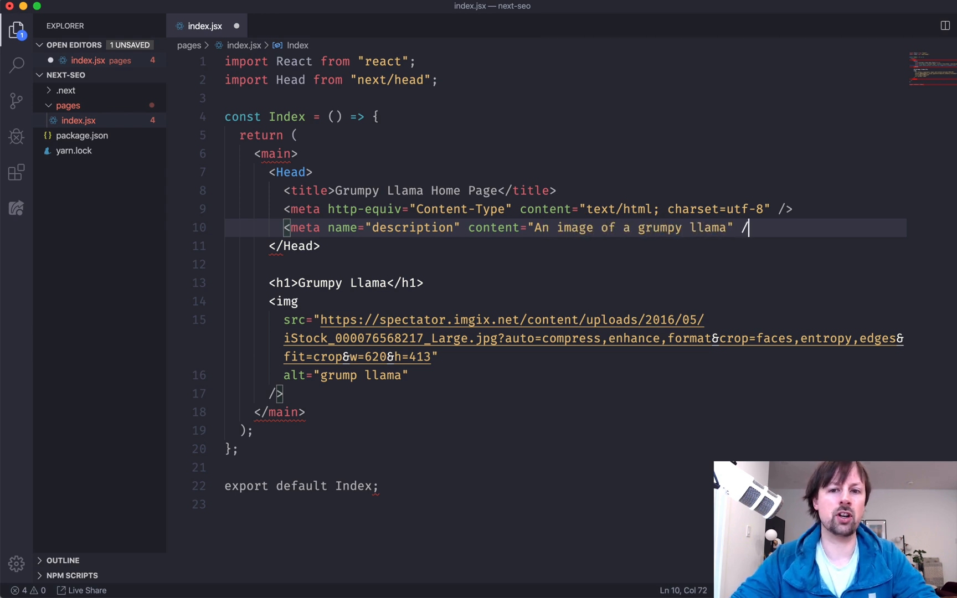
key("cmd+s")
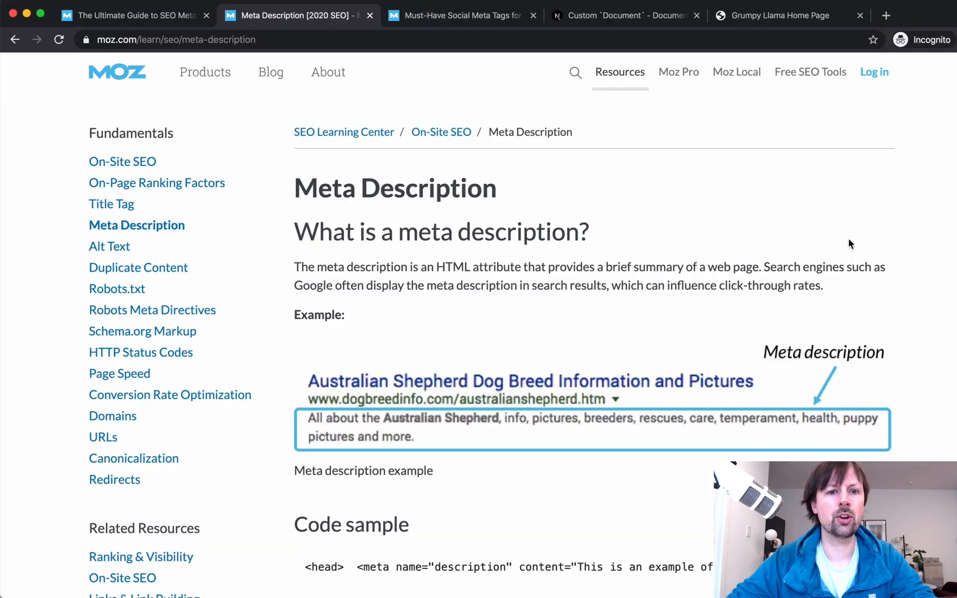
Return to the Moz guide's Viewport section and select the standard viewport meta tag.
left_click(135, 15)
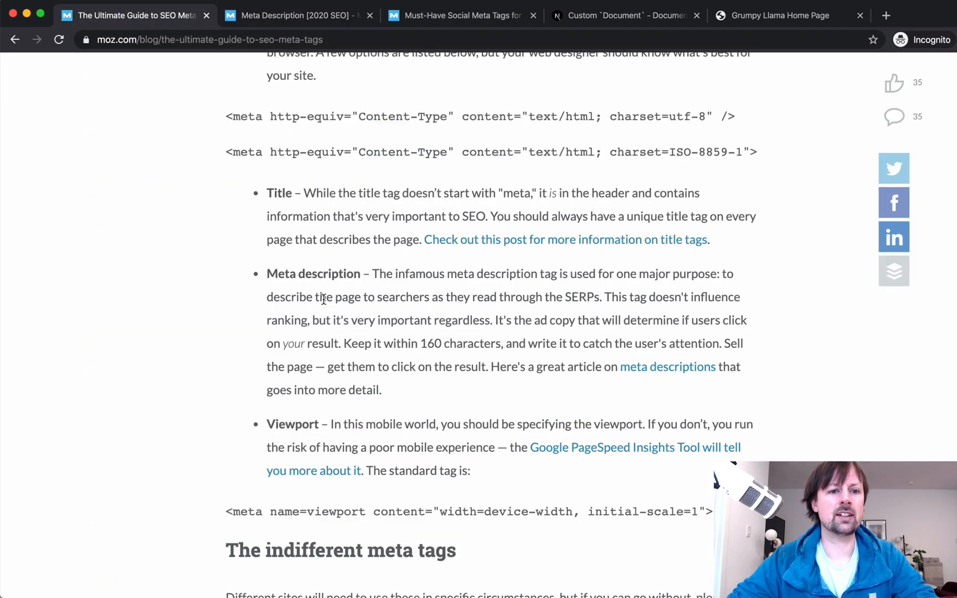
scroll("down", 3)
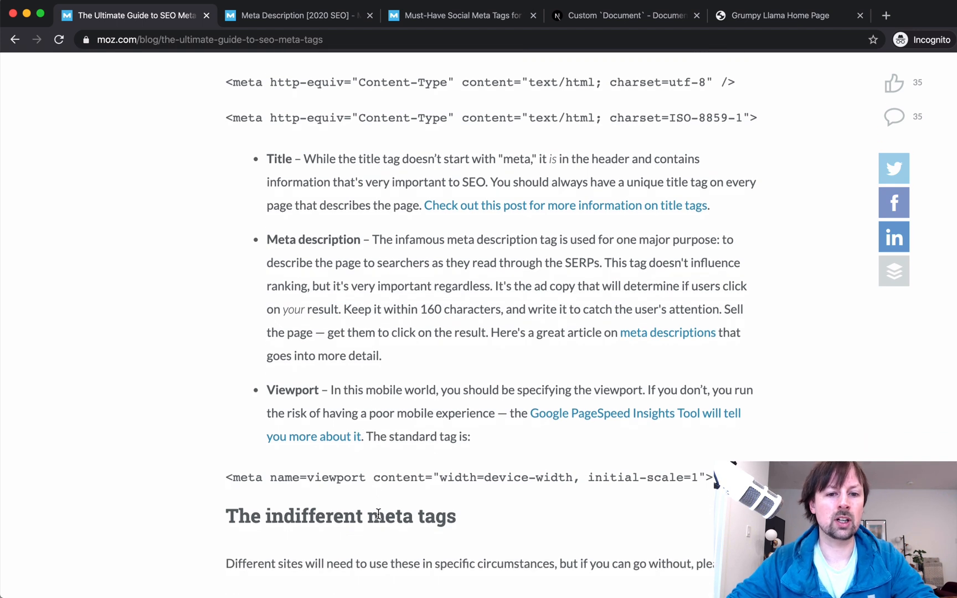
scroll("down", 3)
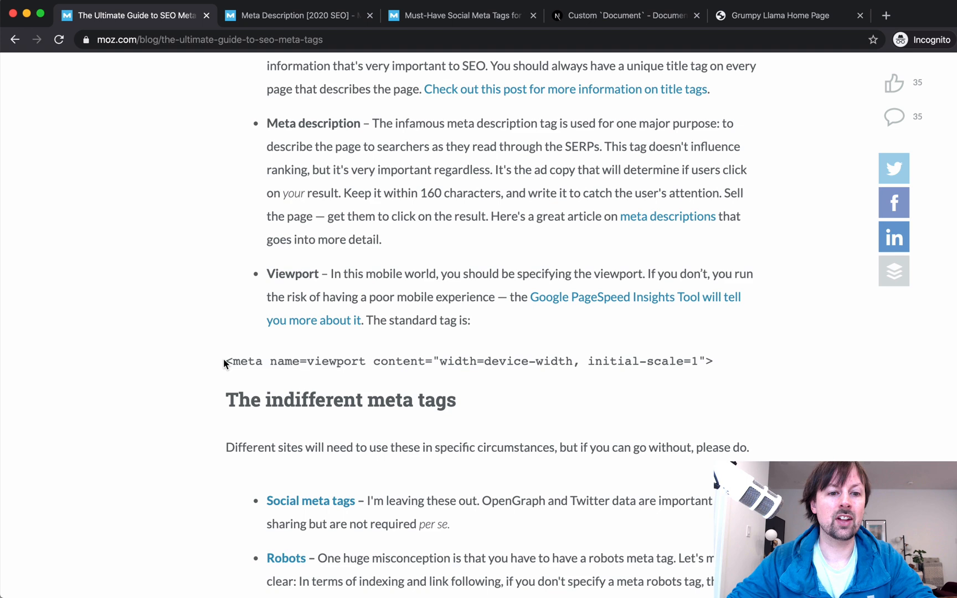
scroll("up", 3)
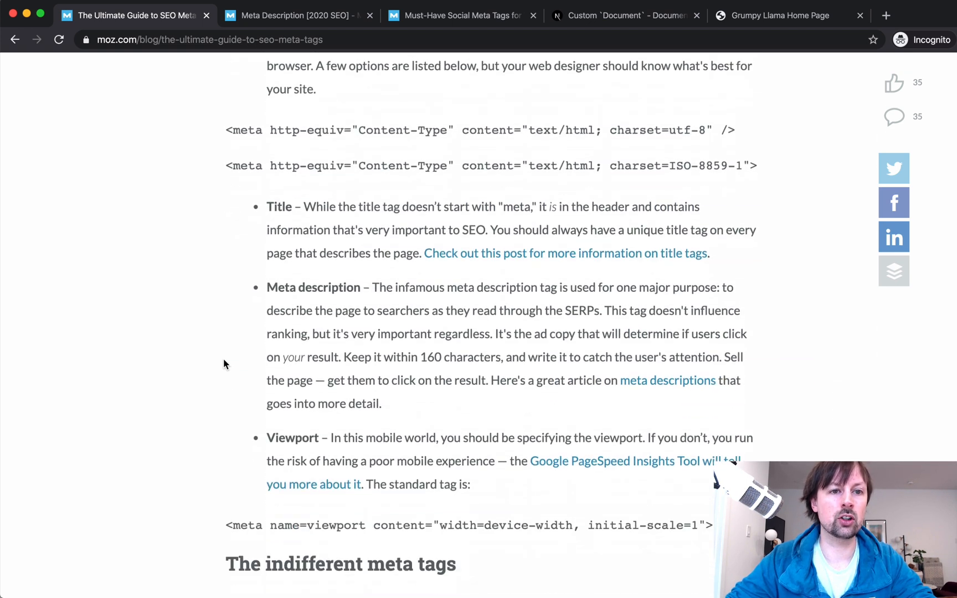
scroll("down", 3)
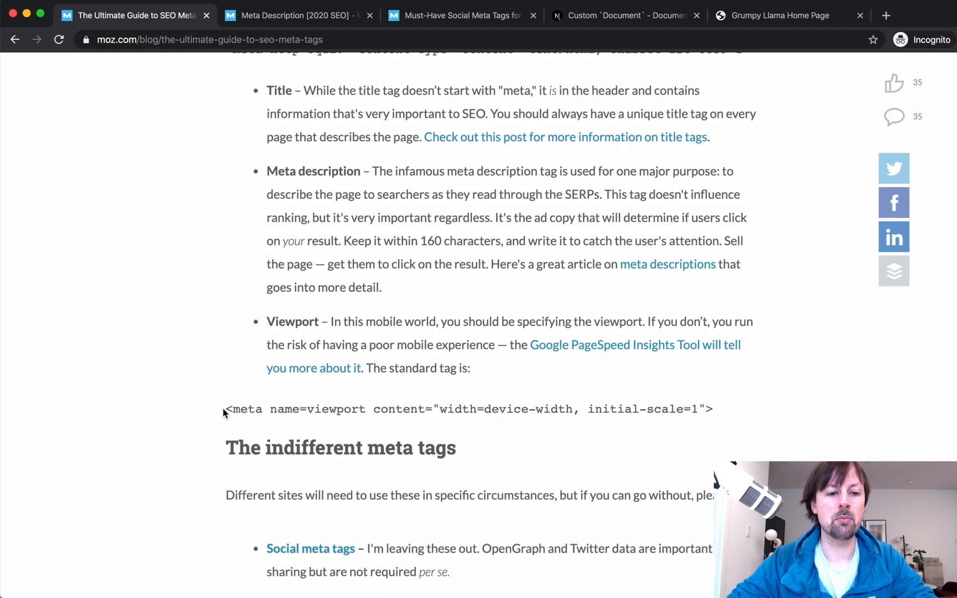
left_click_drag(226, 408, 713, 409)
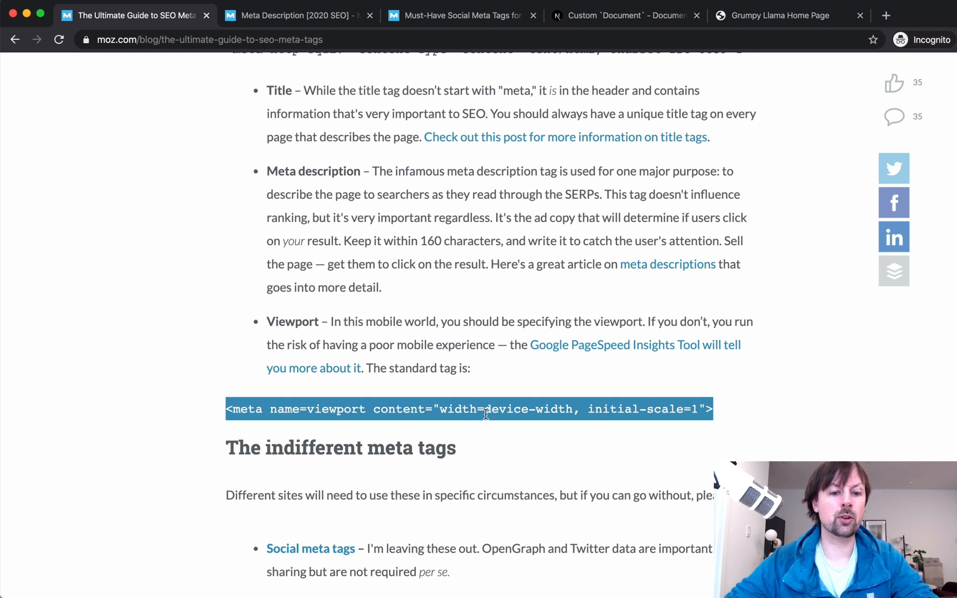
mouse_move(580, 381)
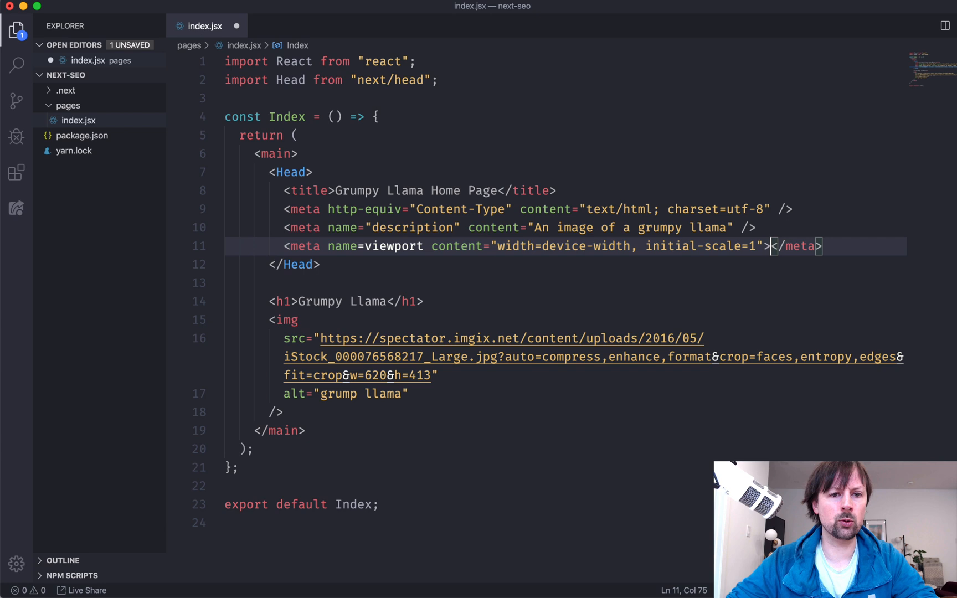
Select the unquoted viewport name in the pasted meta tag to fix it.
double_click(394, 246)
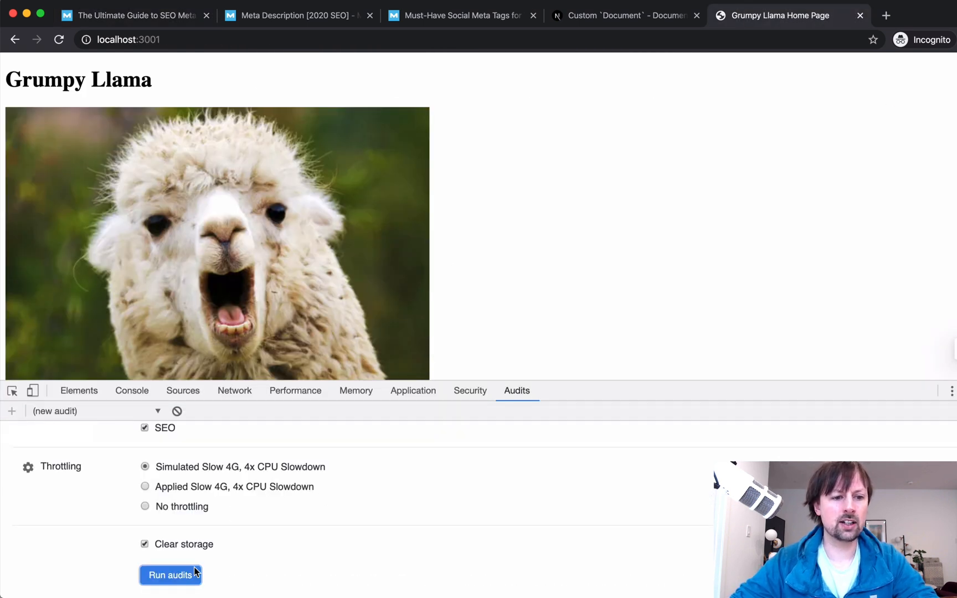
Rerun the audit (SEO 100, Accessibility 91, html lang missing) and return to the editor.
left_click(170, 575)
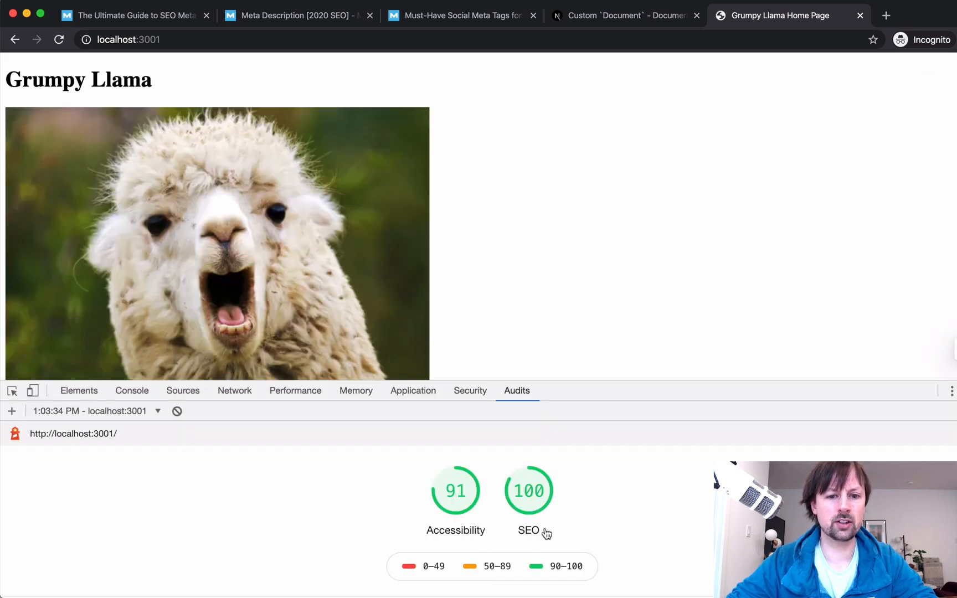
scroll("down", 3)
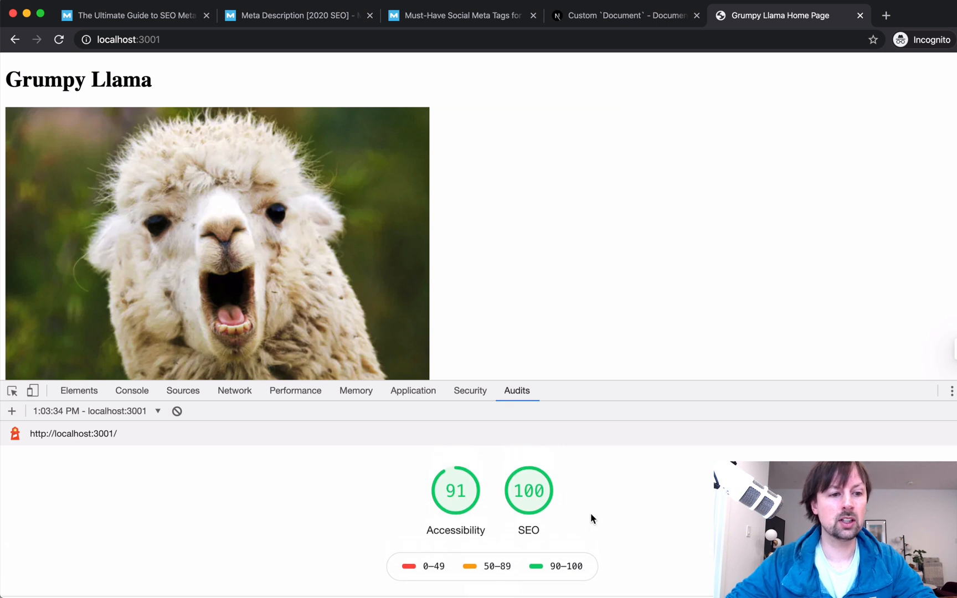
mouse_move(561, 519)
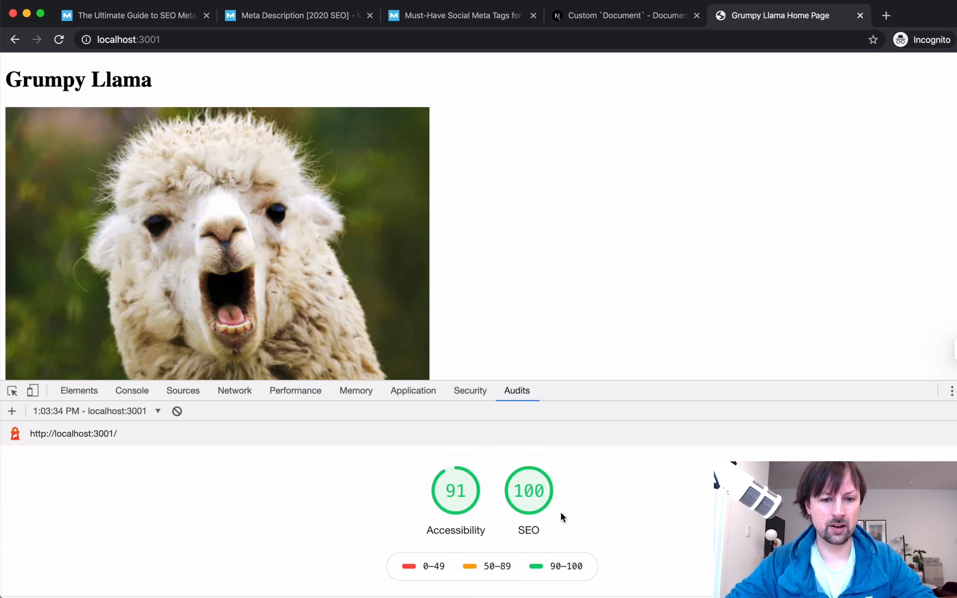
scroll("down", 3)
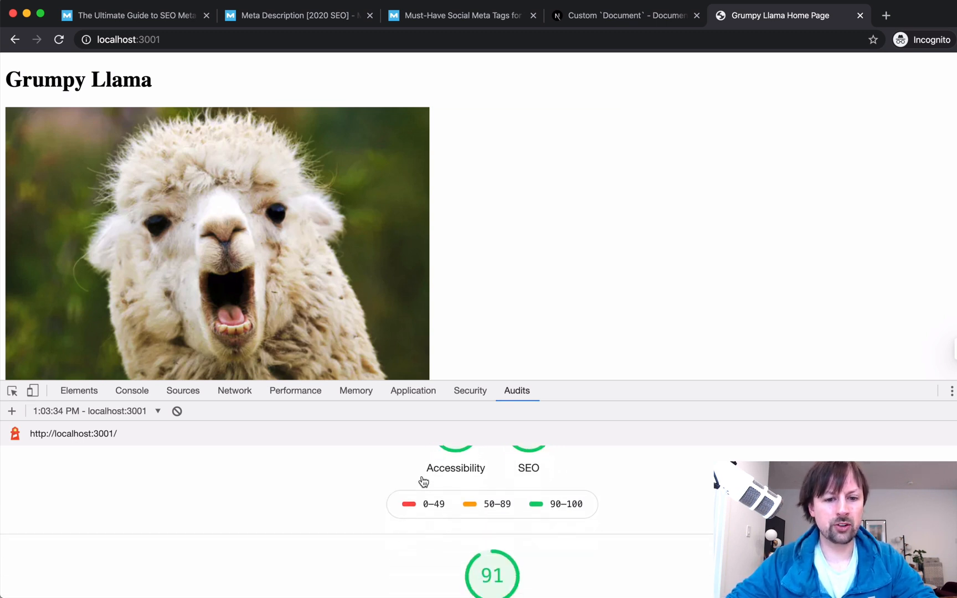
scroll("down", 3)
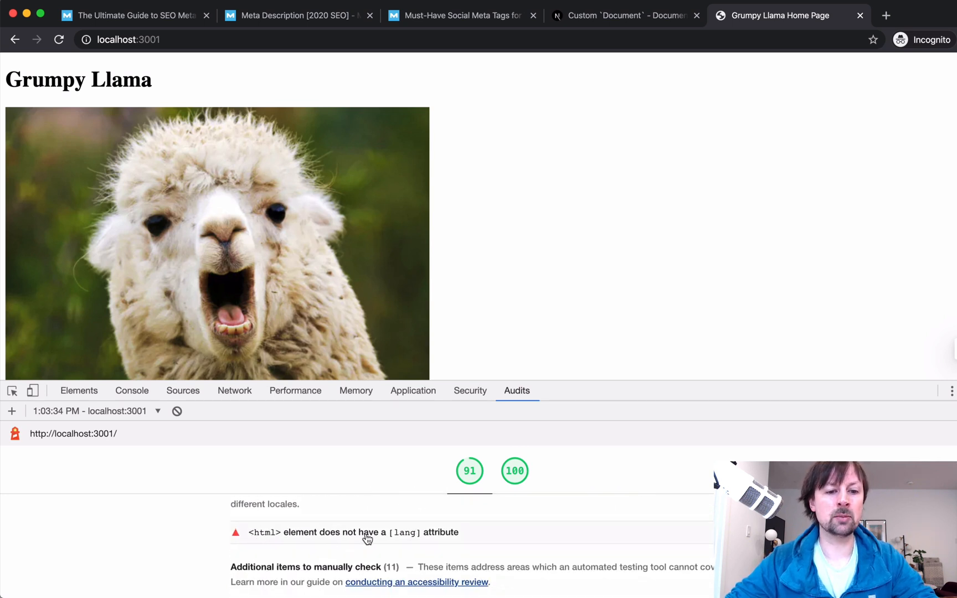
mouse_move(423, 550)
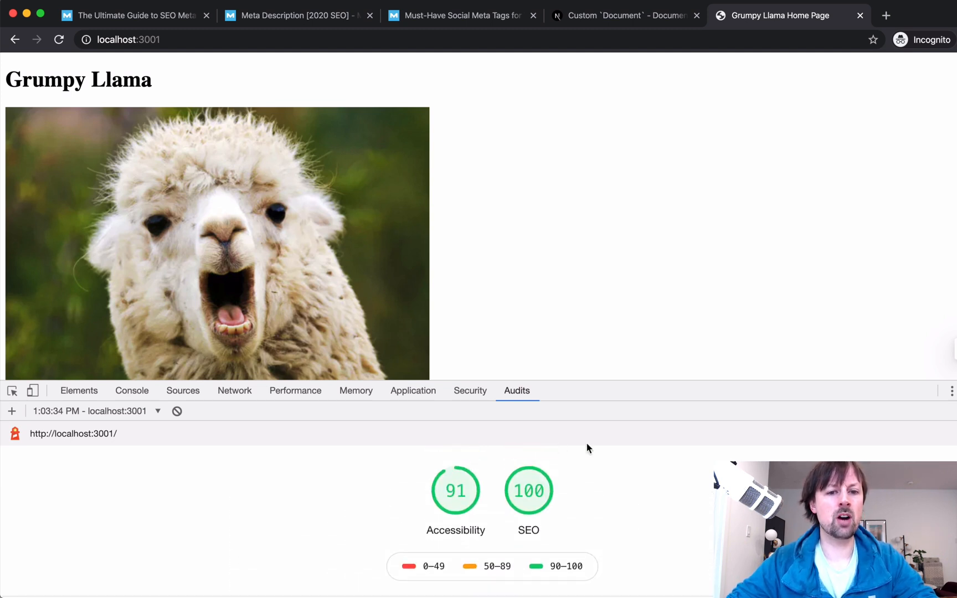
mouse_move(580, 274)
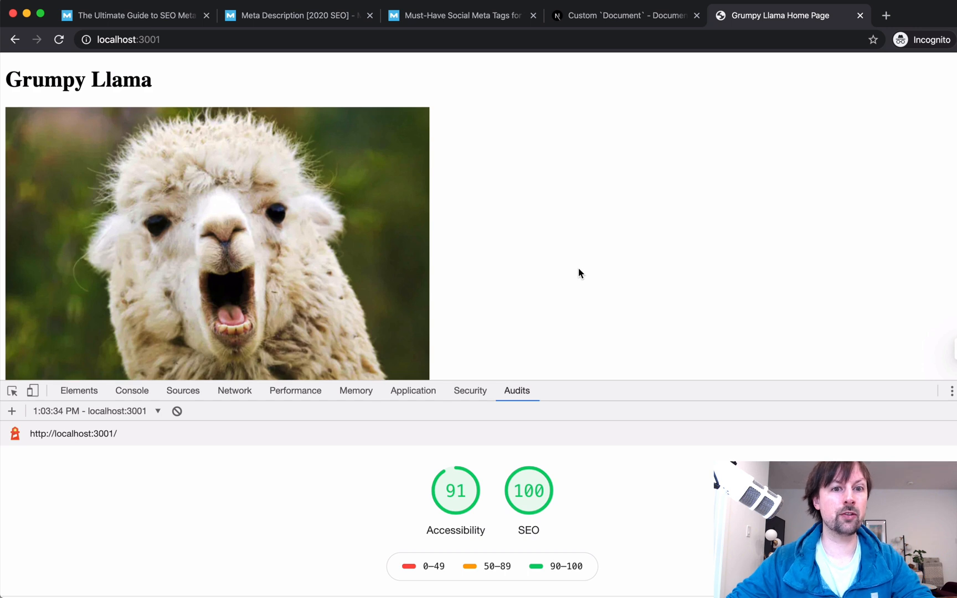
key("cmd+tab")
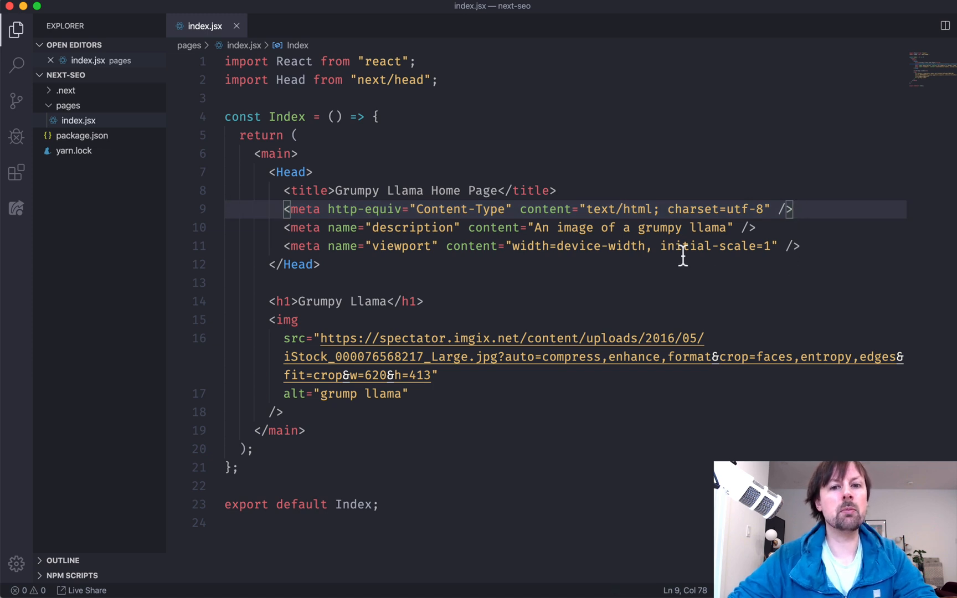
mouse_move(436, 338)
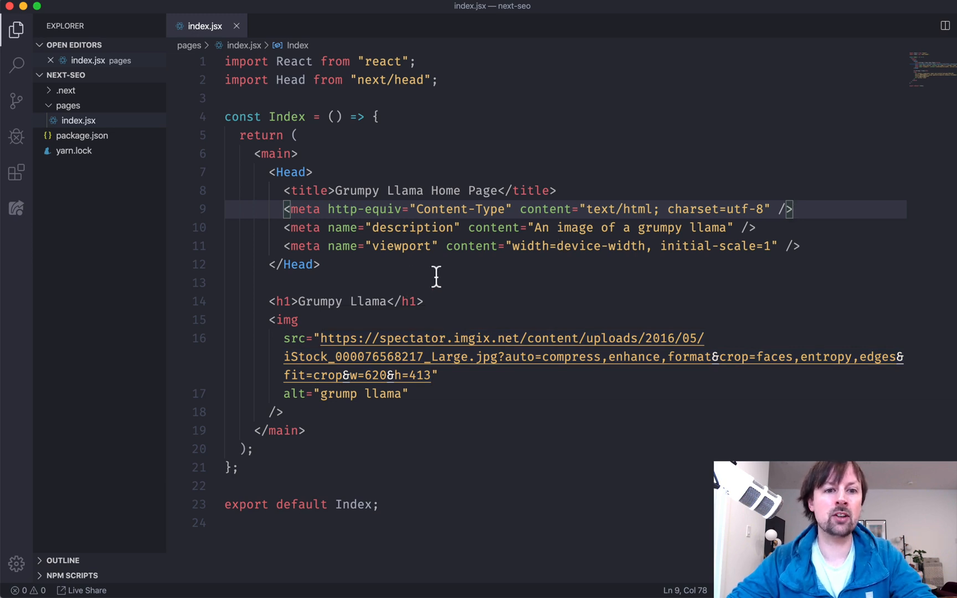
Make the viewport meta tag quoted and self-closing and save index.jsx.
left_click(284, 190)
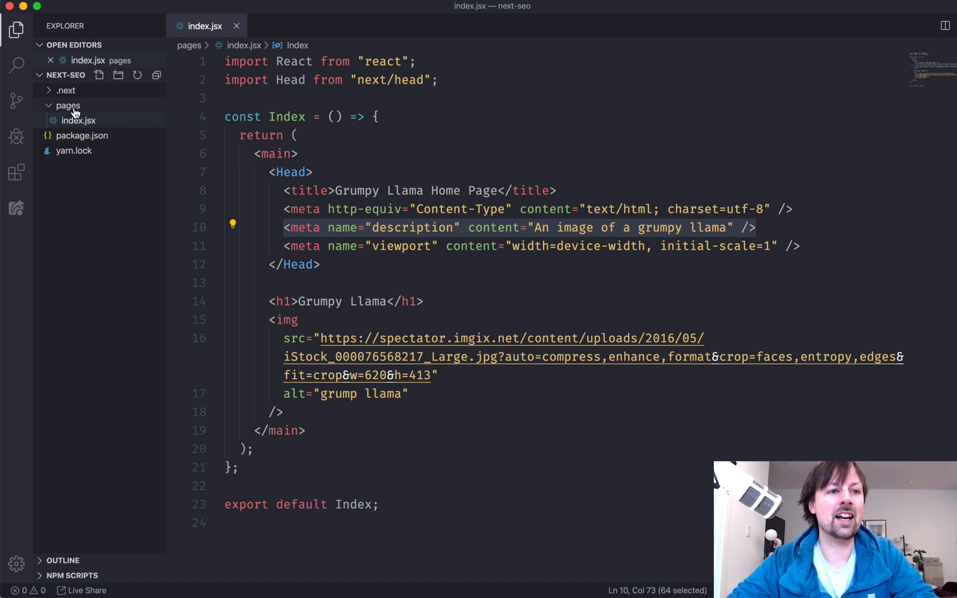
Create a new empty _document.jsx file in the pages folder.
left_click(98, 75)
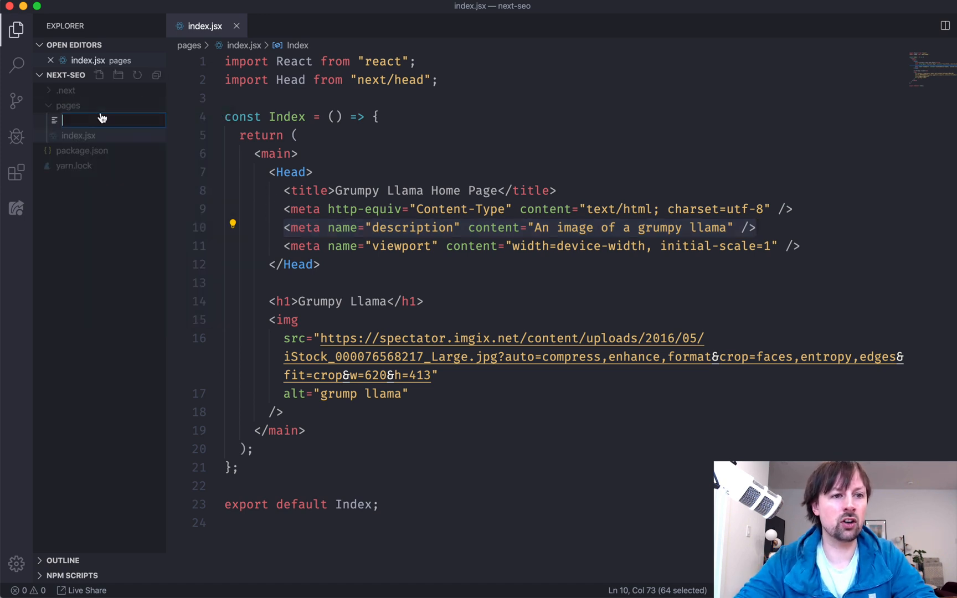
type("_document.")
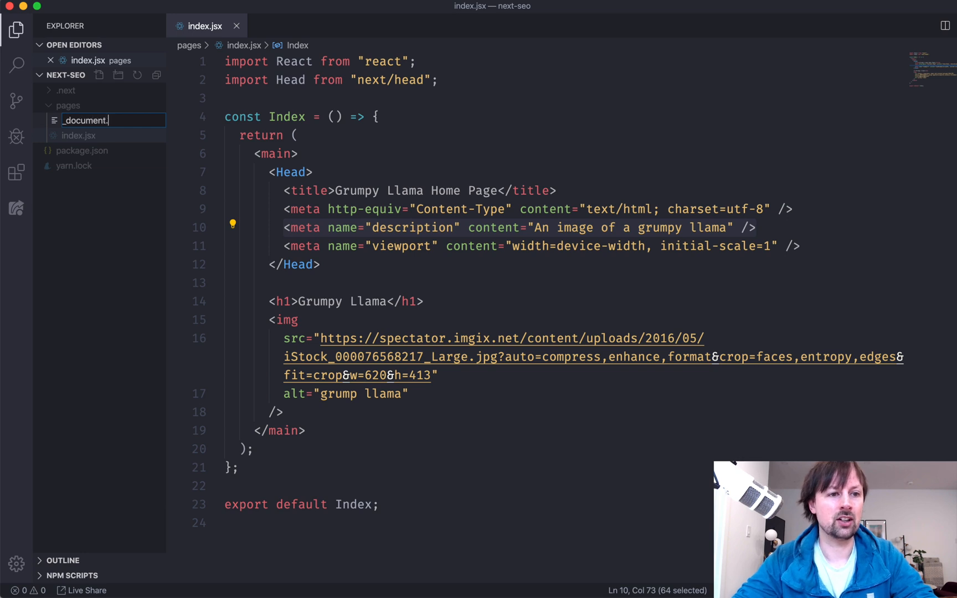
key("Enter")
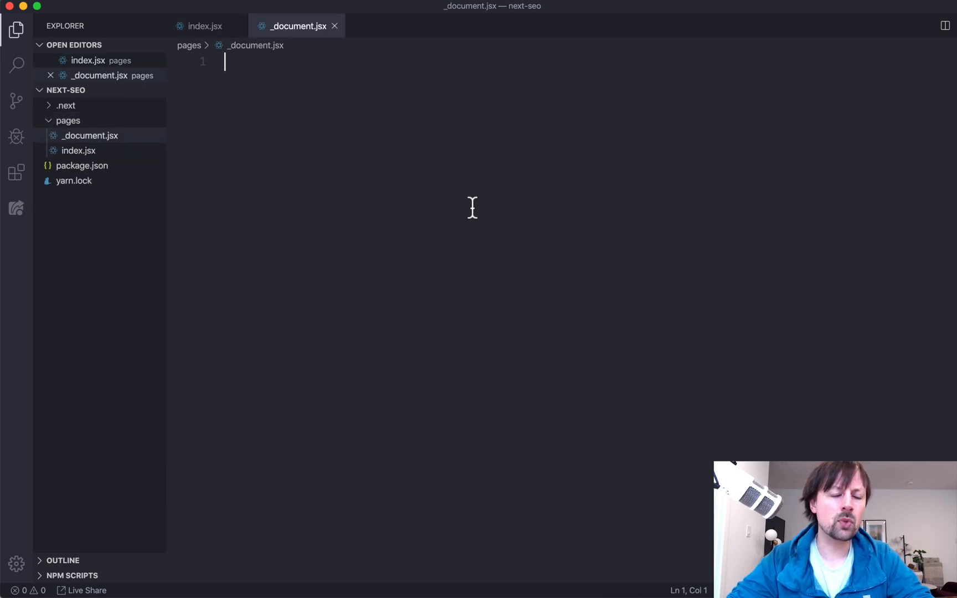
mouse_move(90, 153)
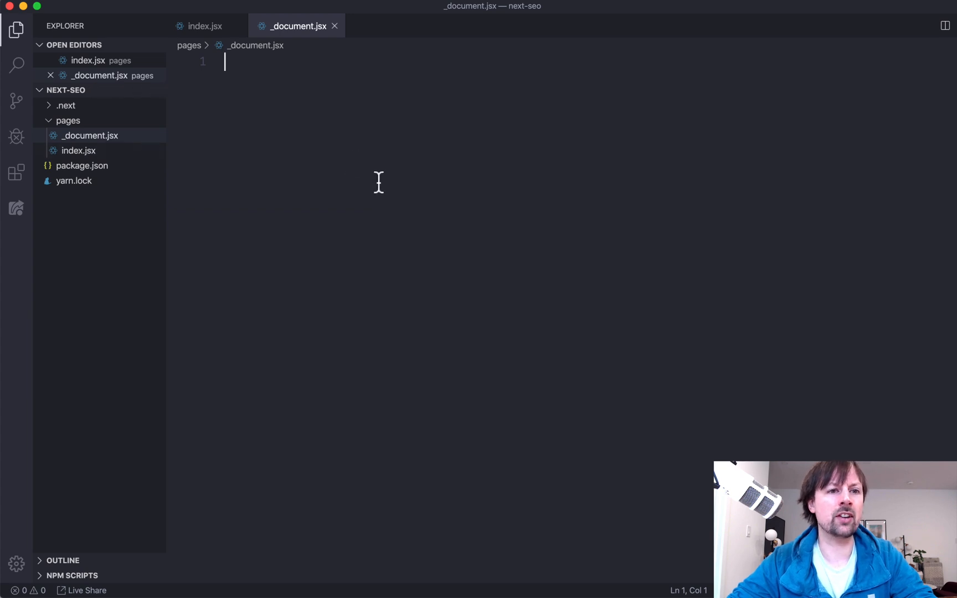
mouse_move(266, 203)
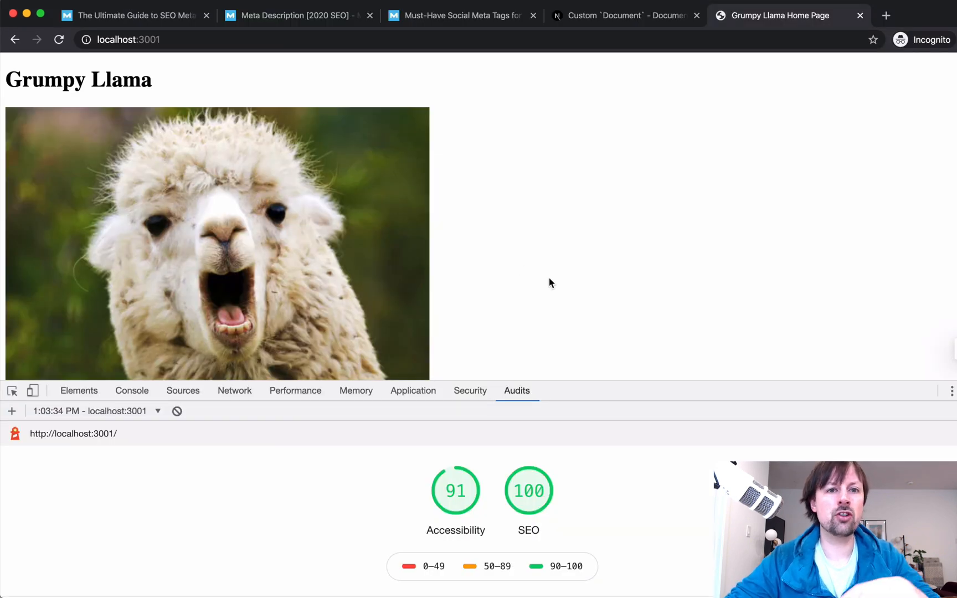
mouse_move(507, 327)
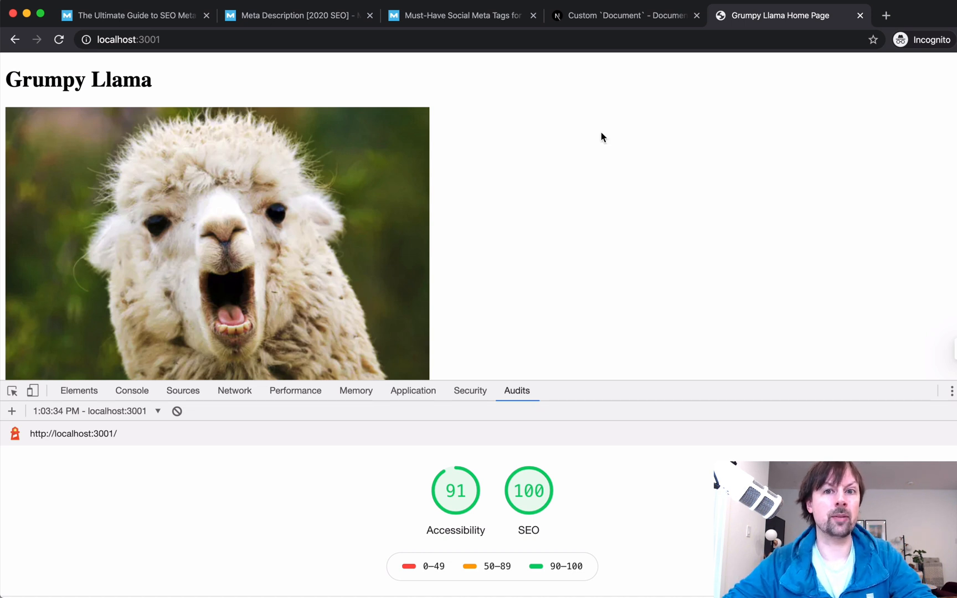
Bring up the Next.js Custom Document guide's example MyDocument class code.
left_click(622, 16)
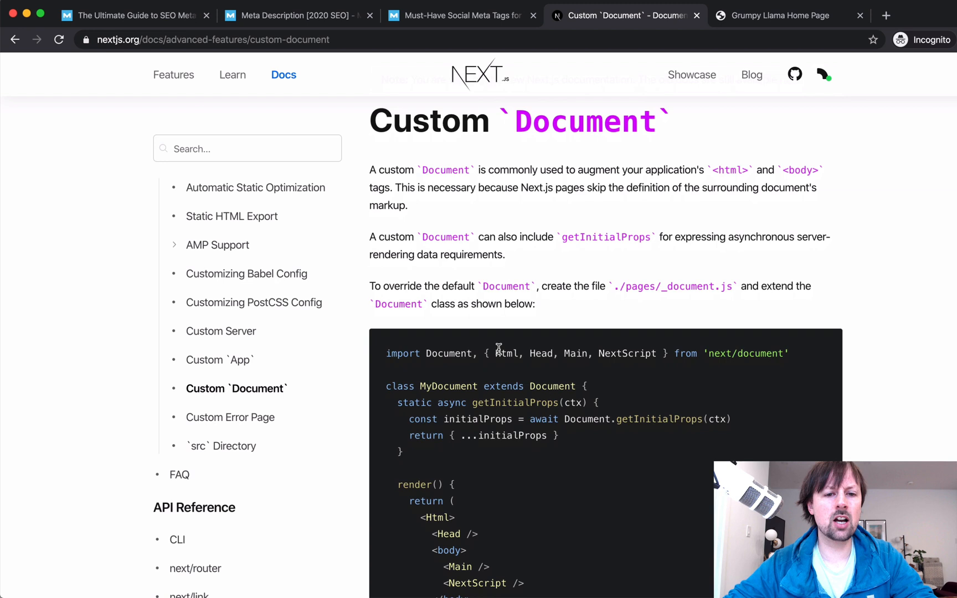
scroll("down", 3)
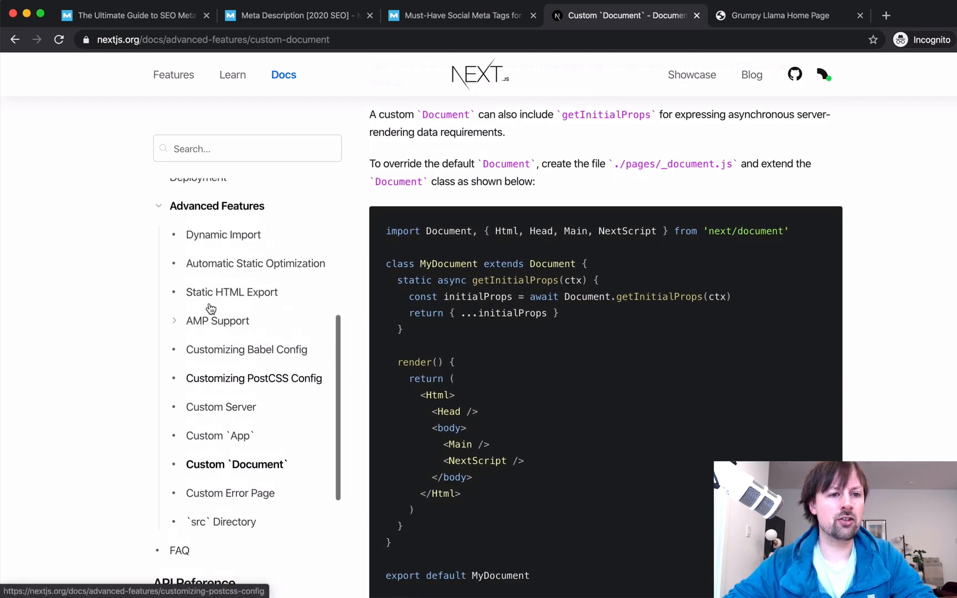
scroll("down", 3)
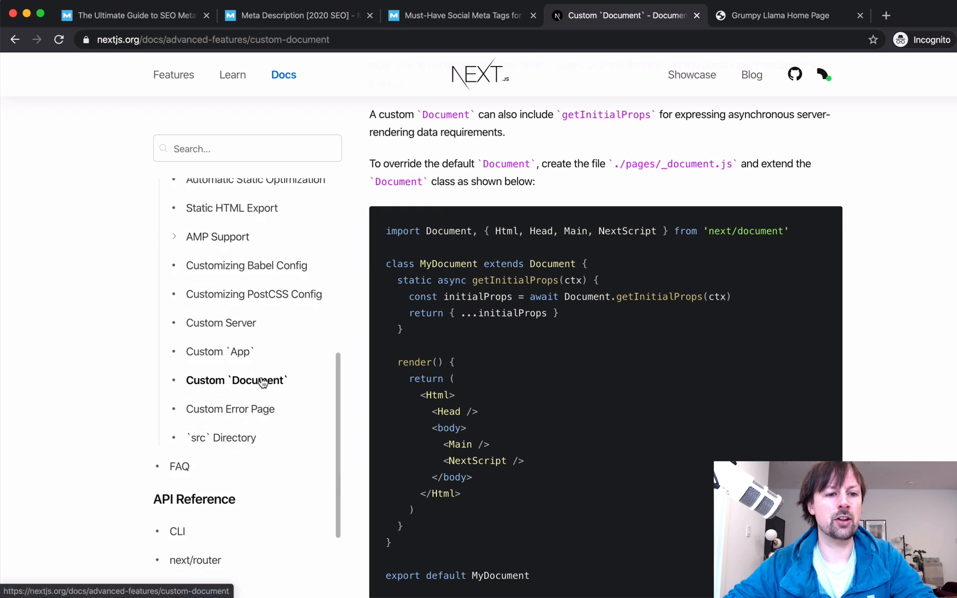
scroll("down", 3)
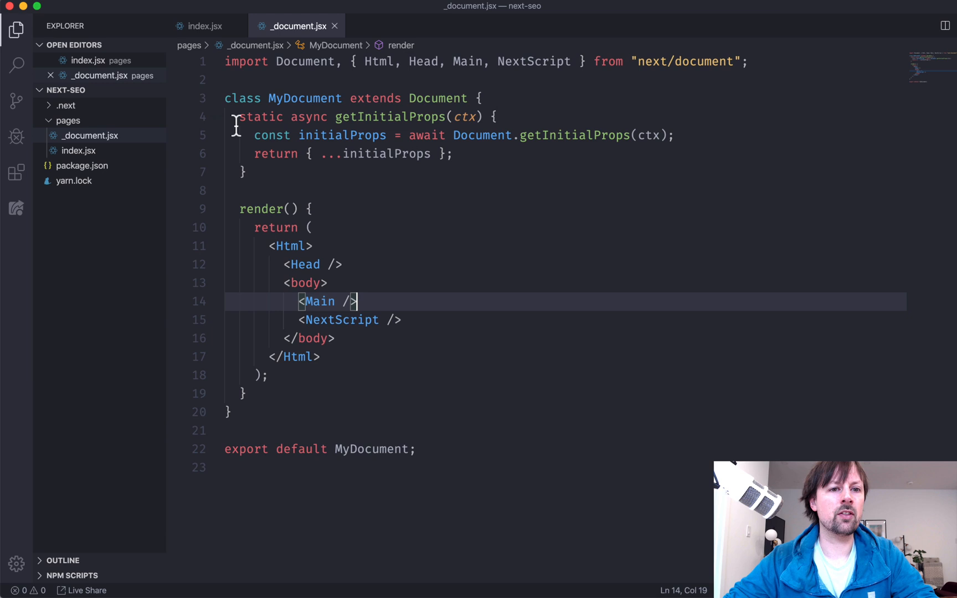
Remove getInitialProps from _document.jsx, note the Html component, and return to index.jsx.
double_click(304, 98)
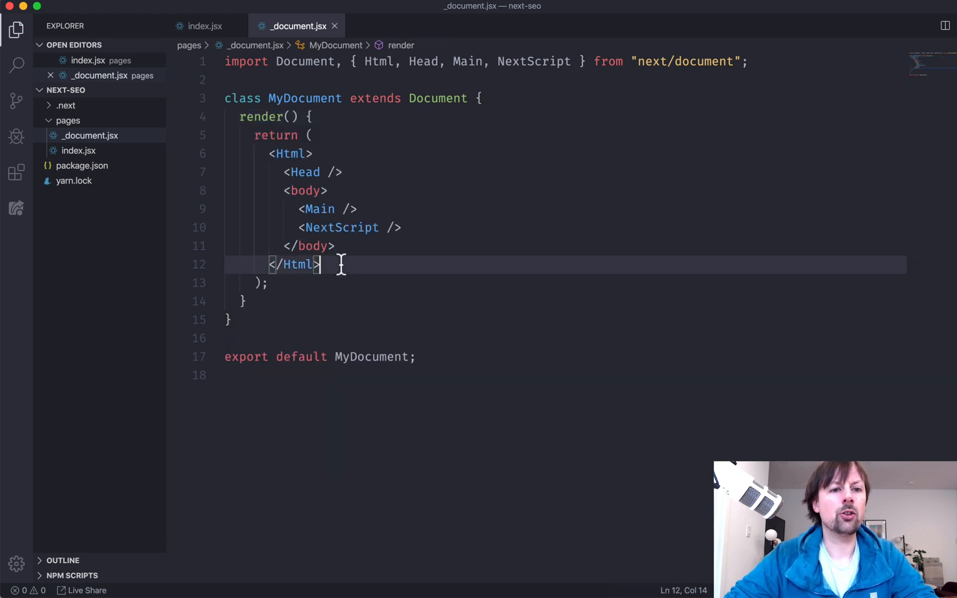
left_click(292, 153)
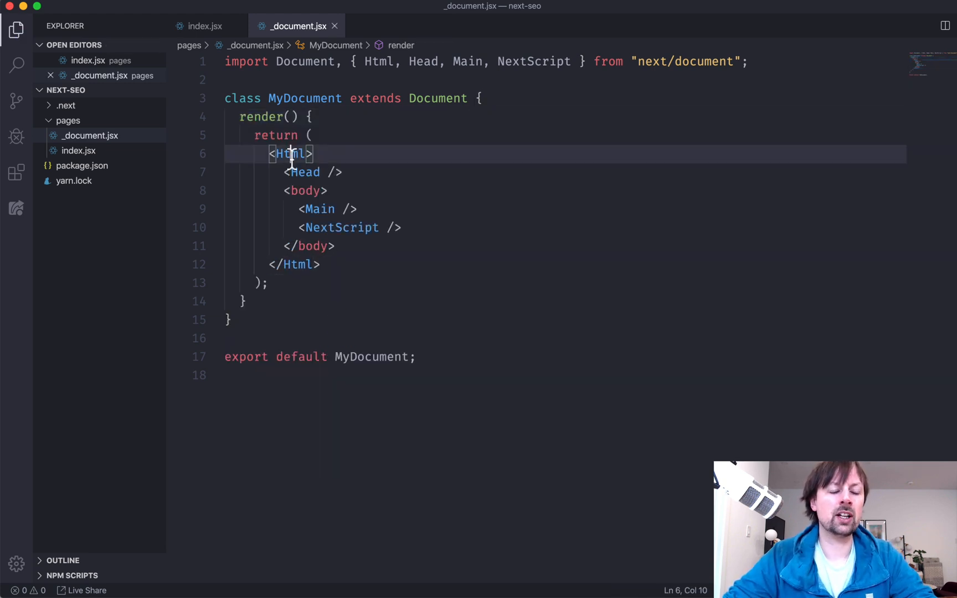
double_click(290, 154)
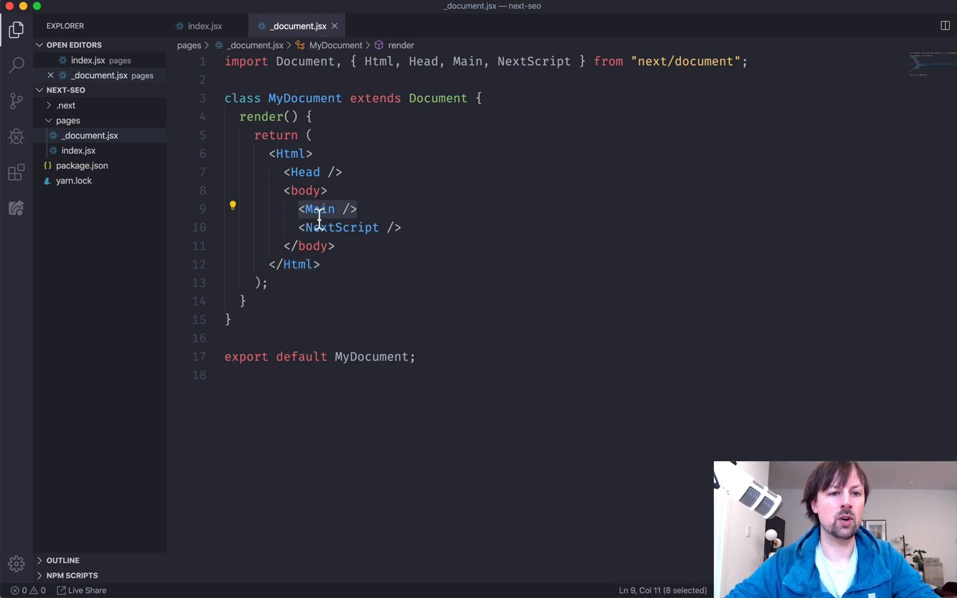
mouse_move(398, 227)
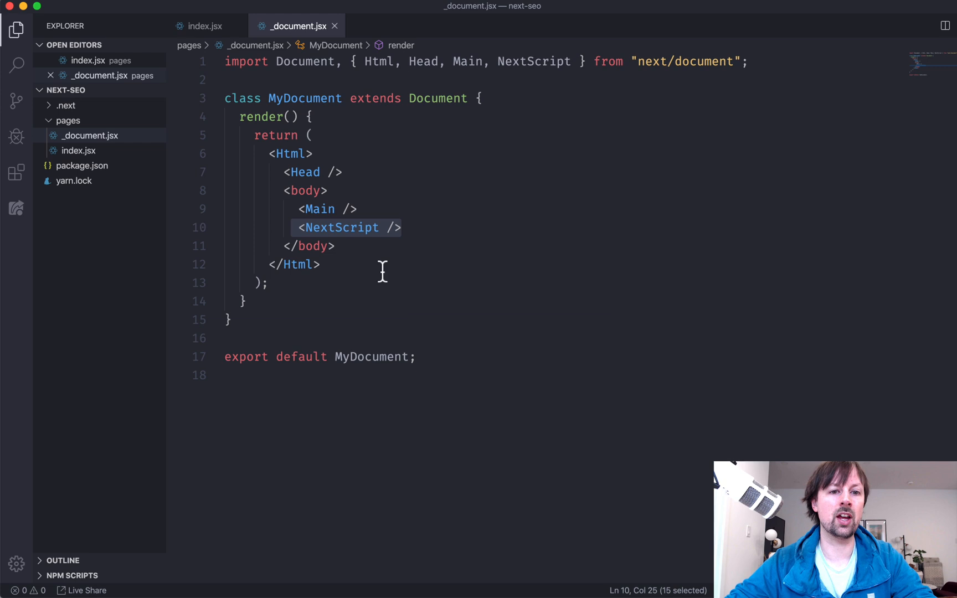
left_click(334, 246)
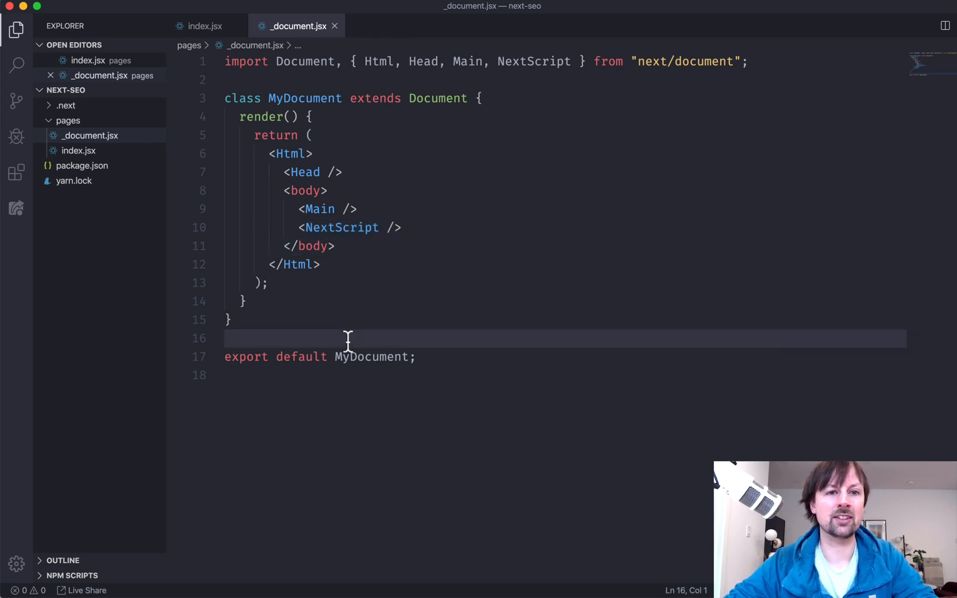
mouse_move(335, 80)
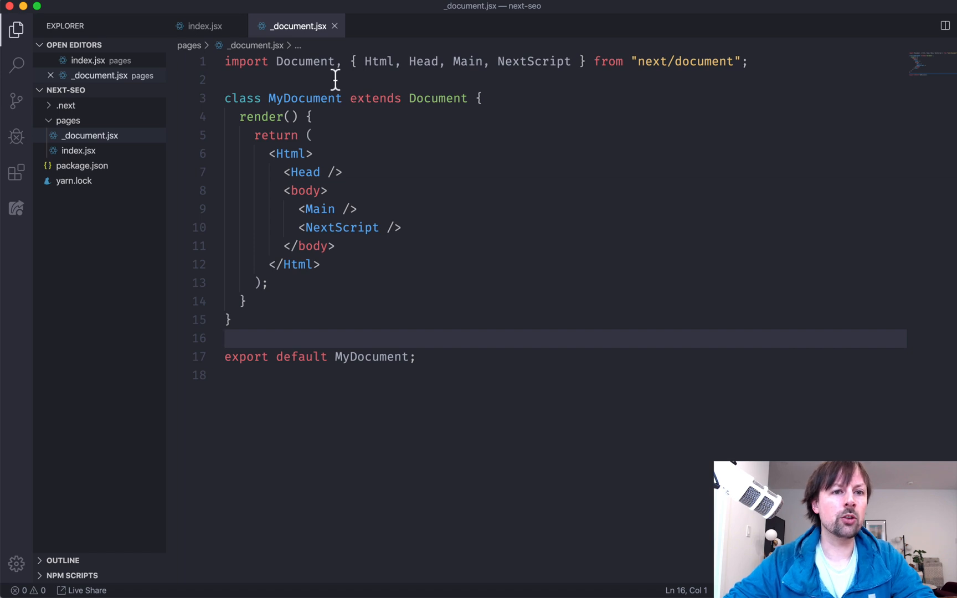
left_click(204, 26)
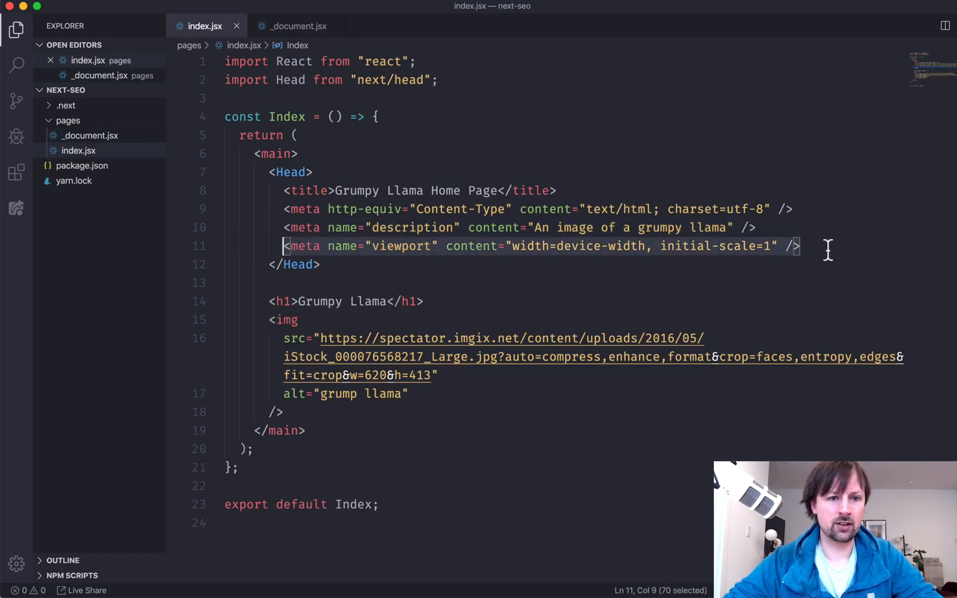
Add the viewport and Content-Type charset meta tags inside Head in _document.jsx.
left_click(296, 25)
type("<")
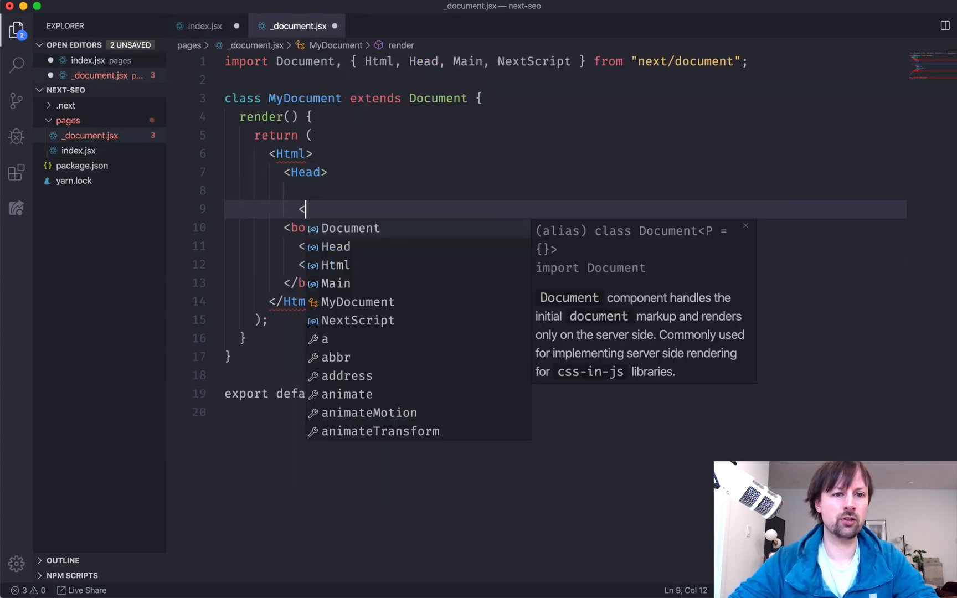
type("/Head>")
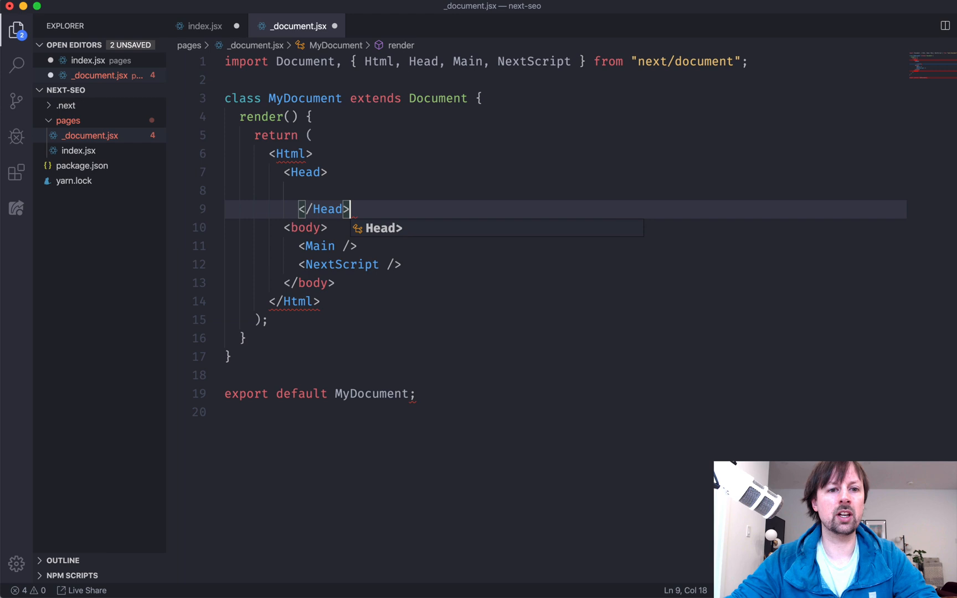
type("<meta name=\"viewport\" content=\"width=device-width, initial-scale=1\" />")
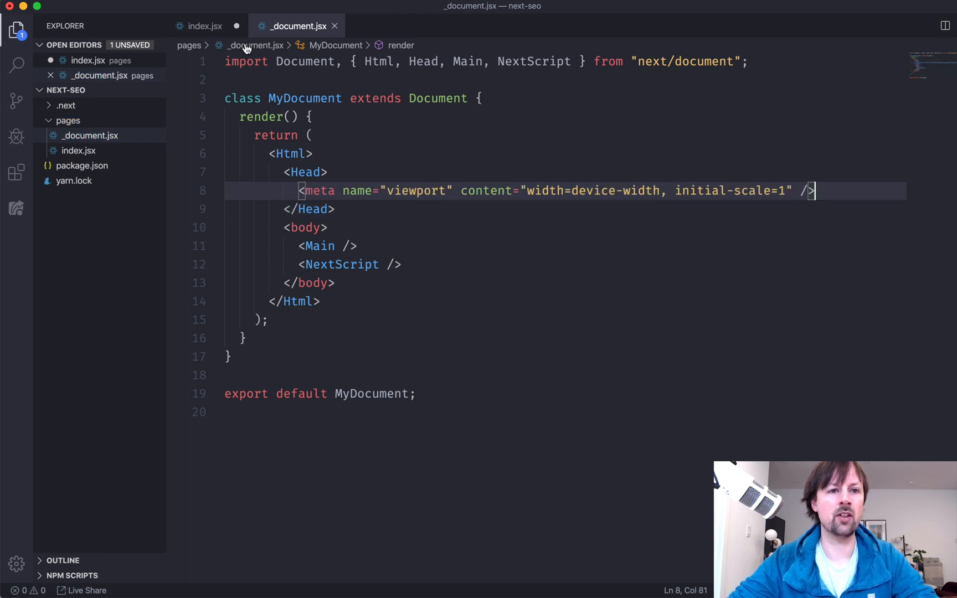
left_click(202, 26)
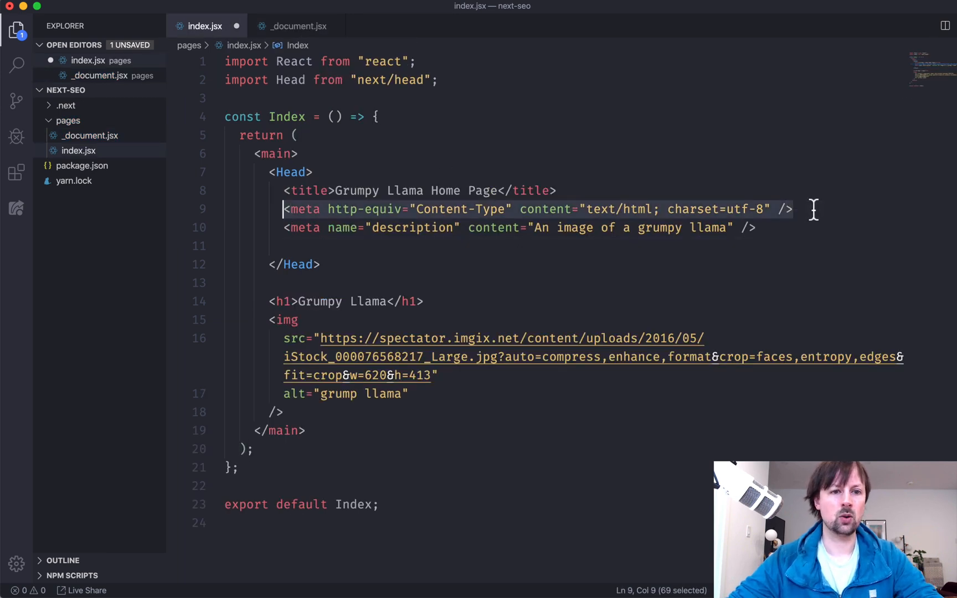
left_click(297, 26)
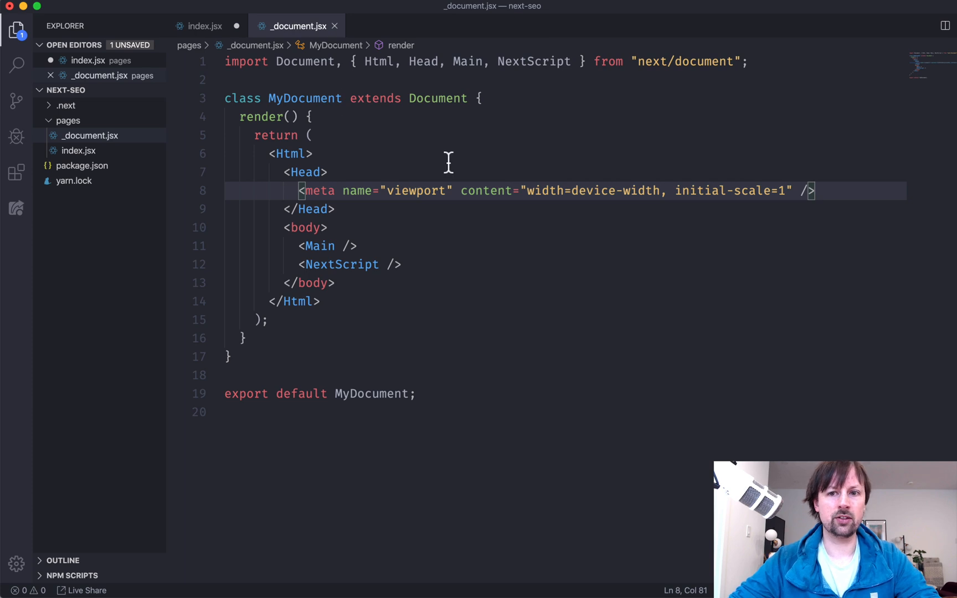
type("<meta http-equiv=\"Content-Type\" content=\"text/html; charset=utf-8\" />")
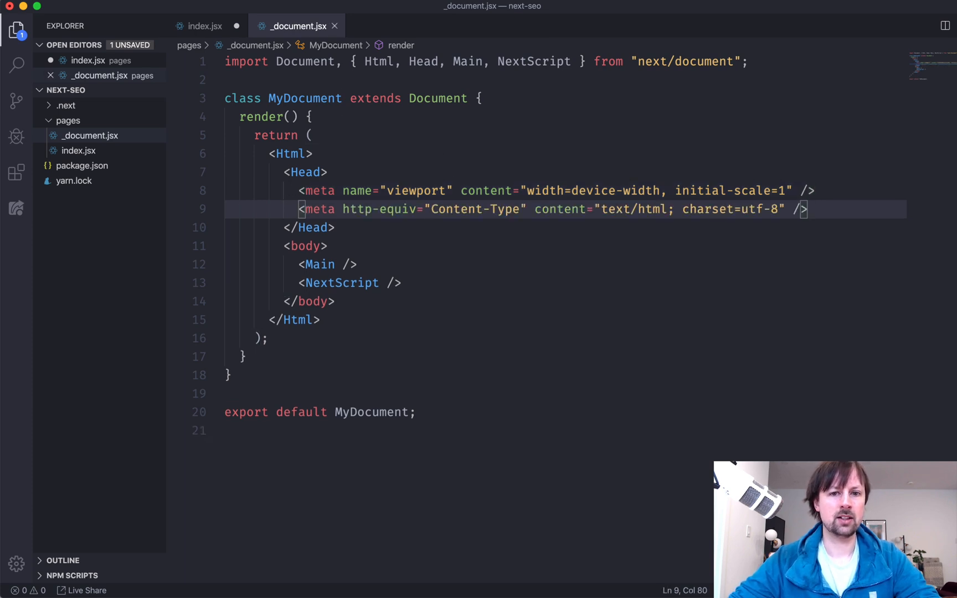
Tidy index.jsx's Head and set lang="en" on Html in _document.jsx.
left_click(358, 228)
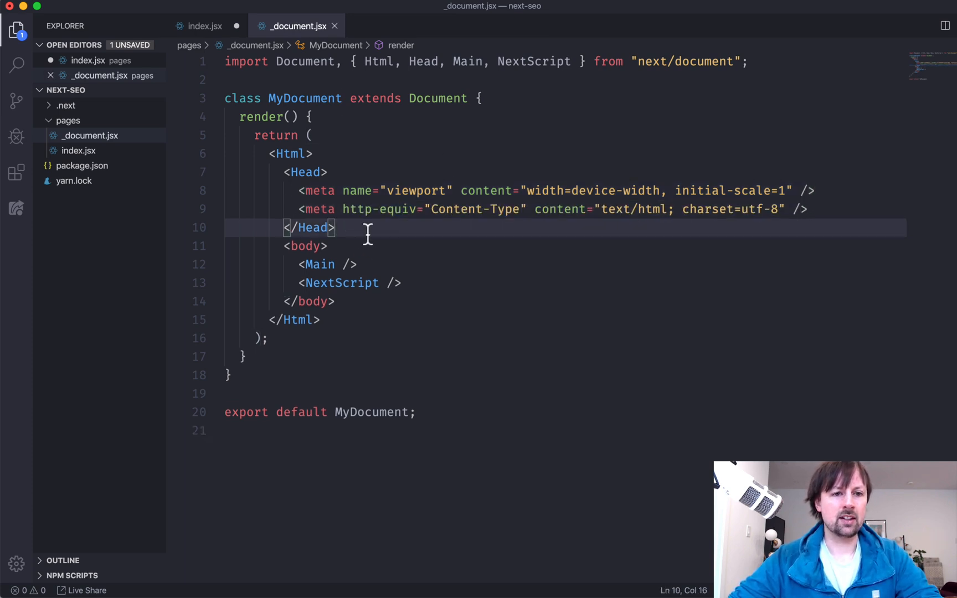
left_click(203, 26)
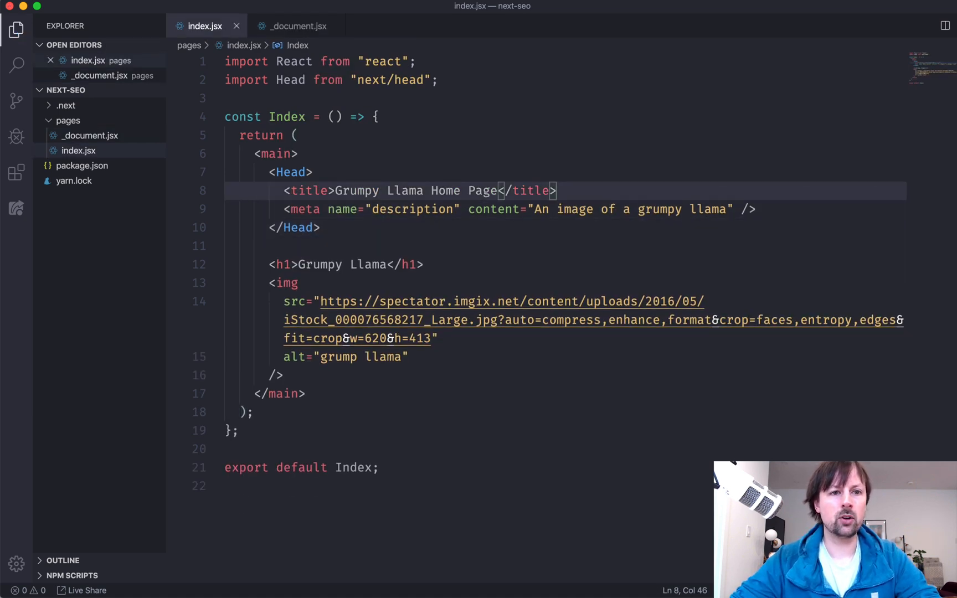
left_click(296, 26)
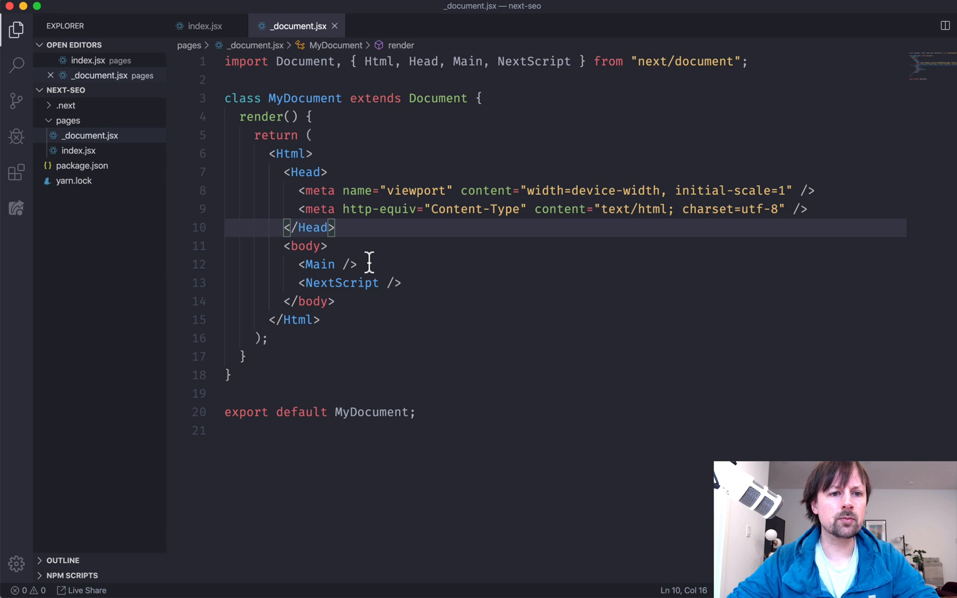
type("lang=\"en")
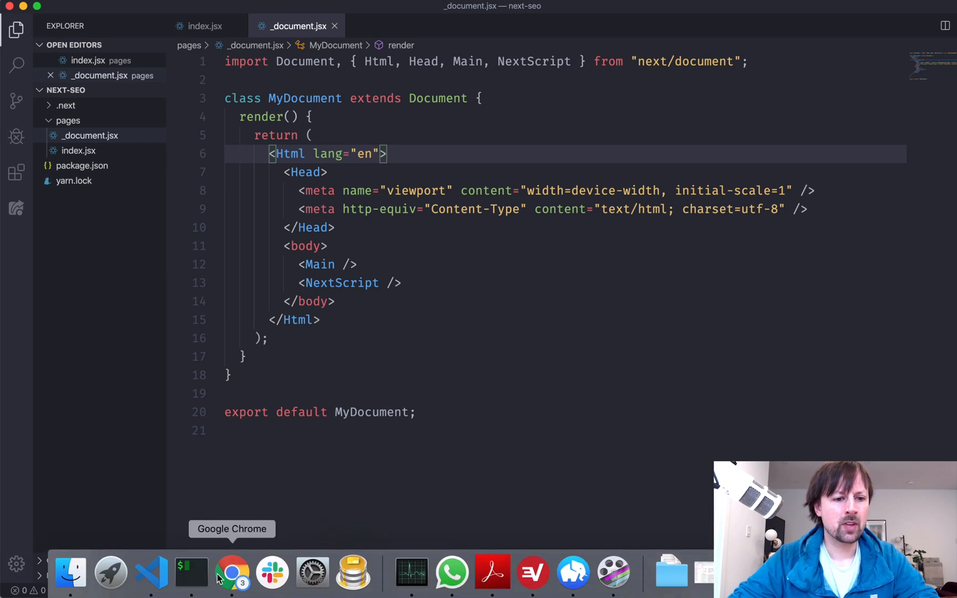
mouse_move(191, 574)
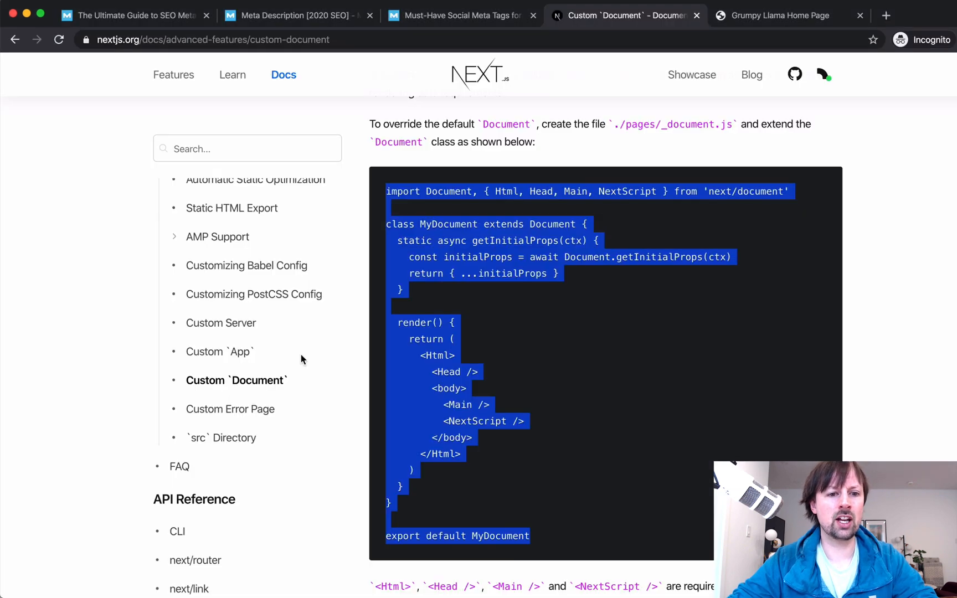
Show the Grumpy Llama page's rendered element tree in DevTools Elements.
left_click(779, 15)
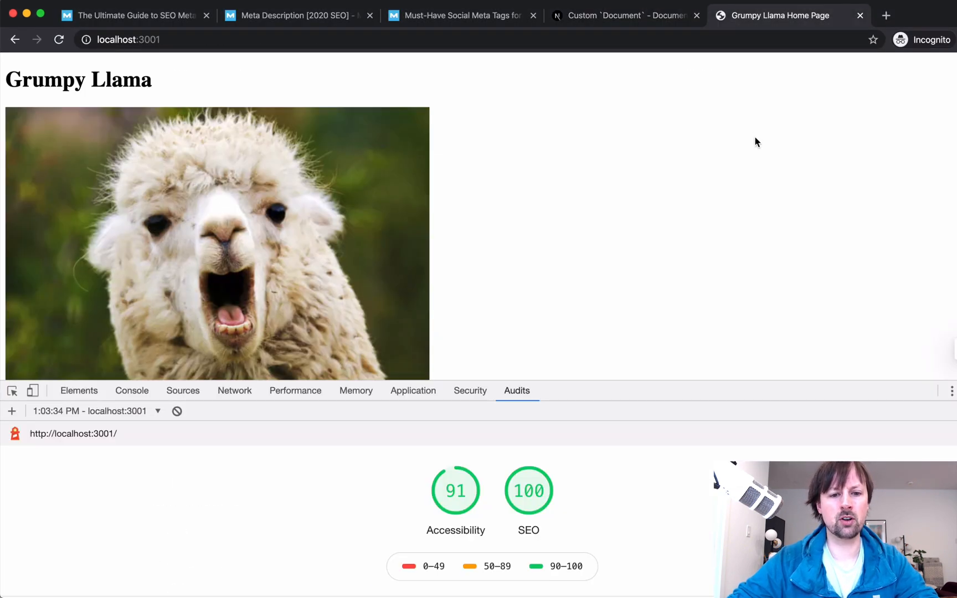
mouse_move(510, 140)
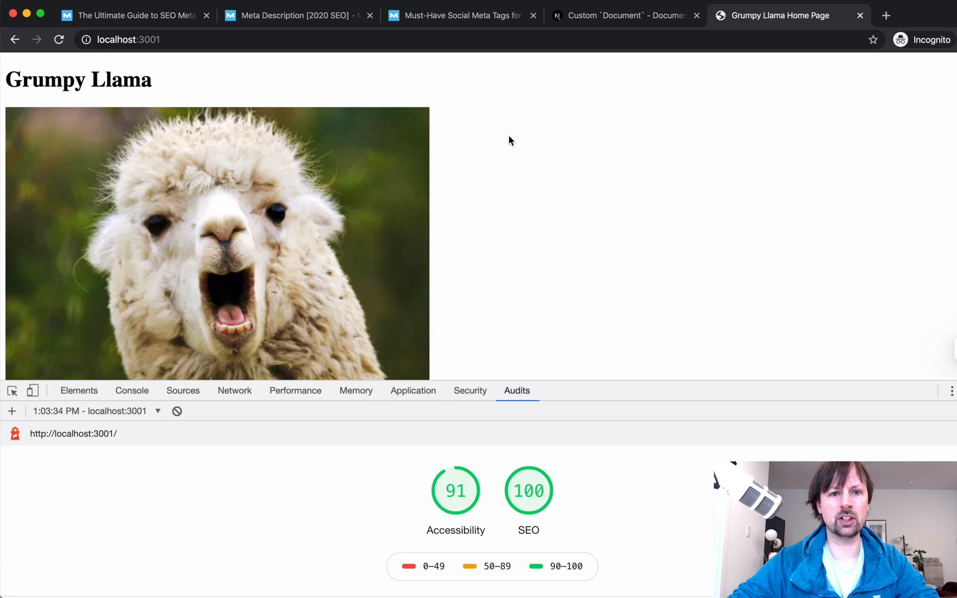
left_click(79, 391)
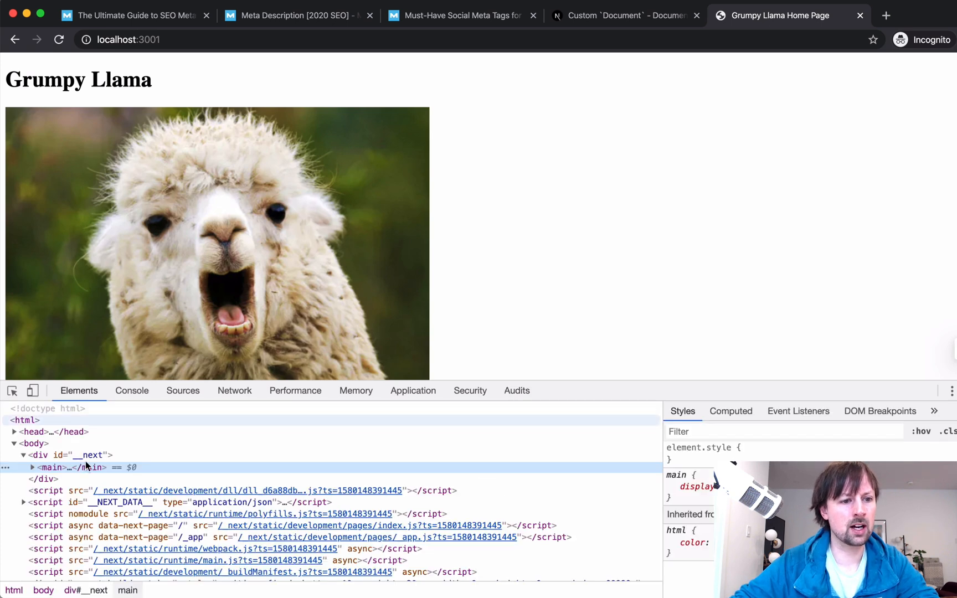
mouse_move(25, 420)
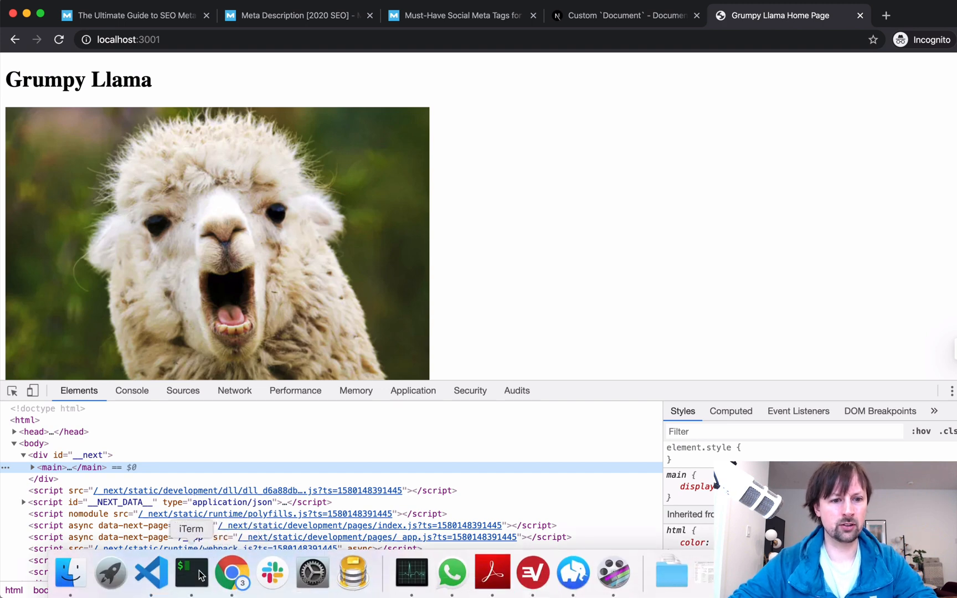
Restart the dev server with yarn dev -p 3001 and rename http-equiv to httpEquiv.
left_click(190, 573)
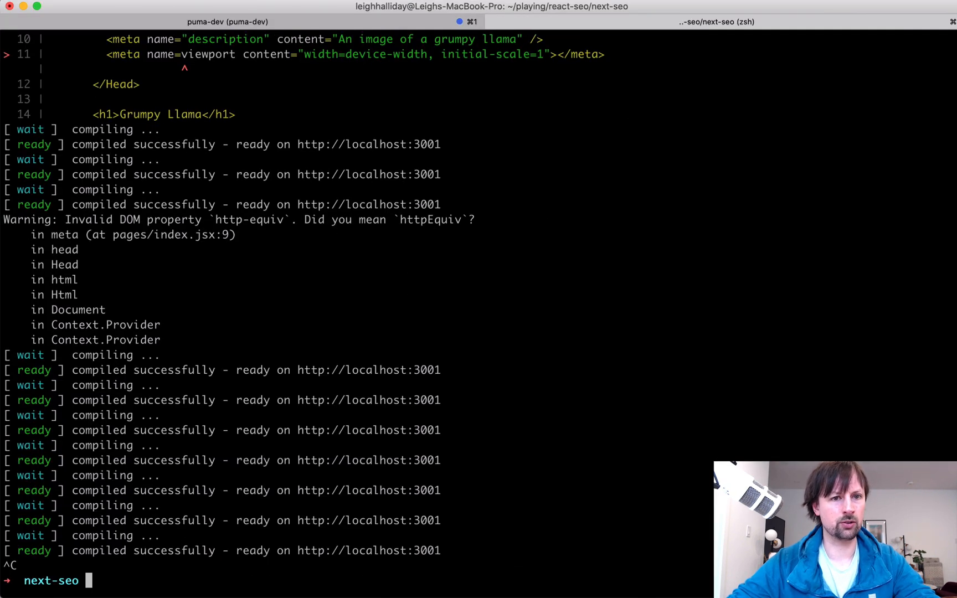
type("yarn dev -p 3001")
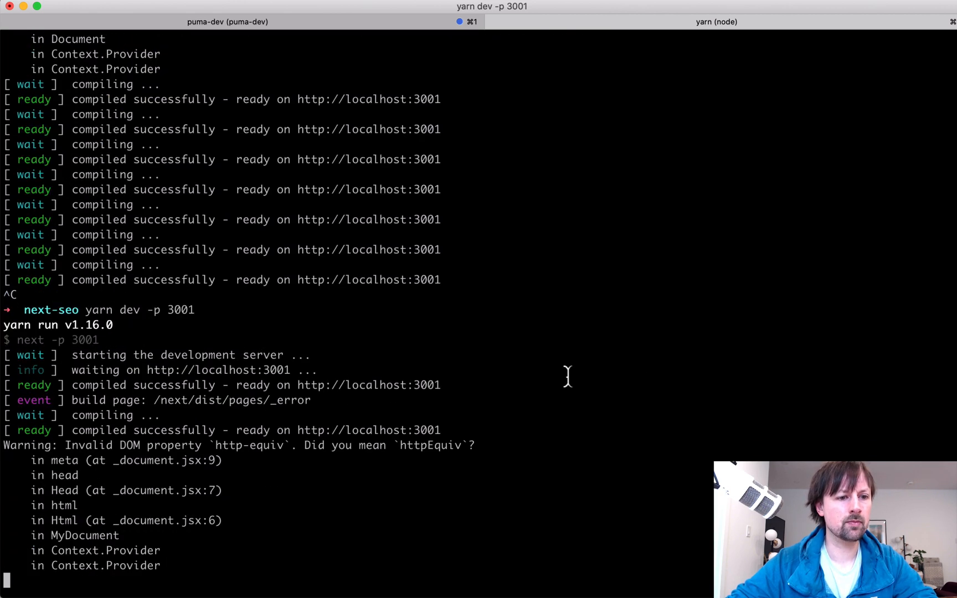
mouse_move(215, 452)
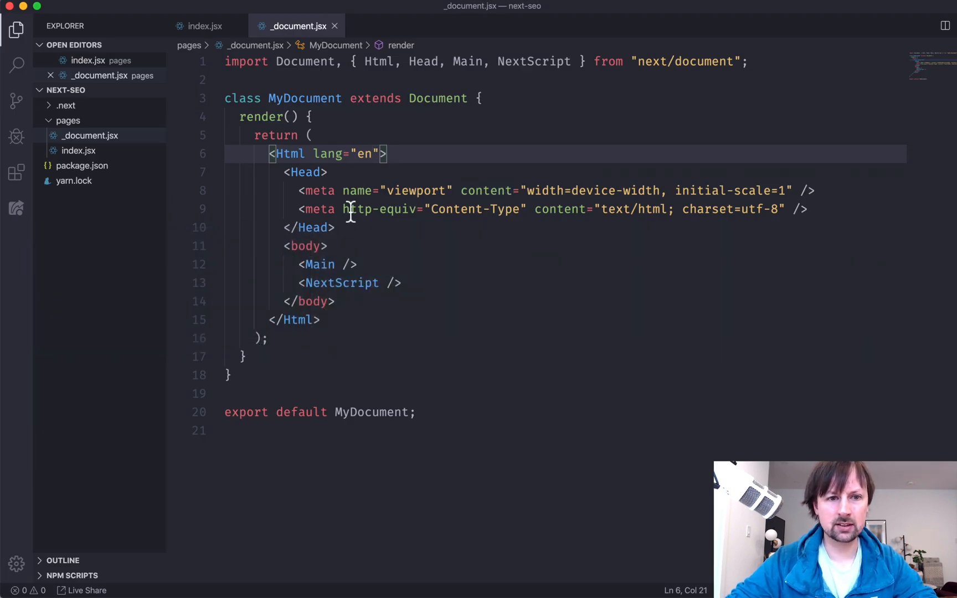
type("httpEquiv")
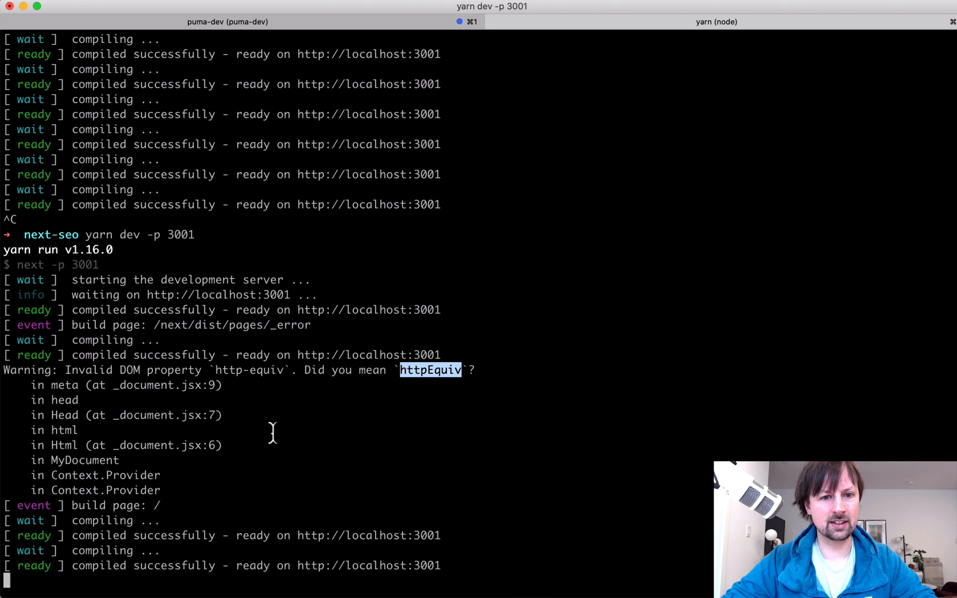
double_click(245, 369)
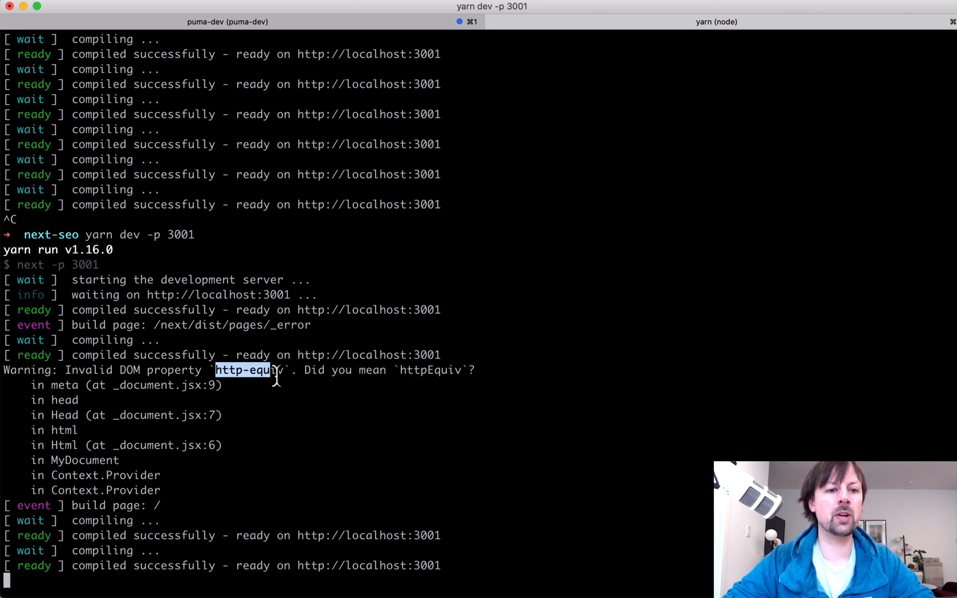
left_click(213, 385)
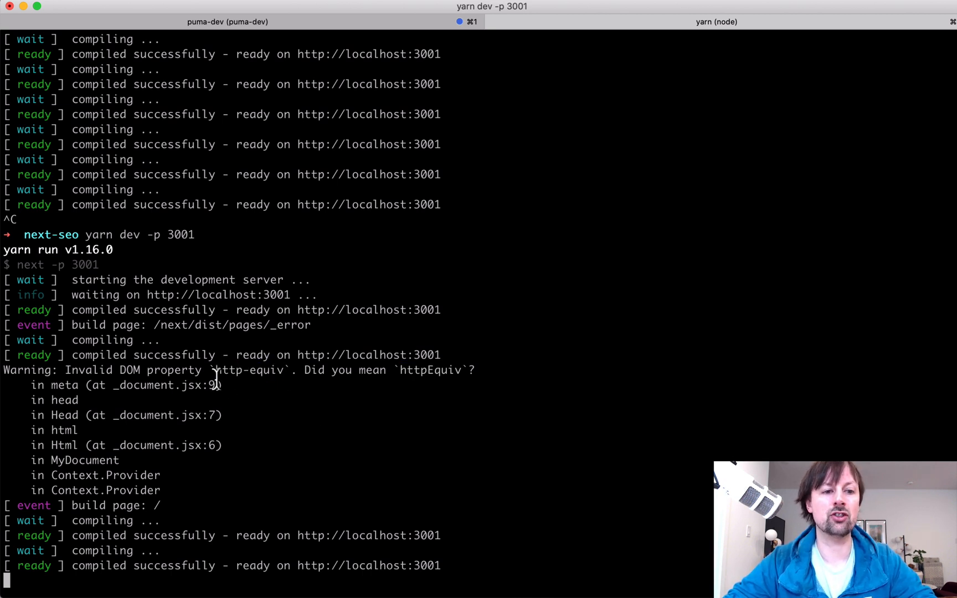
double_click(430, 370)
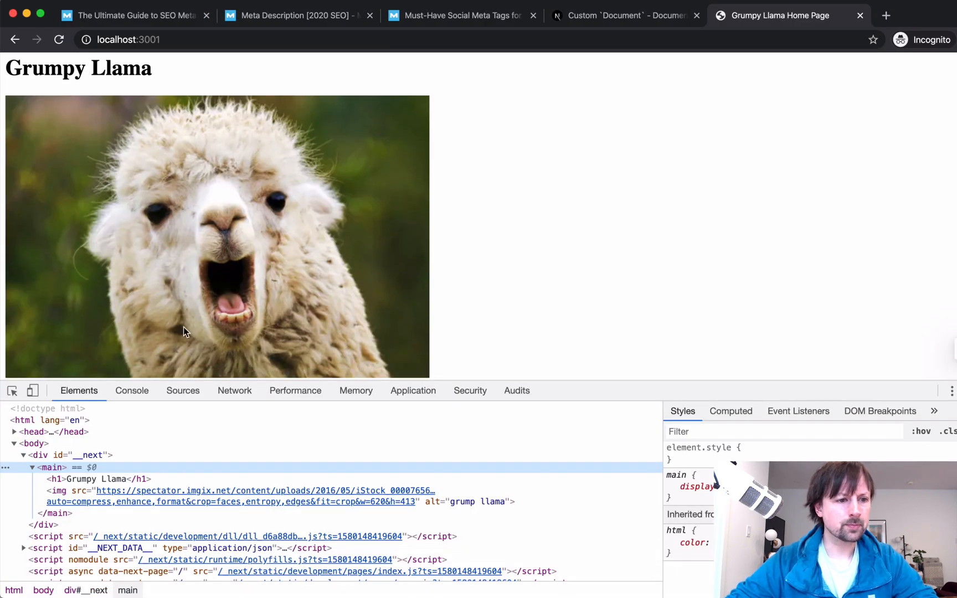
mouse_move(68, 423)
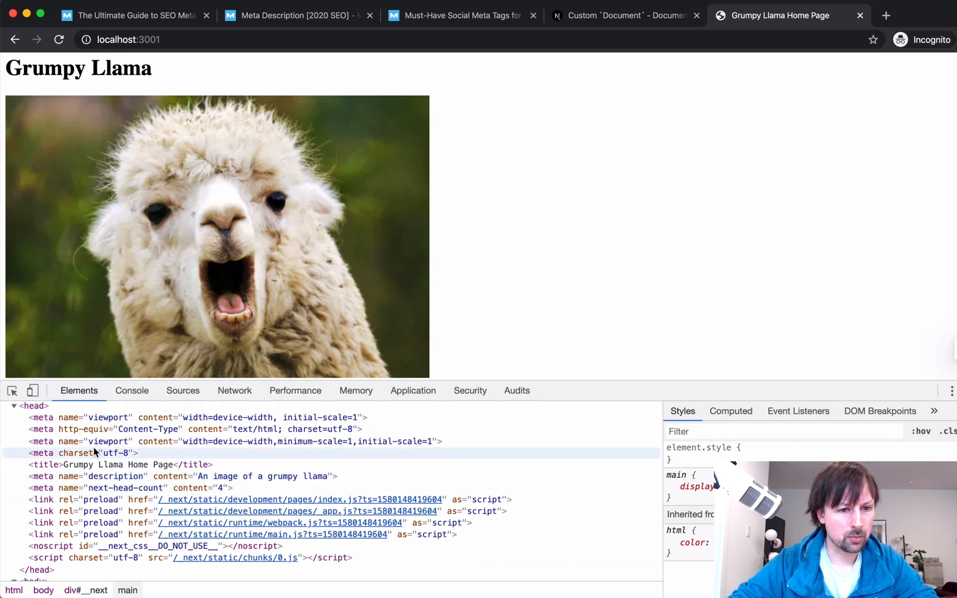
Inspect the rendered head's meta tags, then bring up the Lighthouse audit settings.
left_click(83, 452)
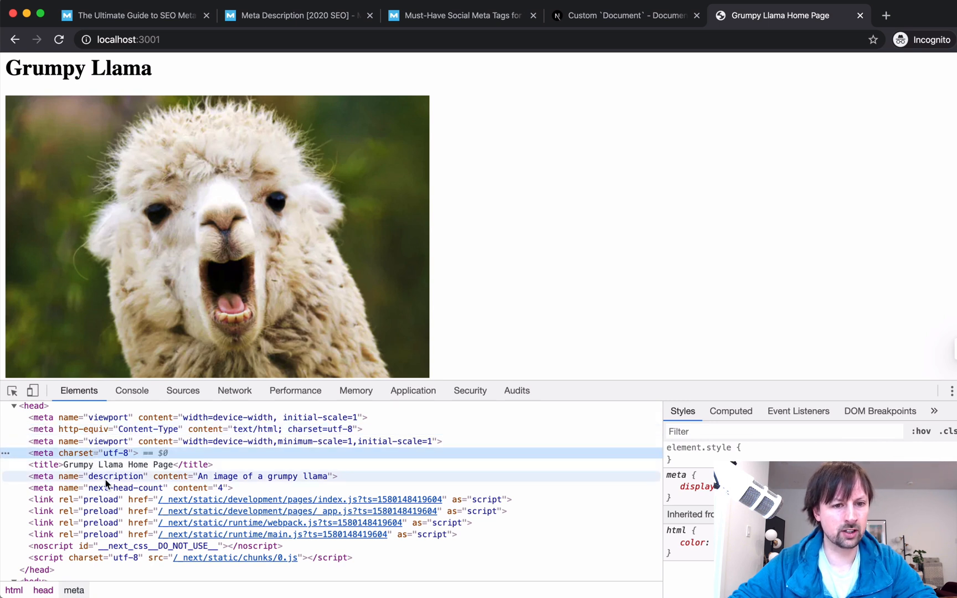
scroll("down", 3)
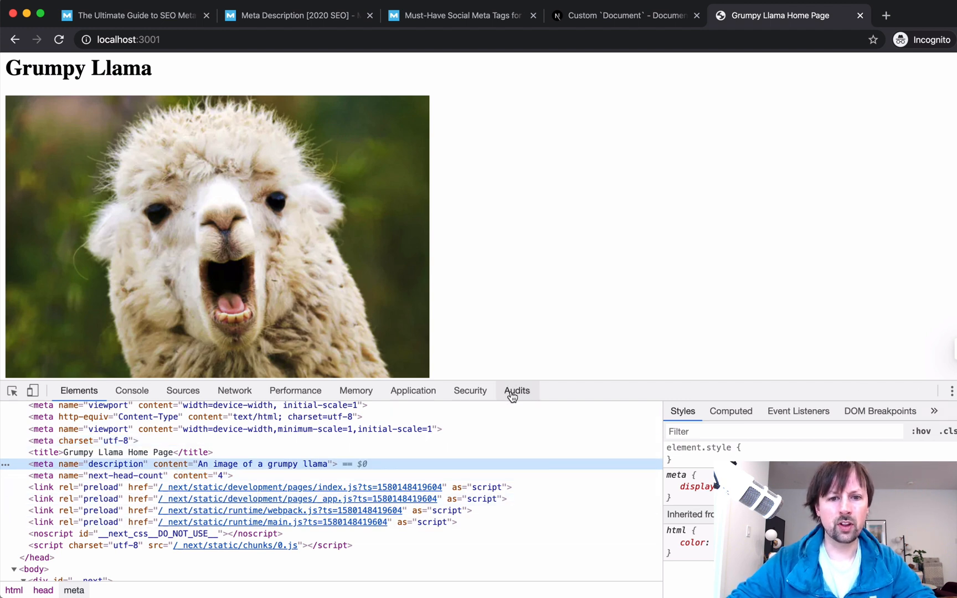
left_click(517, 391)
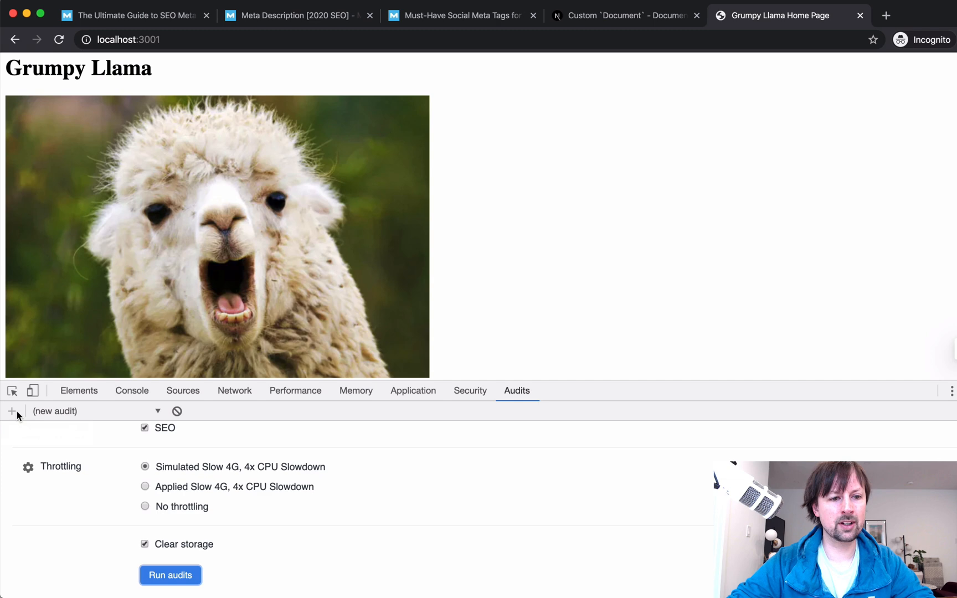
Rerun the Lighthouse audits, scoring 100 Accessibility and 100 SEO, then return to _document.jsx.
left_click(171, 575)
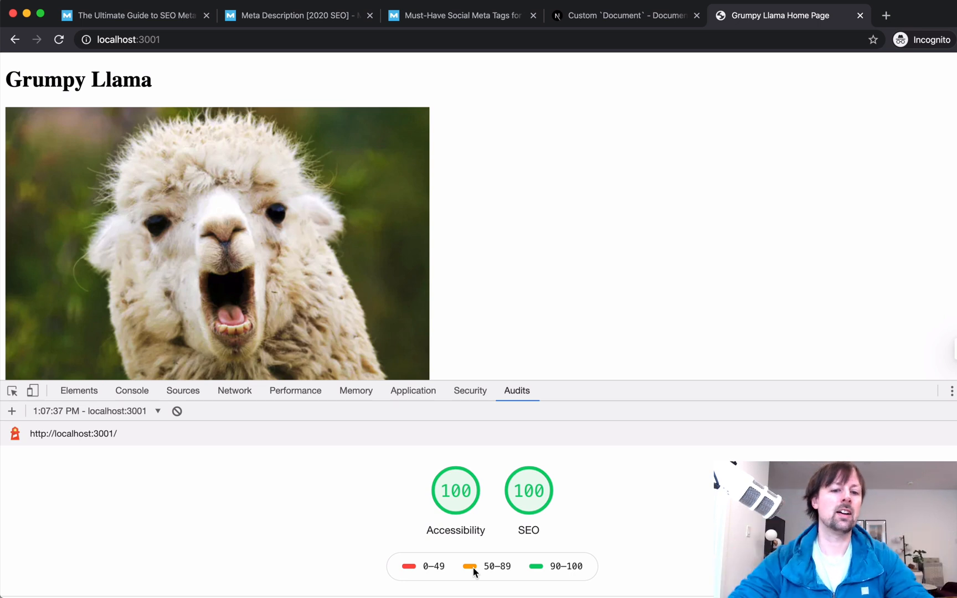
mouse_move(346, 500)
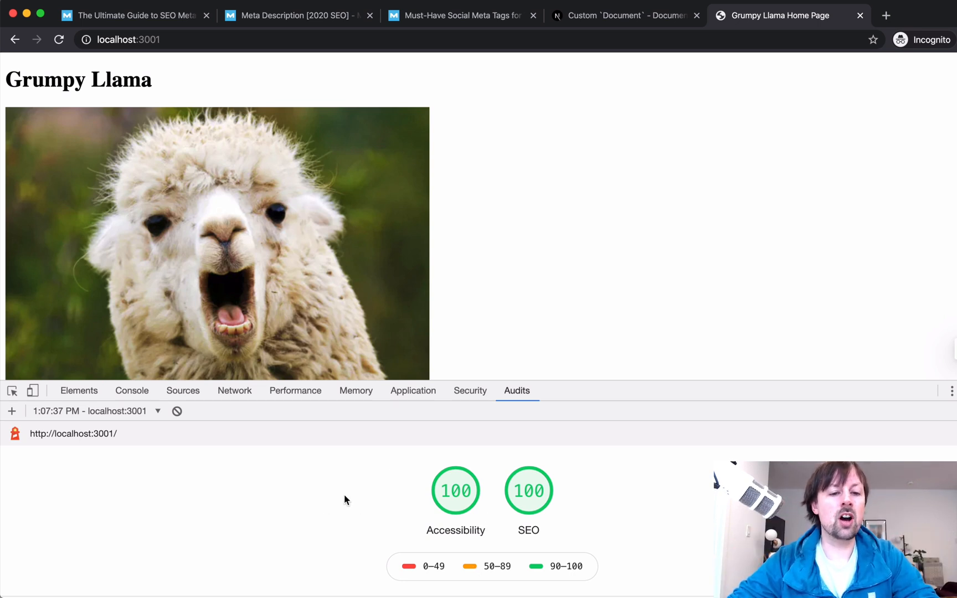
mouse_move(331, 510)
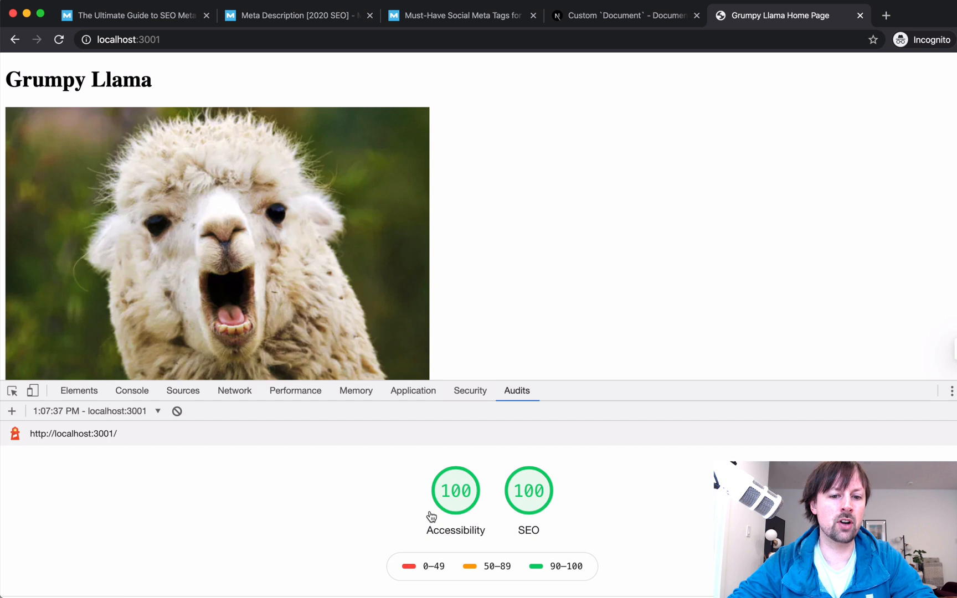
mouse_move(406, 499)
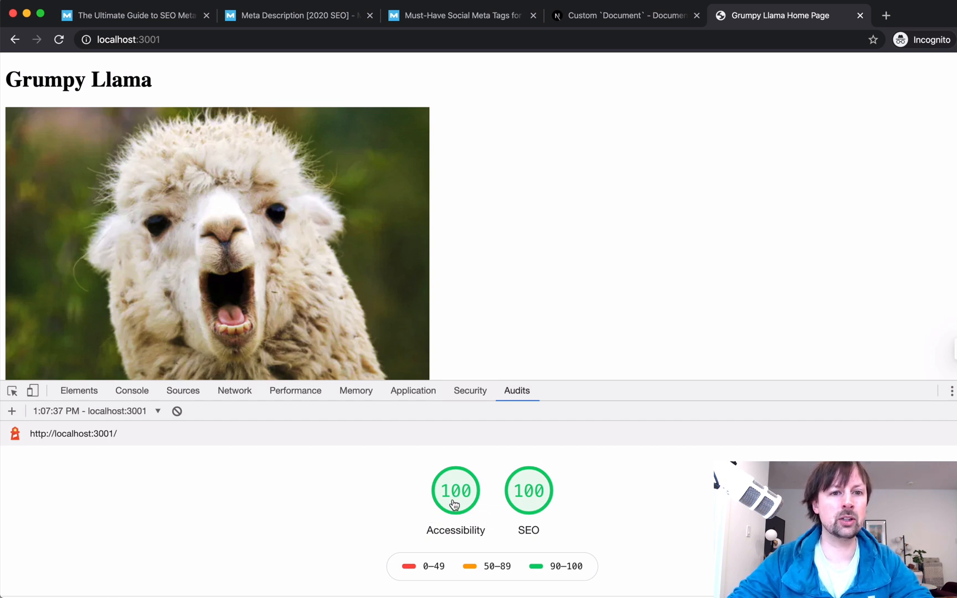
left_click(150, 574)
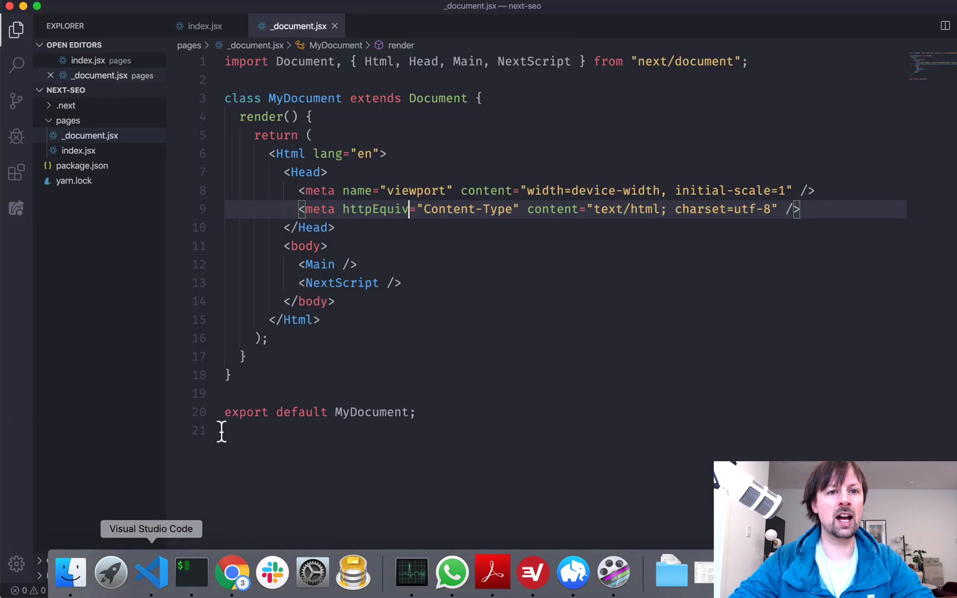
left_click(204, 26)
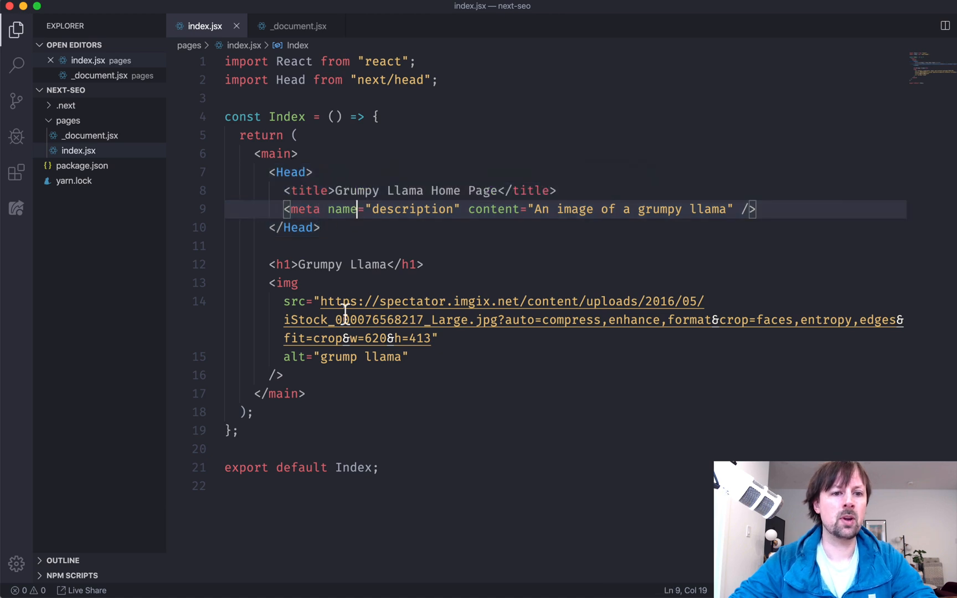
mouse_move(278, 264)
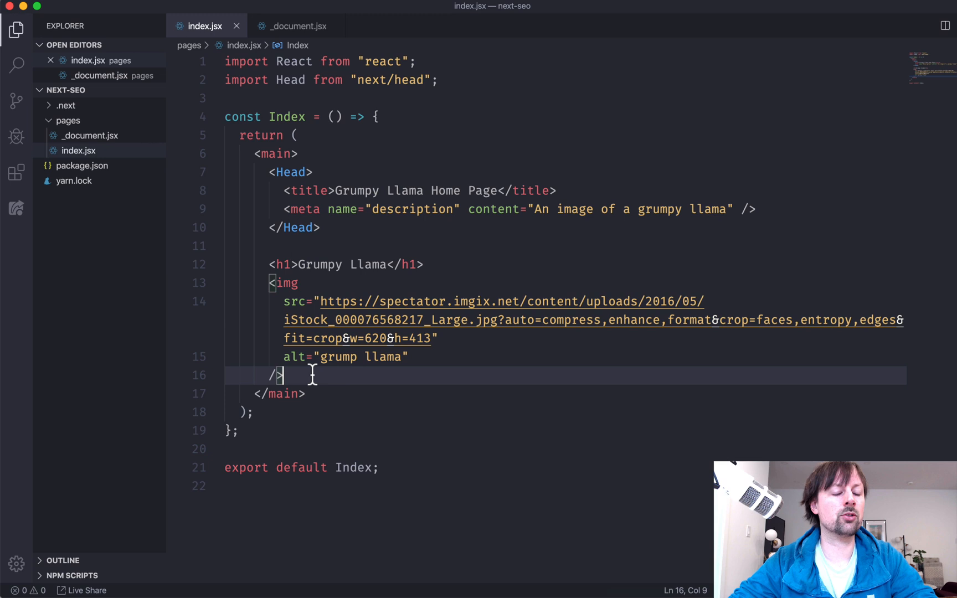
mouse_move(323, 375)
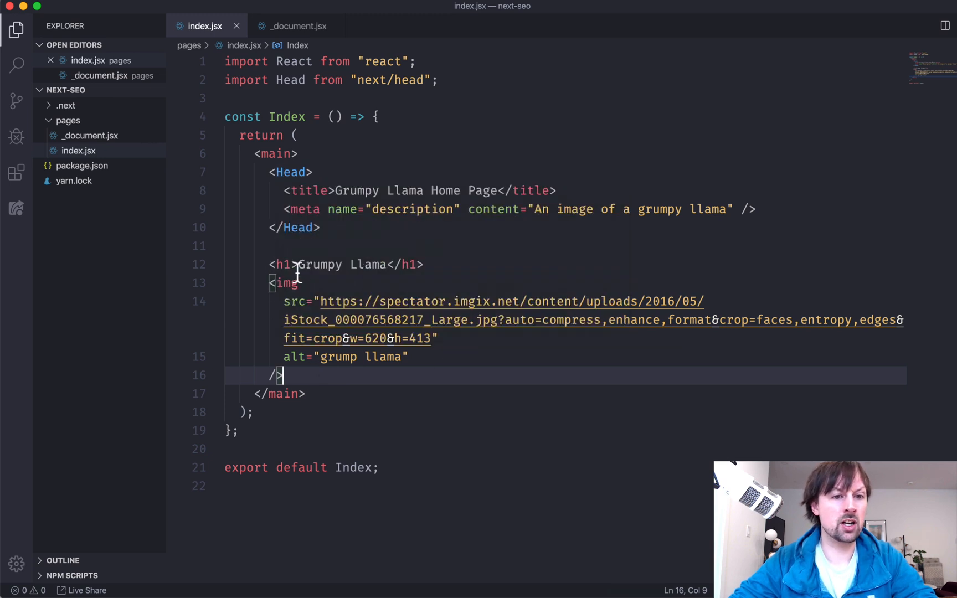
mouse_move(308, 390)
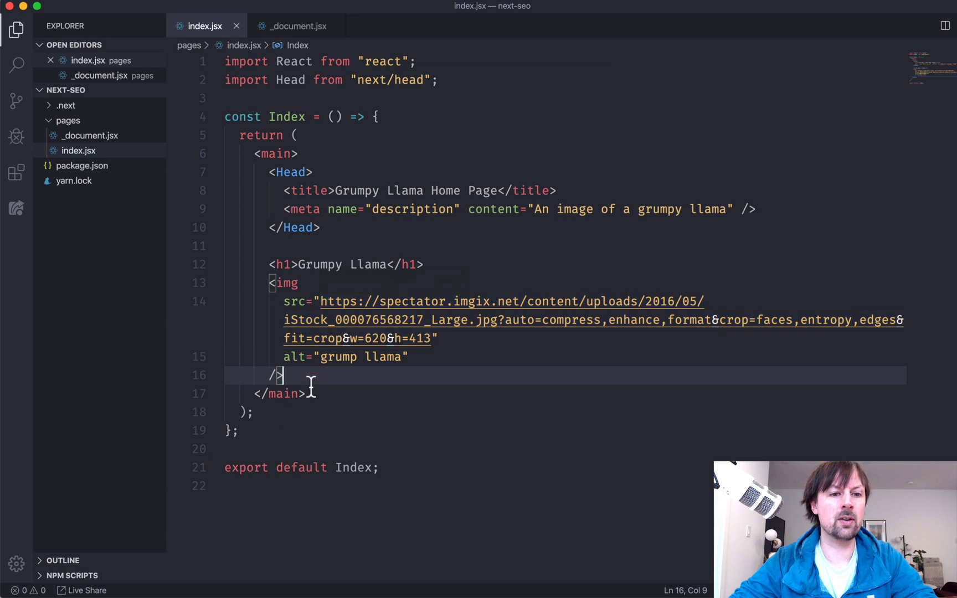
mouse_move(390, 302)
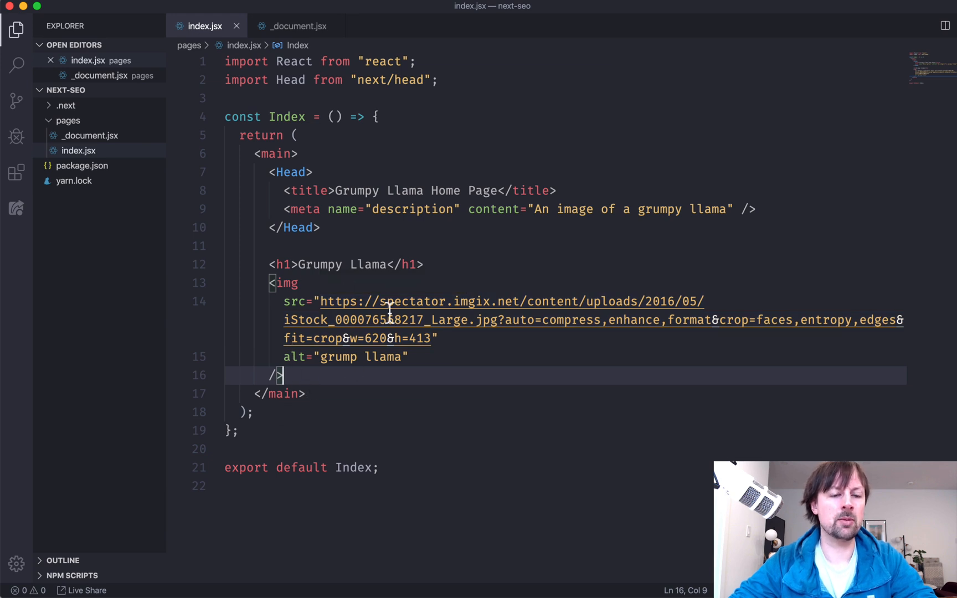
left_click(296, 26)
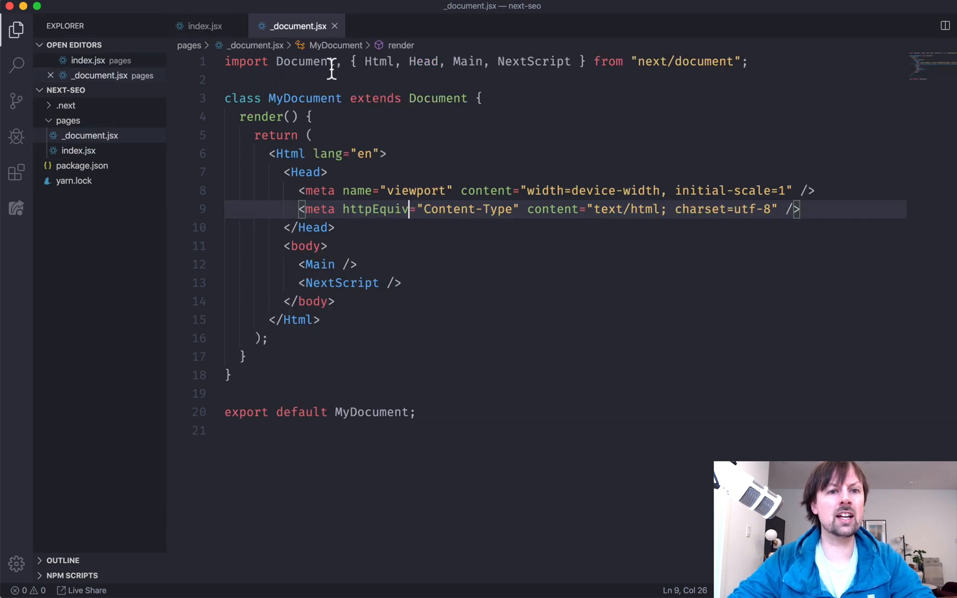
mouse_move(485, 324)
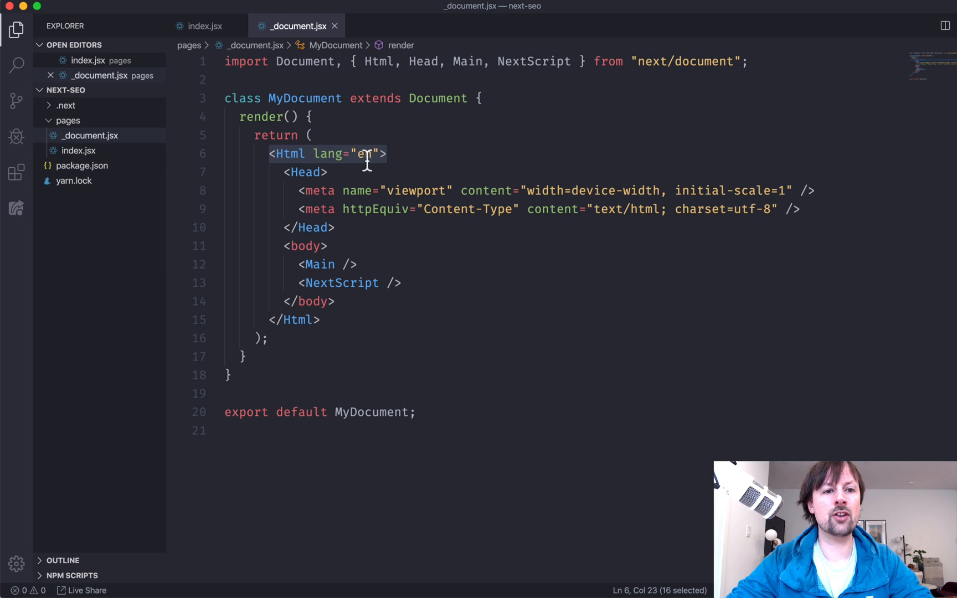
left_click(335, 228)
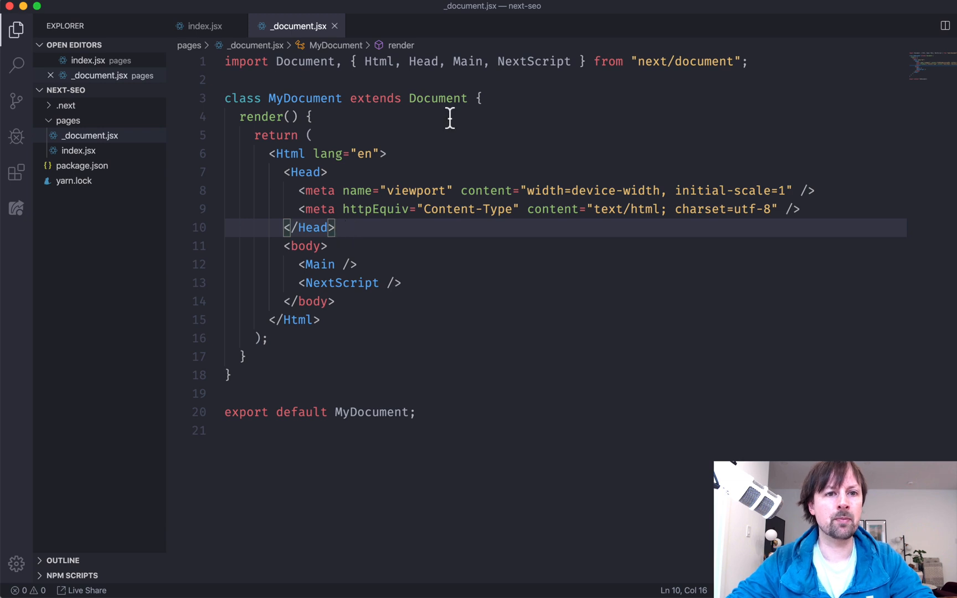
right_click(378, 412)
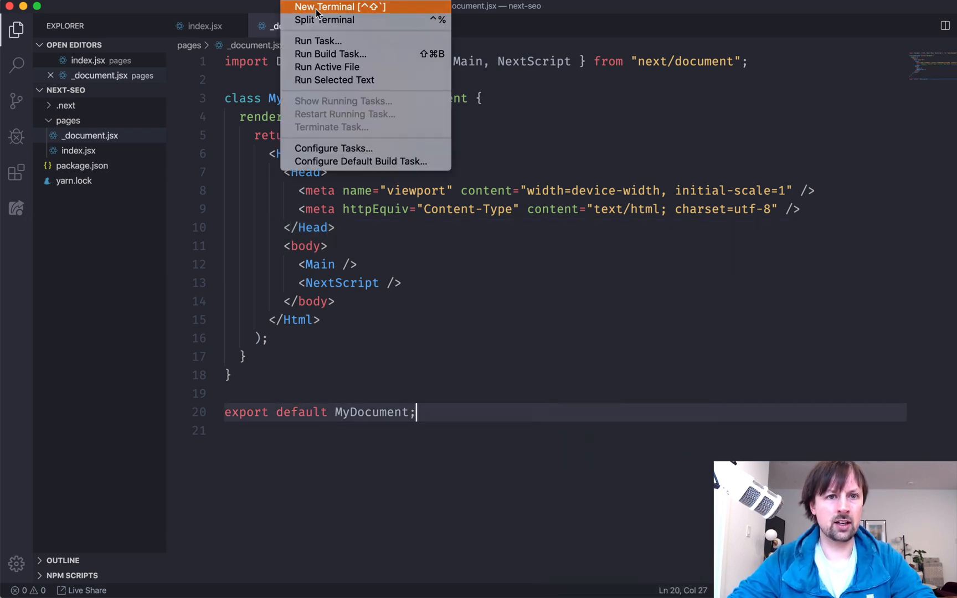
left_click(331, 6)
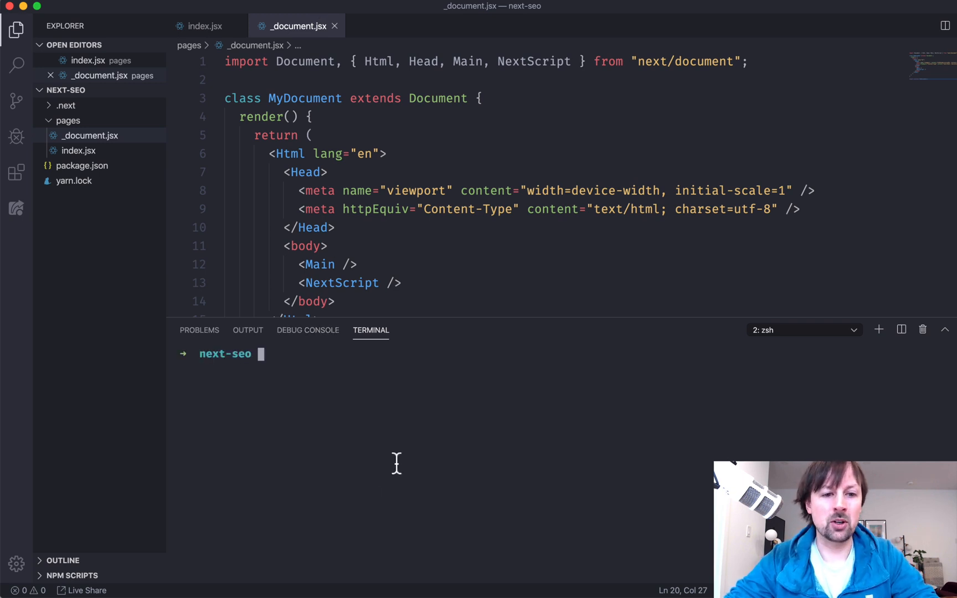
mouse_move(412, 437)
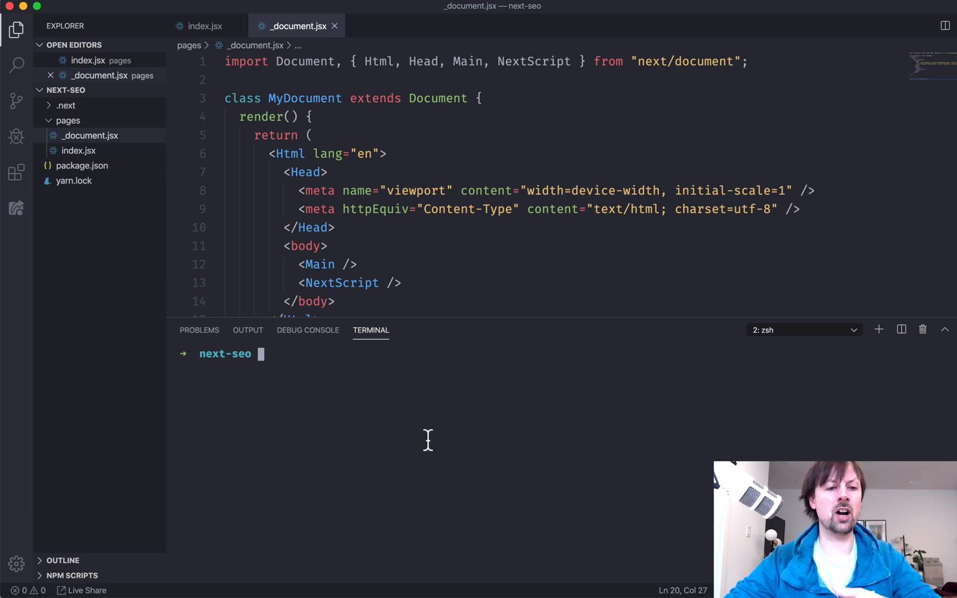
type("curl http://l")
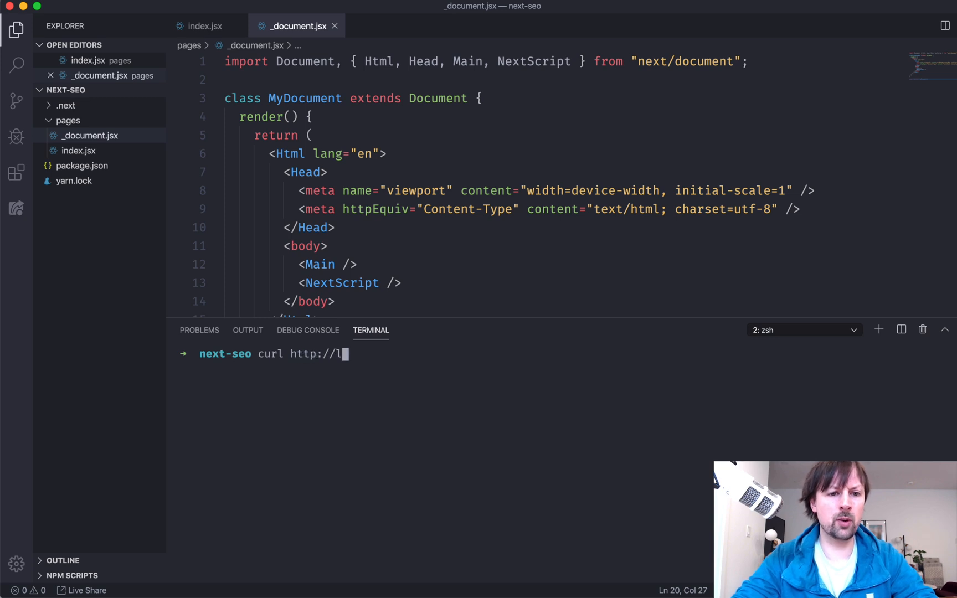
type("ocalhost:3001")
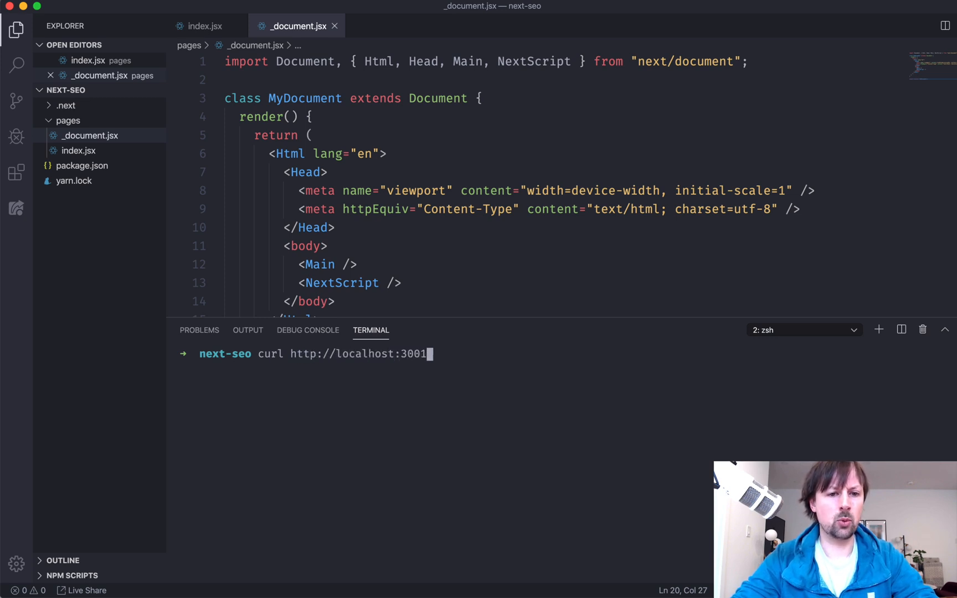
key("Enter")
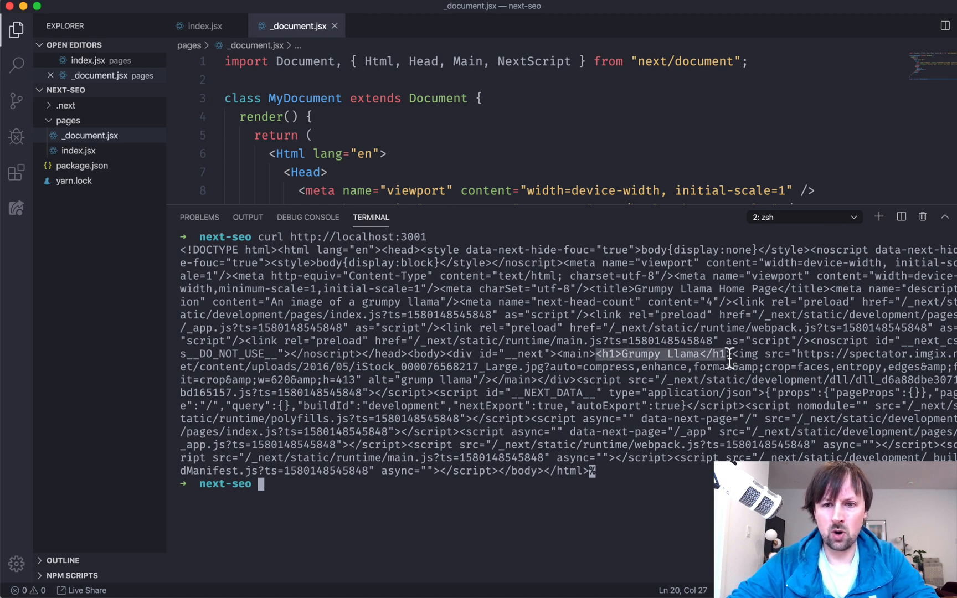
mouse_move(521, 301)
type("title")
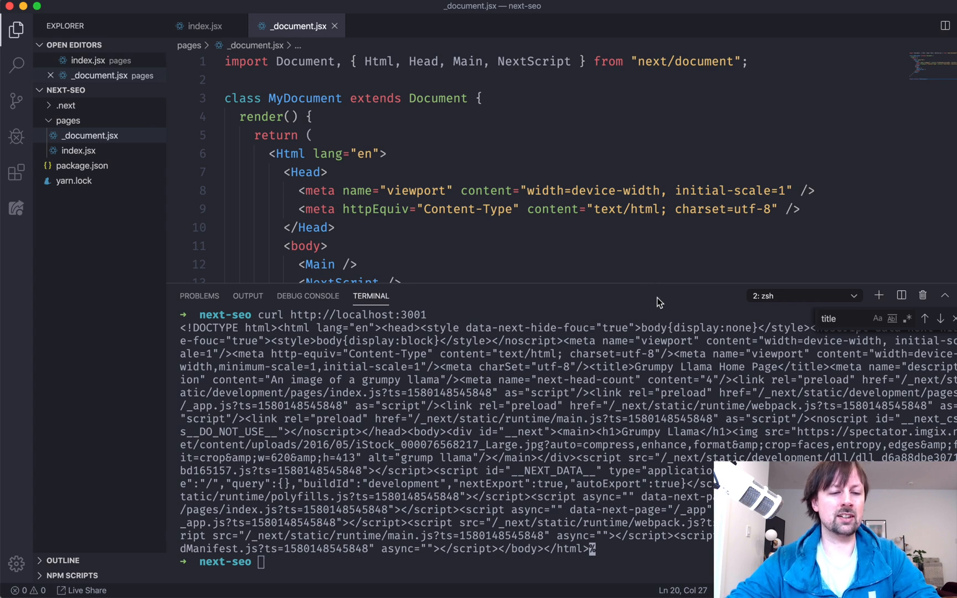
mouse_move(575, 449)
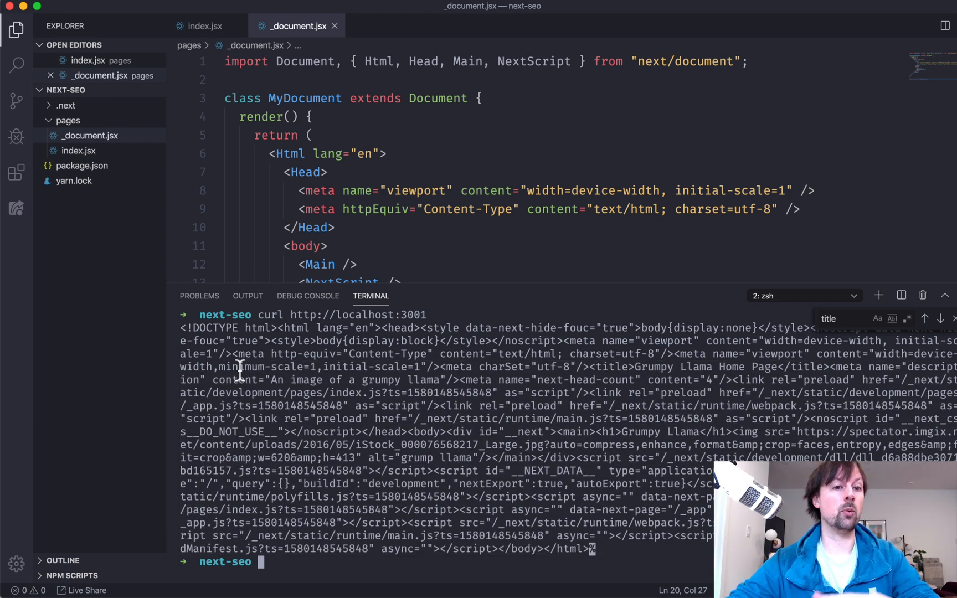
mouse_move(276, 354)
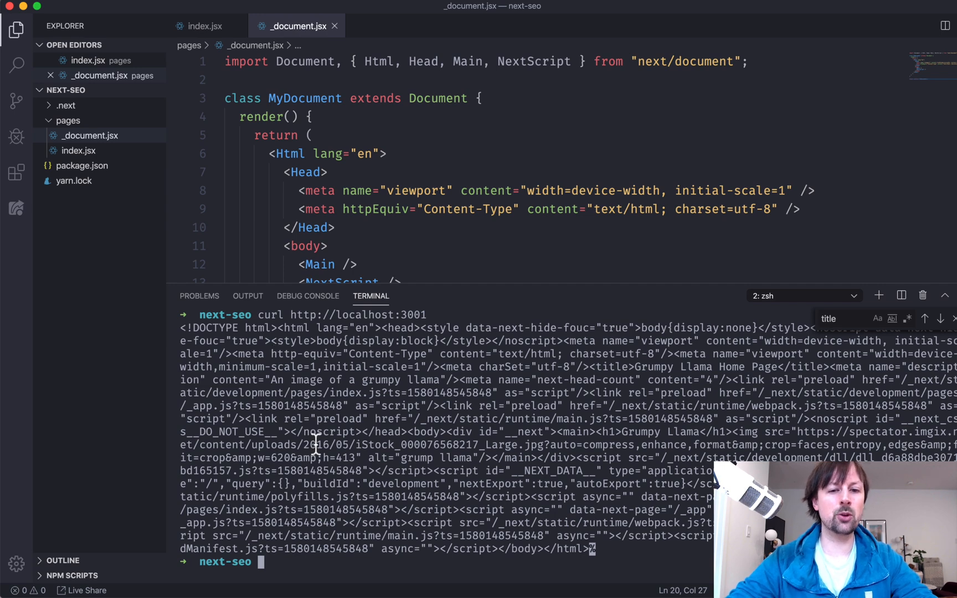
mouse_move(191, 332)
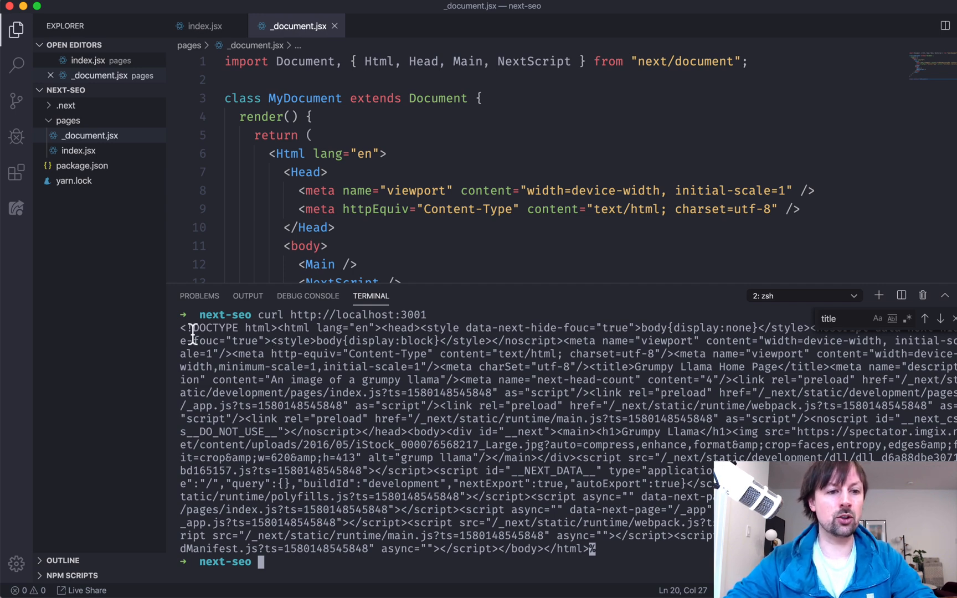
mouse_move(621, 553)
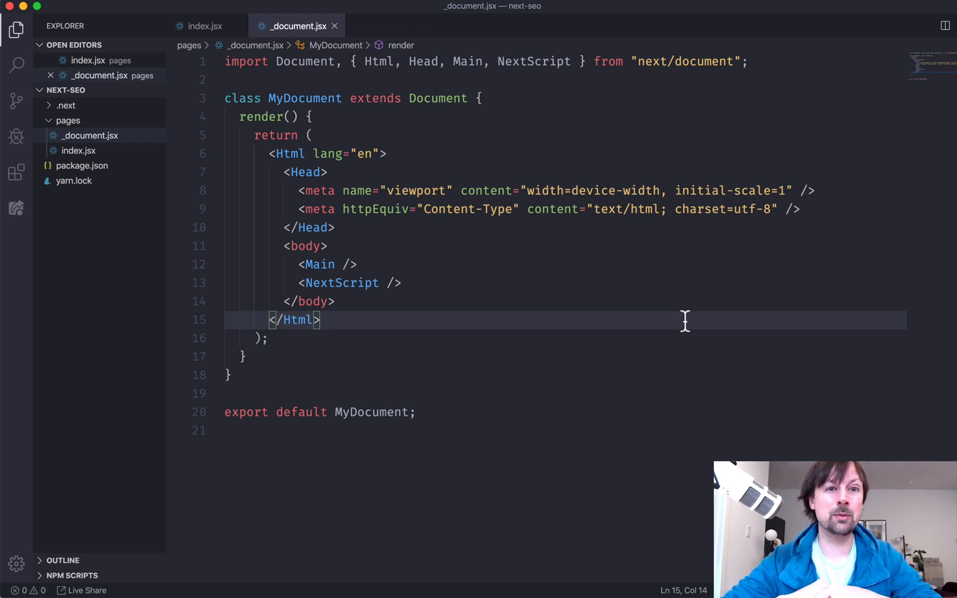
mouse_move(560, 347)
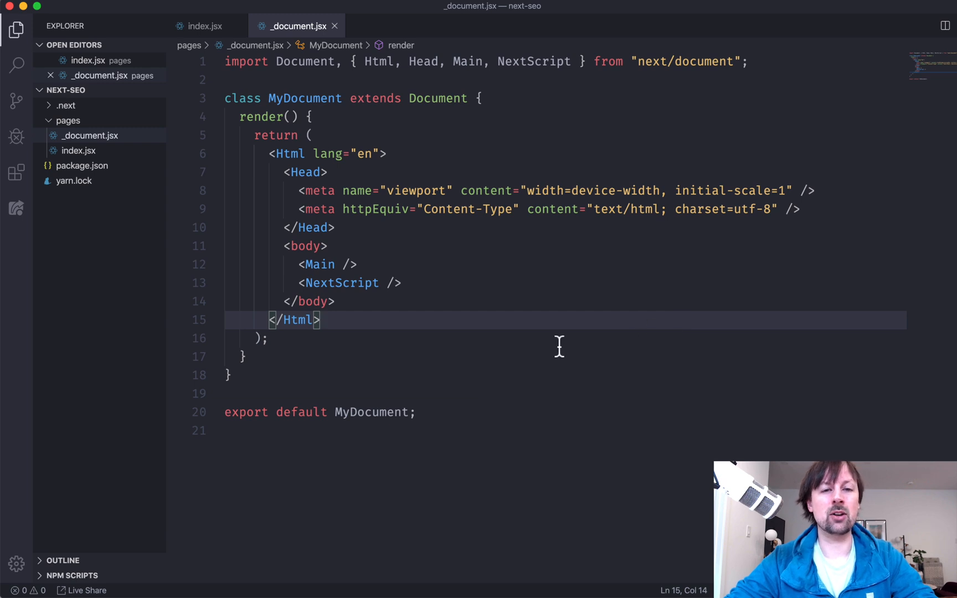
mouse_move(567, 309)
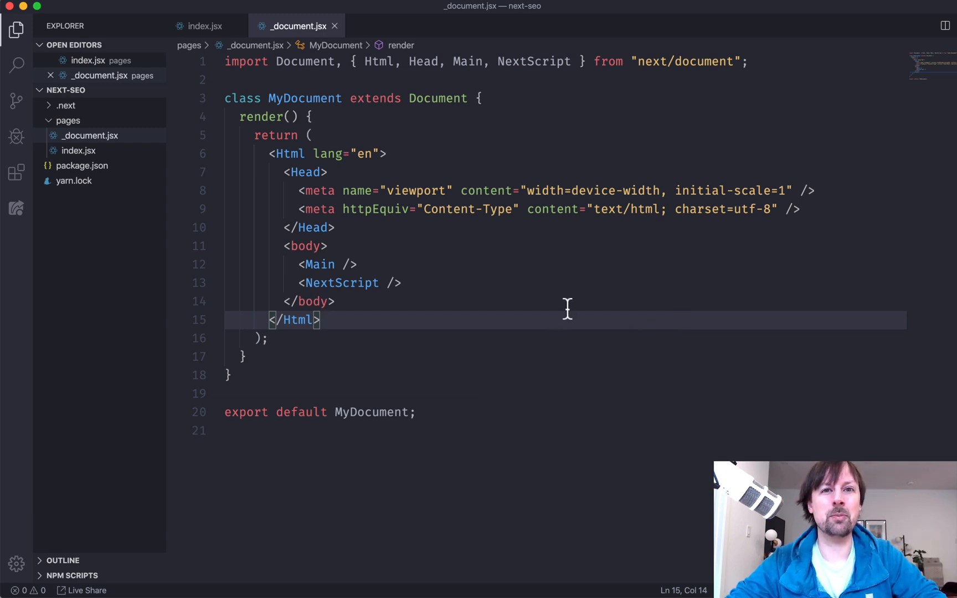